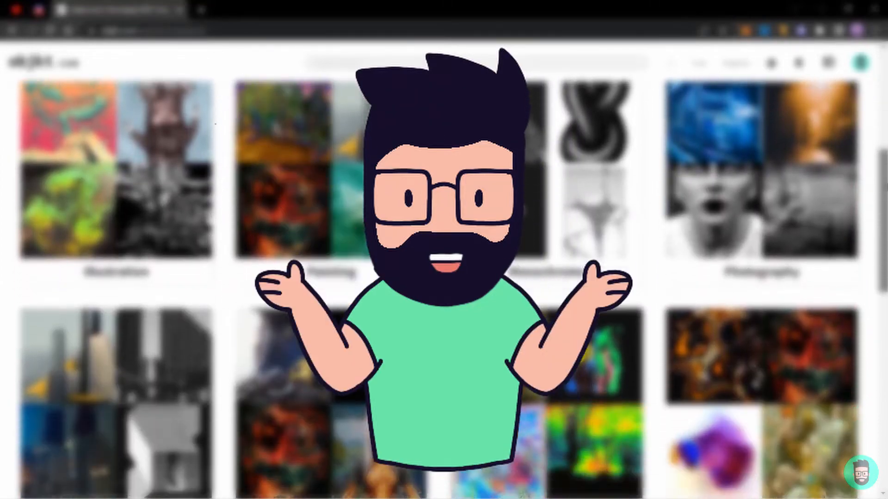
- Scroll down the Tezos homepage to review it
{"action": "scroll", "scroll_direction": "down", "scroll_amount": 3}
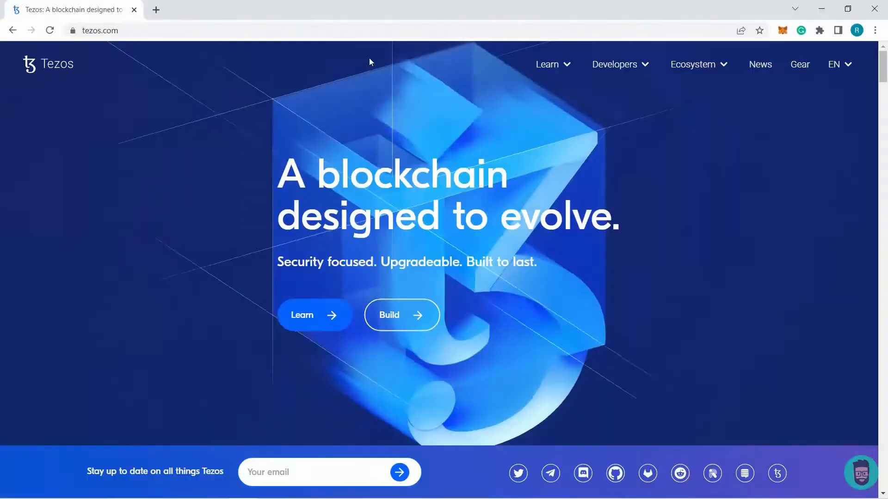
- Go to Learn > Store & Use and scroll to the Frequently Used wallets list
{"action": "left_click", "coordinate": [546, 64]}
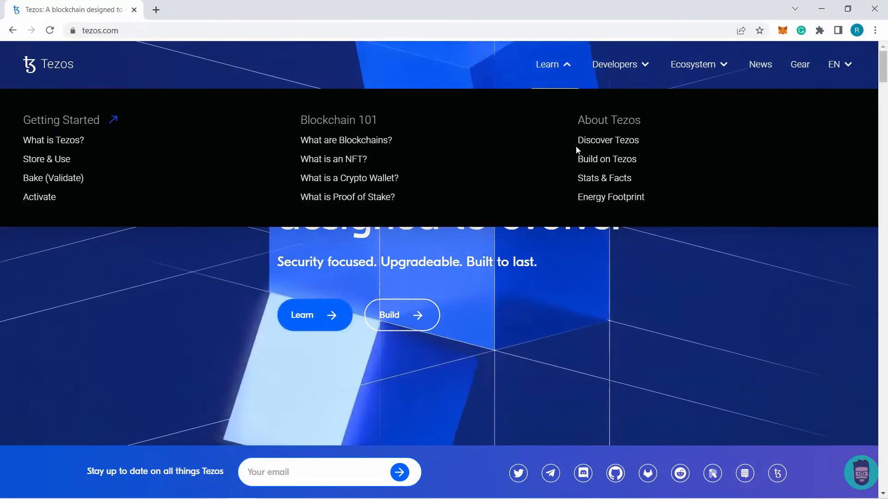
{"action": "mouse_move", "coordinate": [47, 159]}
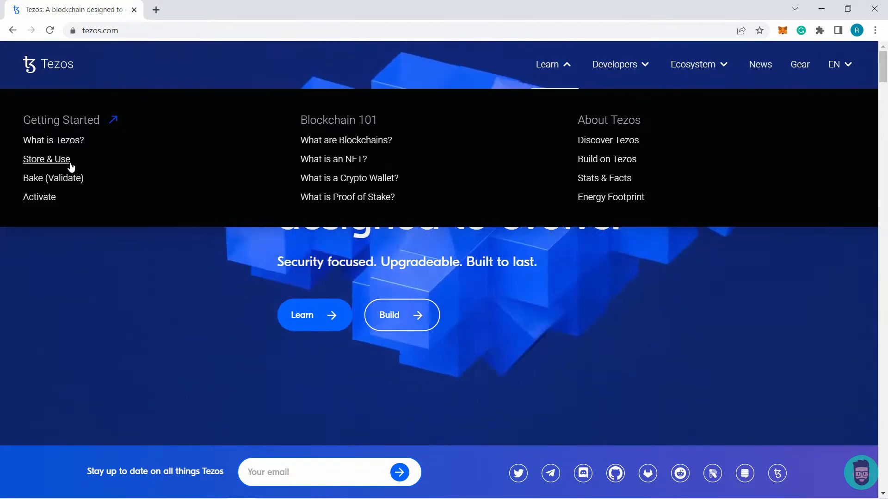
{"action": "left_click", "coordinate": [47, 159]}
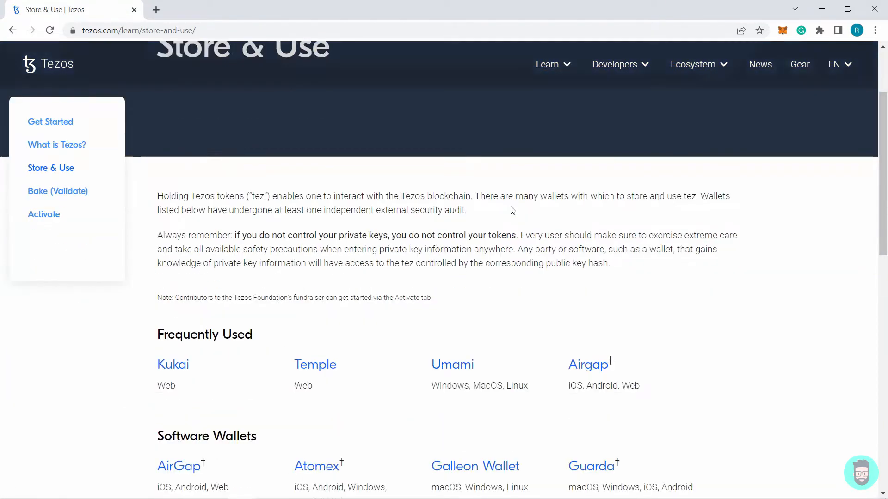
{"action": "scroll", "scroll_direction": "down", "scroll_amount": 3}
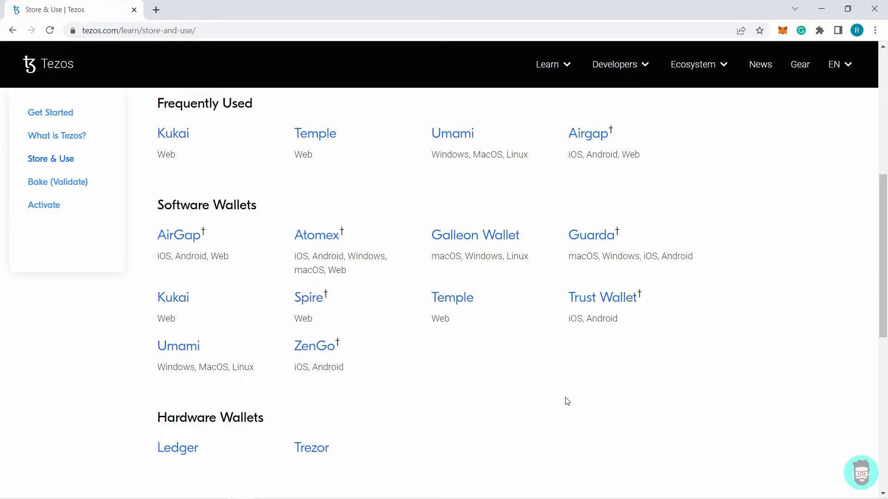
{"action": "mouse_move", "coordinate": [152, 138]}
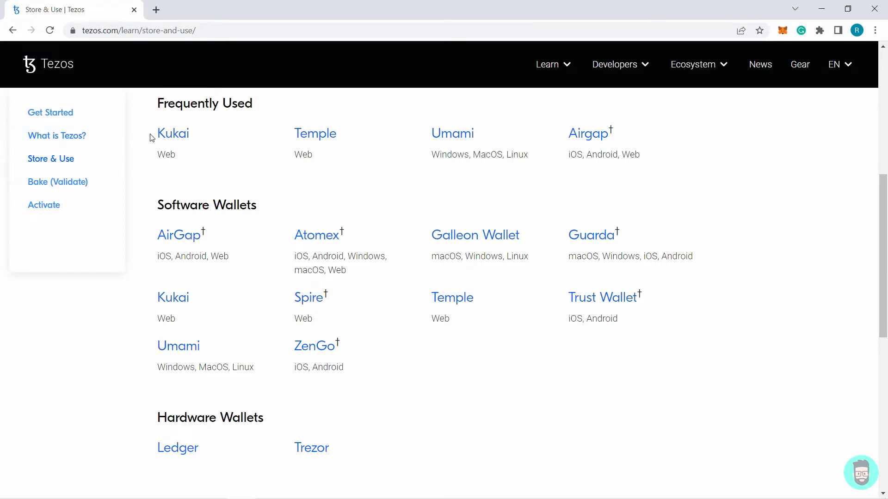
- Review the Kukai and Temple wallet entries and follow the Temple link to its website
{"action": "left_click_drag", "start_coordinate": [157, 133], "coordinate": [336, 133]}
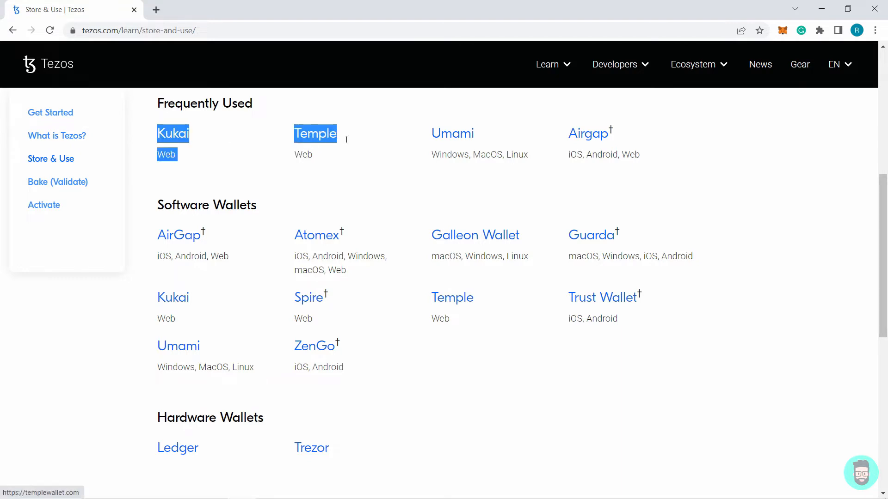
{"action": "left_click", "coordinate": [307, 192]}
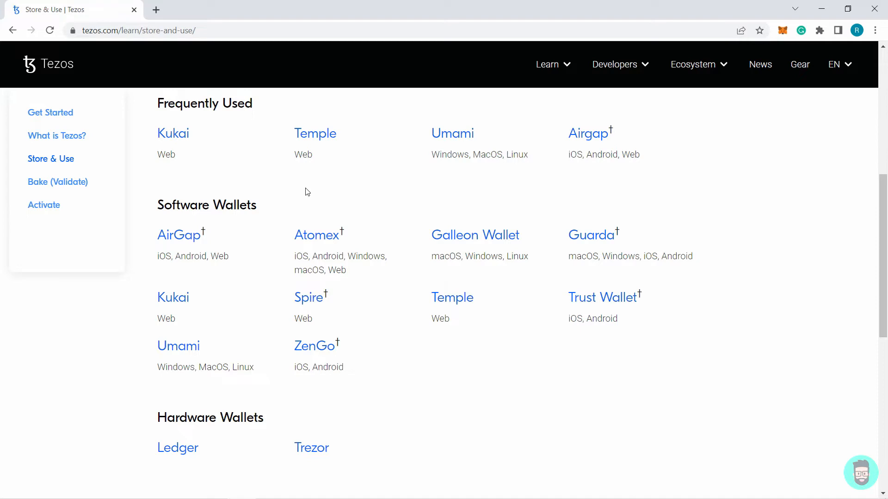
{"action": "left_click", "coordinate": [315, 134]}
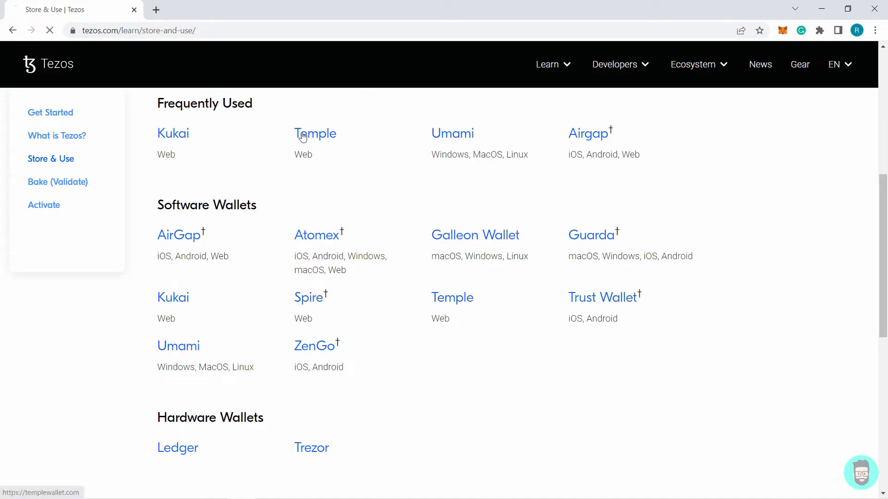
{"action": "left_click", "coordinate": [315, 133]}
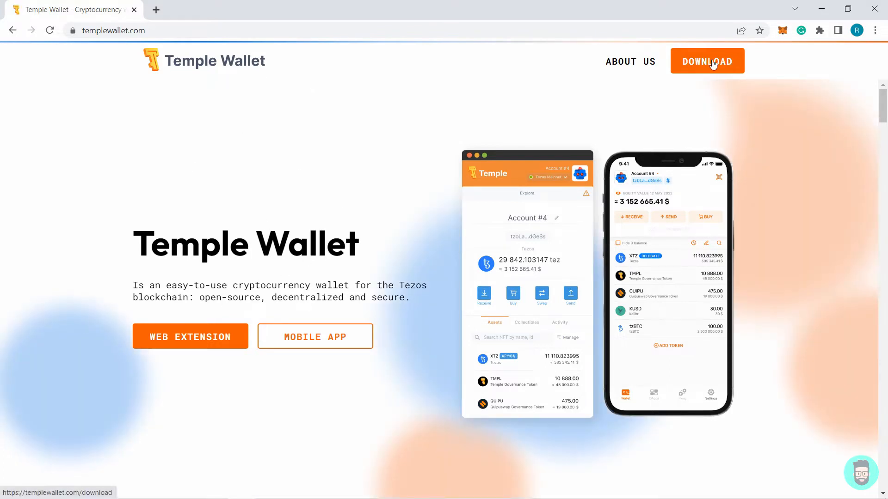
- From the Temple Download page, choose Install for Google Chrome to reach the Web Store listing
{"action": "left_click", "coordinate": [706, 61]}
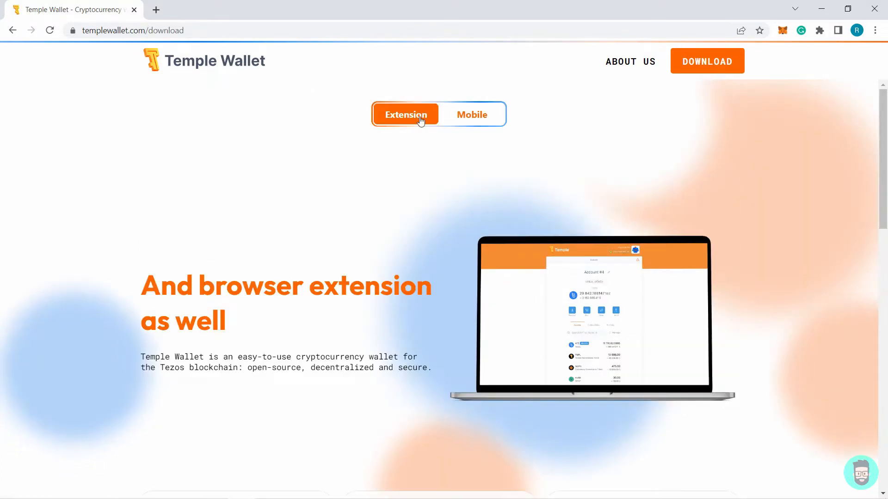
{"action": "mouse_move", "coordinate": [479, 144]}
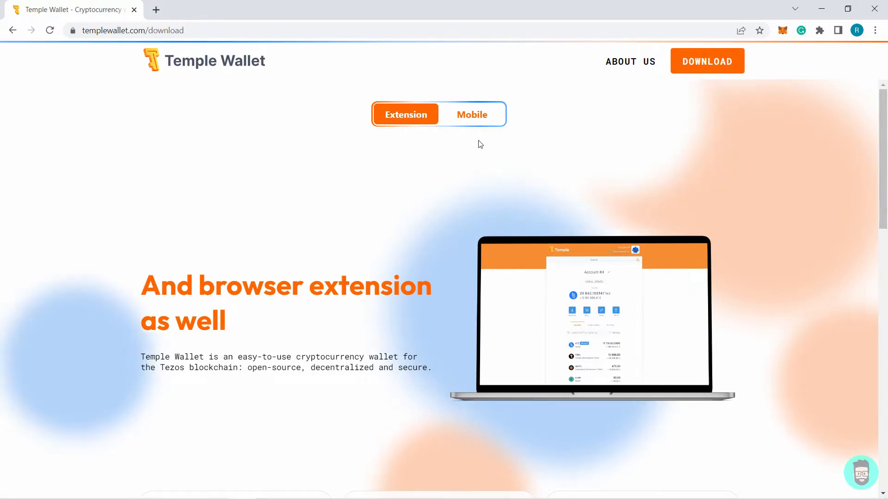
{"action": "scroll", "scroll_direction": "down", "scroll_amount": 3}
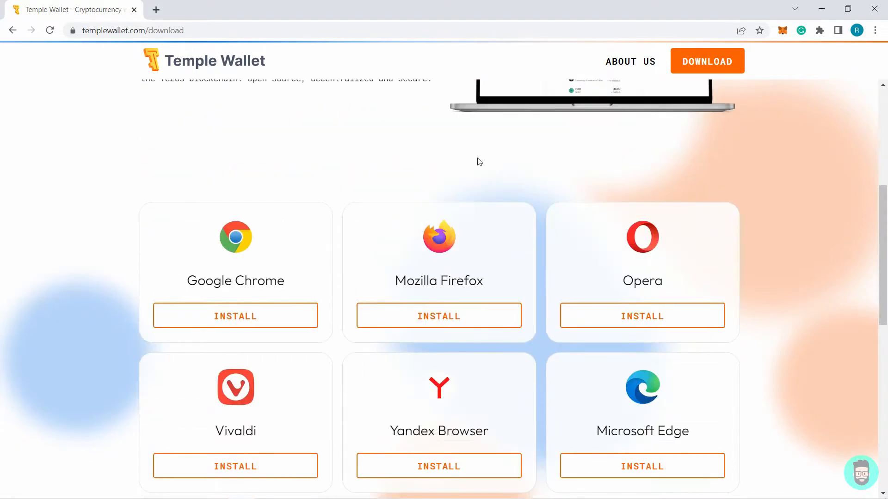
{"action": "scroll", "scroll_direction": "down", "scroll_amount": 3}
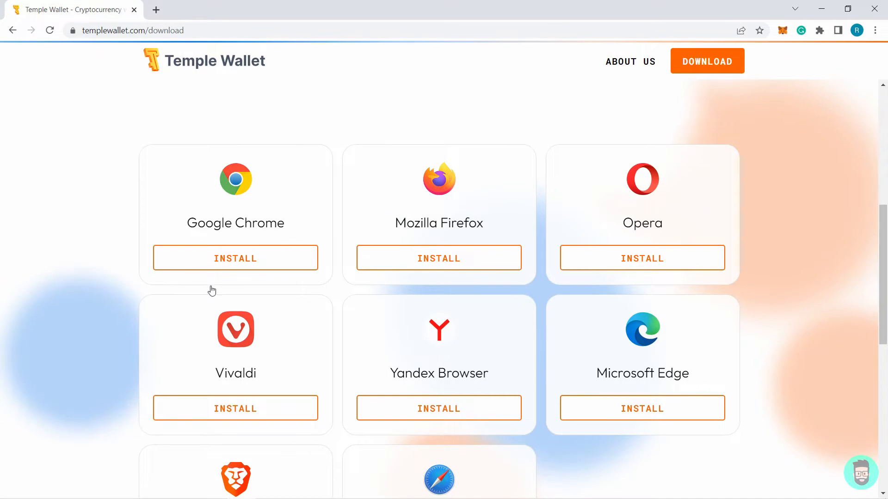
{"action": "mouse_move", "coordinate": [235, 258]}
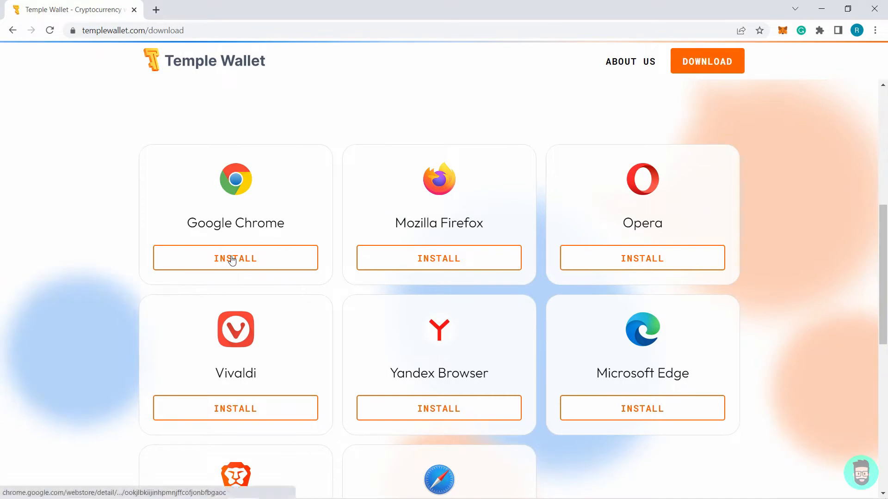
{"action": "left_click", "coordinate": [234, 258]}
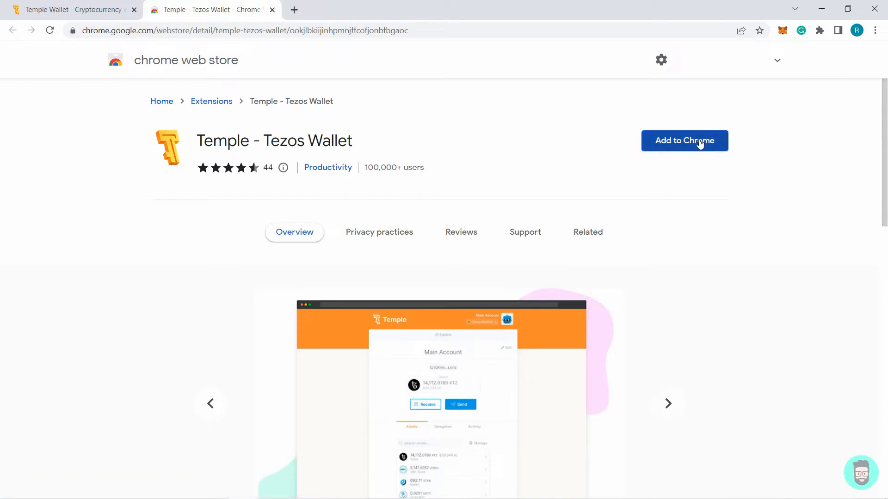
- Add the Temple - Tezos Wallet extension to Chrome and confirm the popup
{"action": "left_click", "coordinate": [684, 141]}
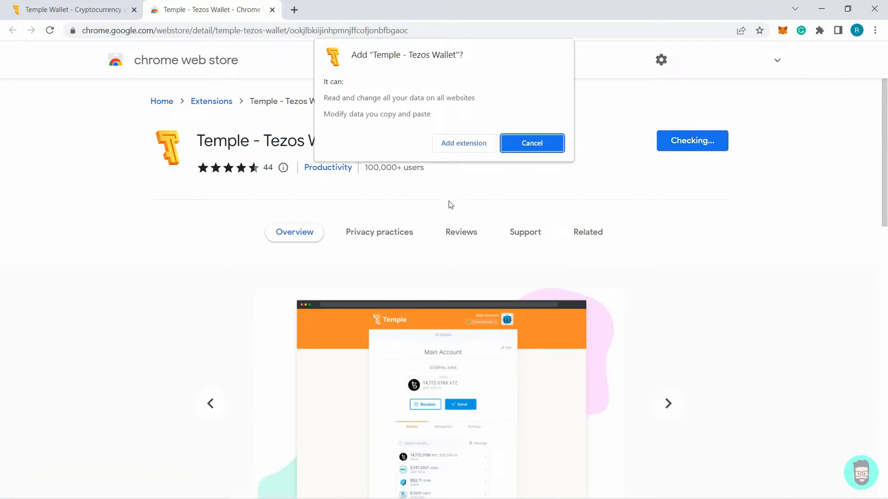
{"action": "mouse_move", "coordinate": [463, 143]}
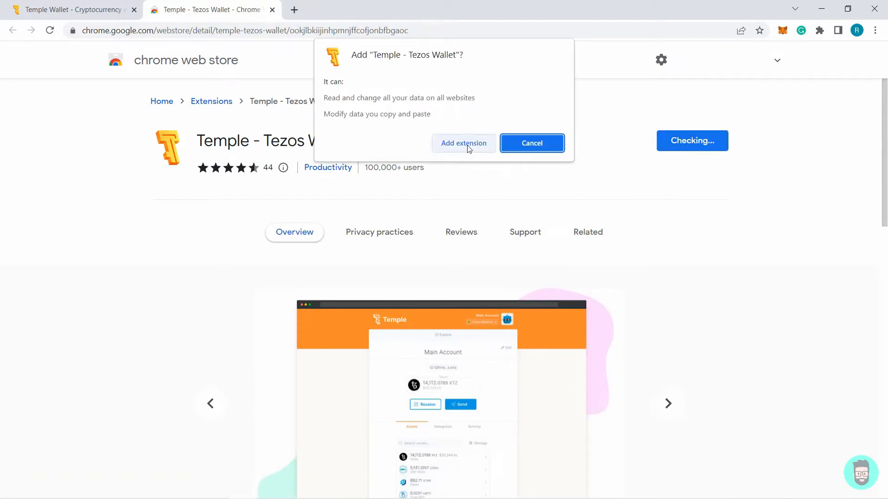
{"action": "left_click", "coordinate": [463, 143]}
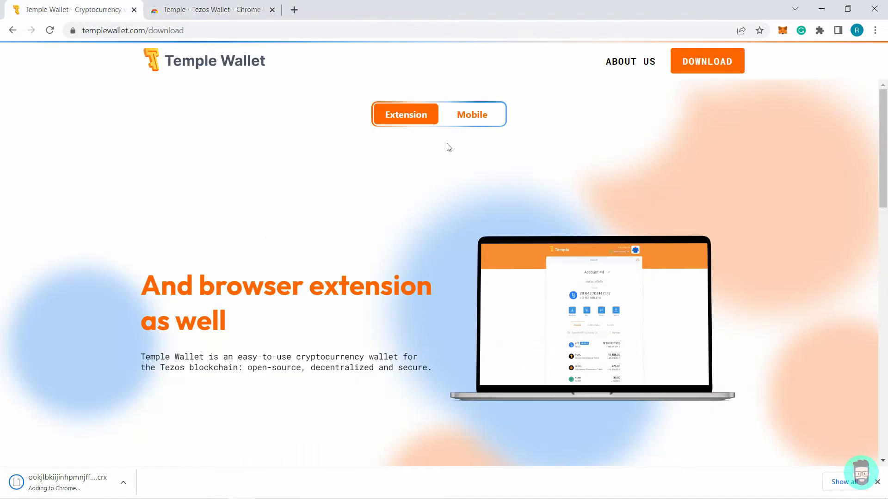
{"action": "mouse_move", "coordinate": [462, 119]}
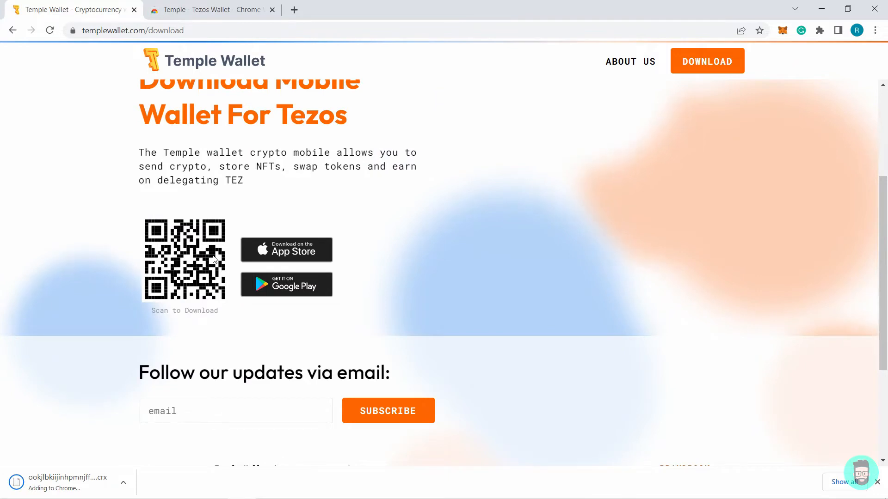
{"action": "mouse_move", "coordinate": [315, 300]}
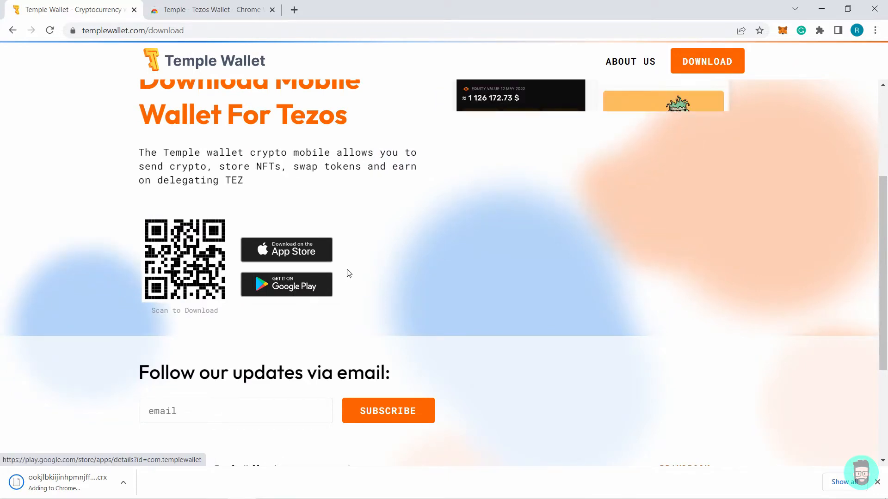
{"action": "left_click", "coordinate": [210, 9]}
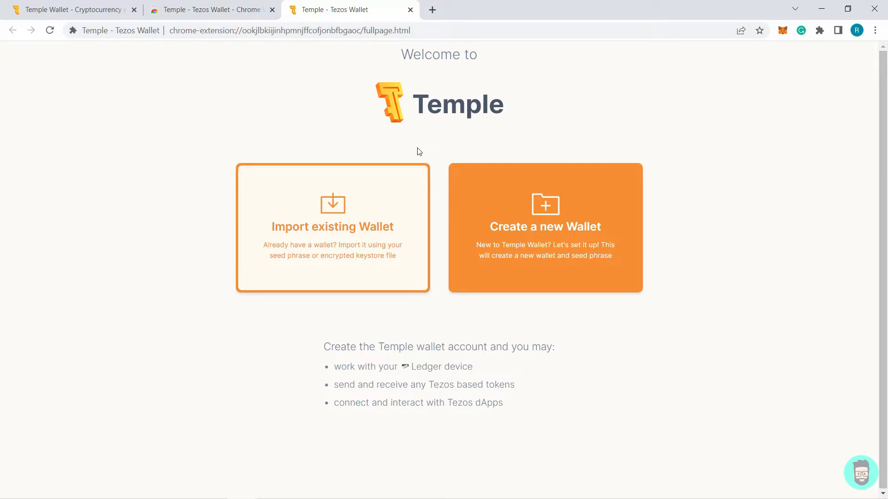
{"action": "mouse_move", "coordinate": [349, 277]}
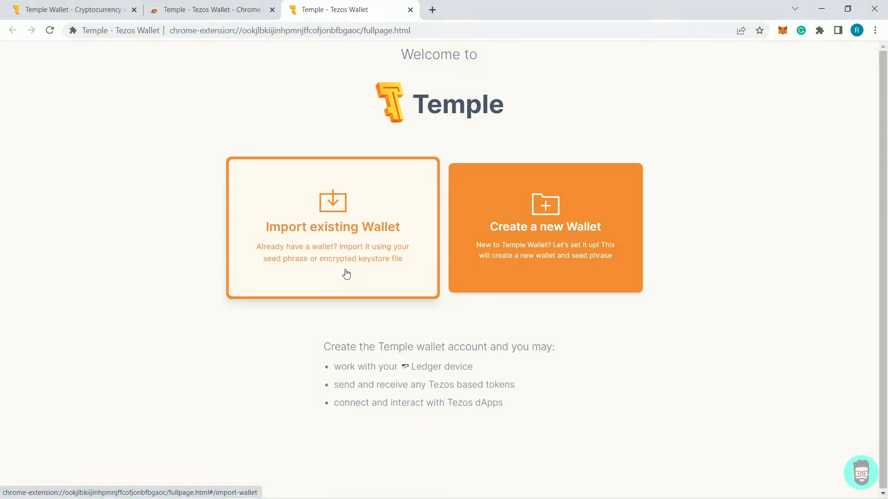
{"action": "mouse_move", "coordinate": [386, 252]}
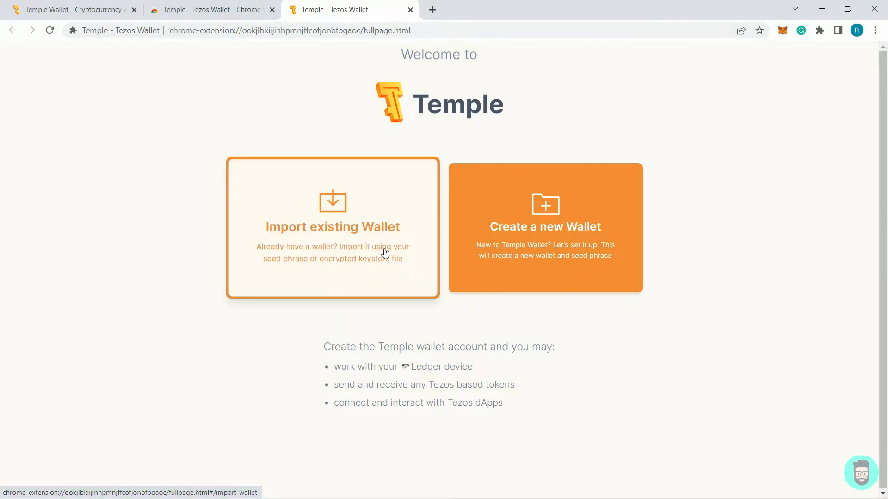
{"action": "mouse_move", "coordinate": [350, 189]}
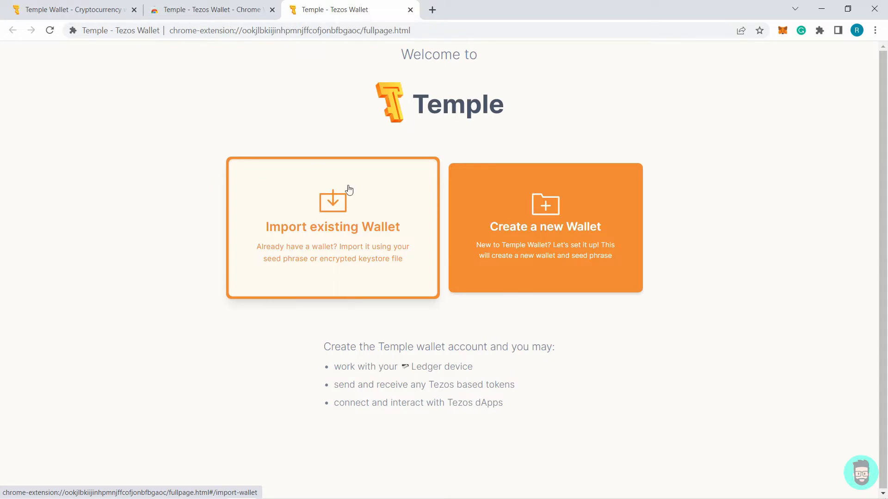
{"action": "mouse_move", "coordinate": [544, 248]}
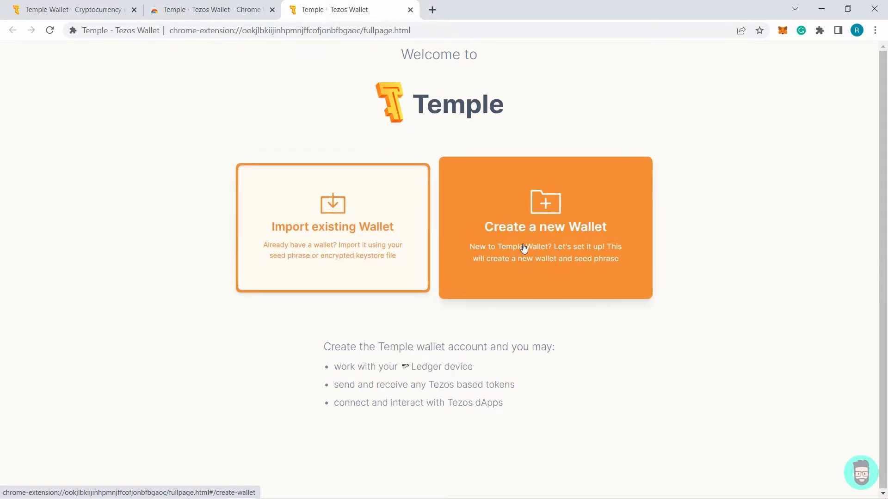
- Choose Create a new Wallet on the Temple welcome page
{"action": "left_click", "coordinate": [545, 227]}
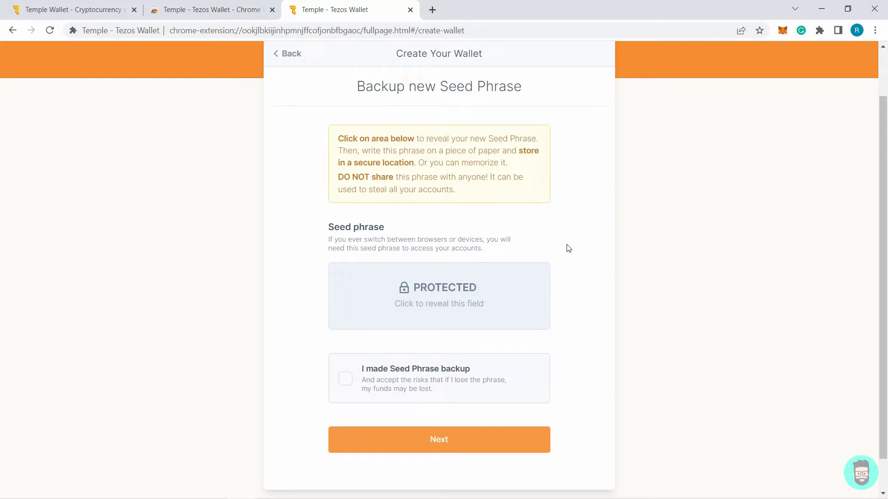
{"action": "mouse_move", "coordinate": [453, 280]}
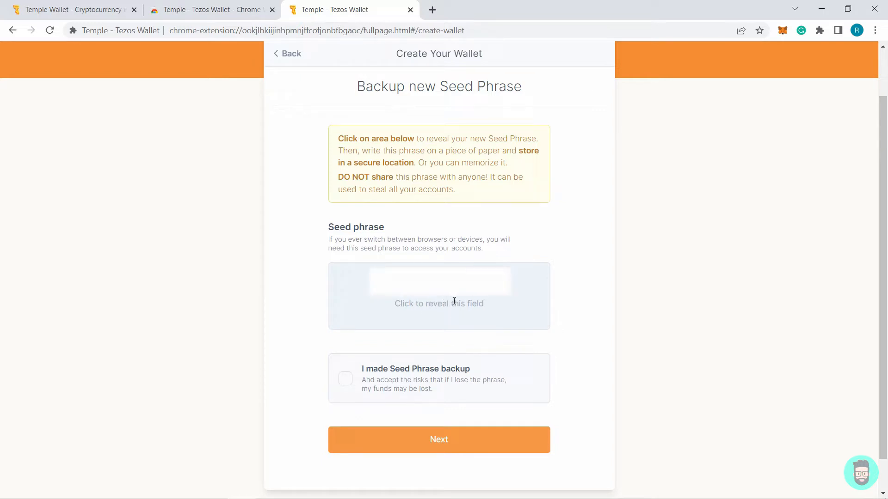
- Reveal the seed phrase, confirm 'I made Seed Phrase backup', and submit the verification words
{"action": "left_click", "coordinate": [439, 295]}
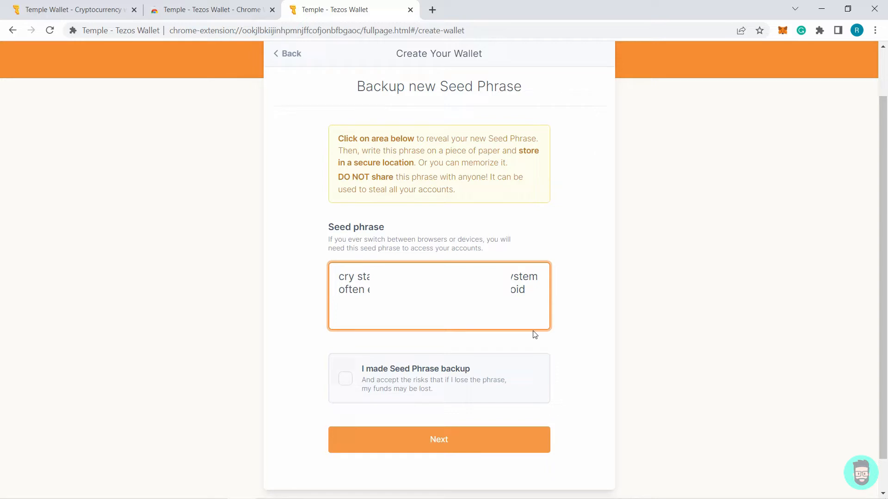
{"action": "mouse_move", "coordinate": [427, 353]}
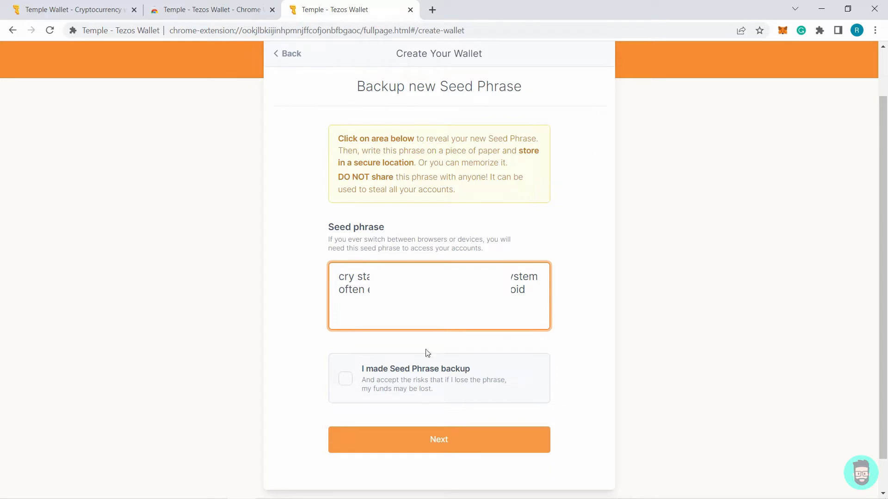
{"action": "left_click", "coordinate": [346, 378]}
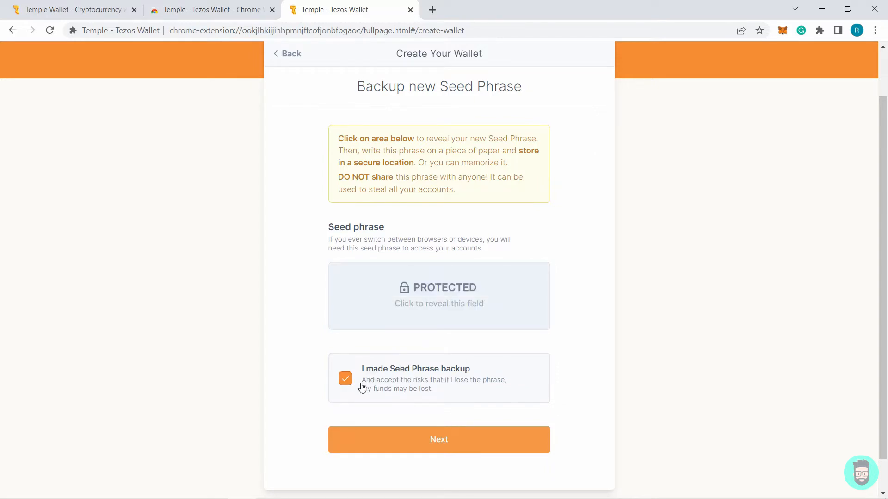
{"action": "mouse_move", "coordinate": [445, 390]}
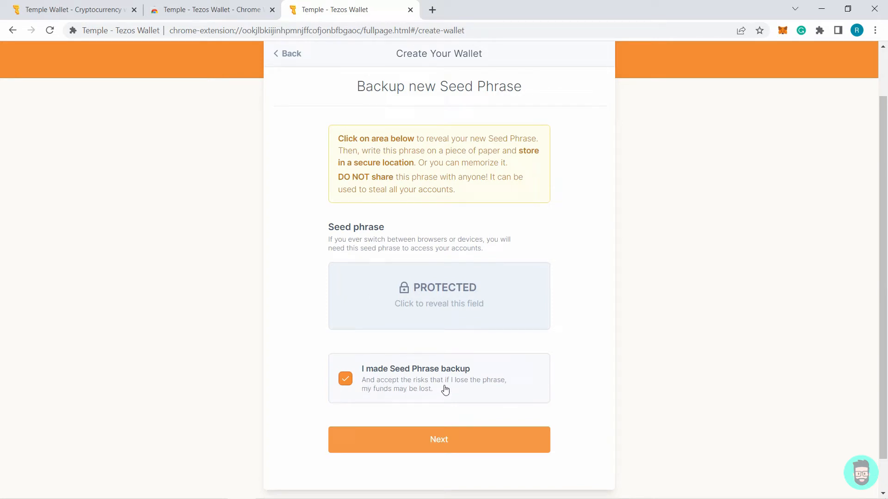
{"action": "mouse_move", "coordinate": [413, 402]}
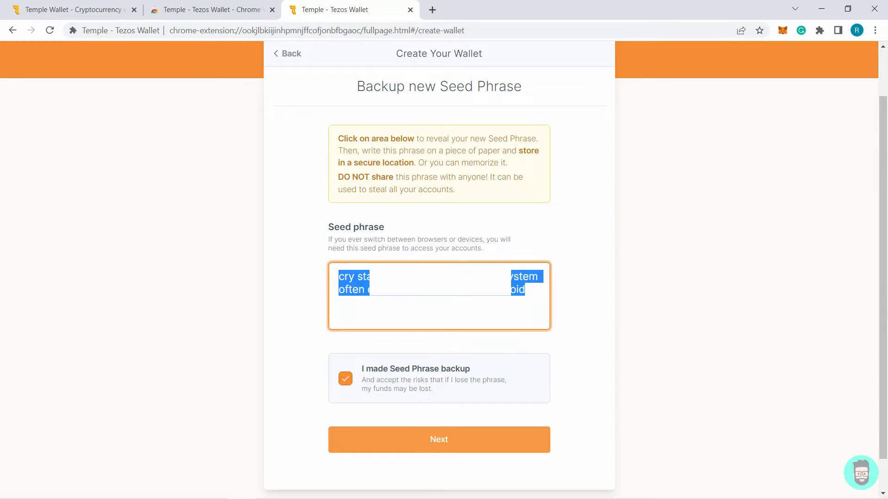
{"action": "mouse_move", "coordinate": [534, 314]}
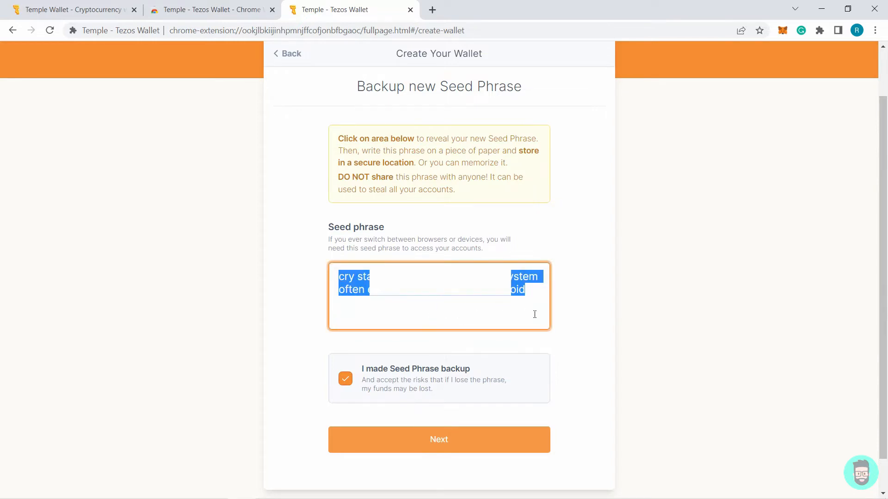
{"action": "mouse_move", "coordinate": [509, 404]}
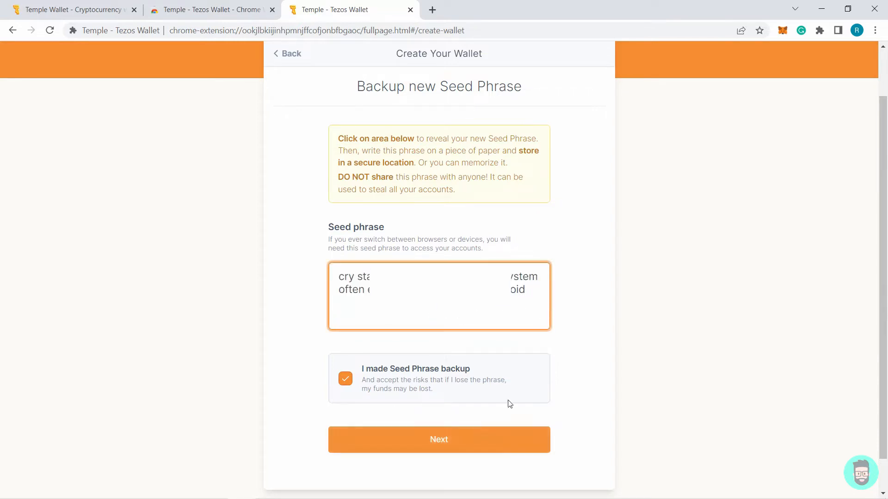
{"action": "left_click", "coordinate": [439, 440]}
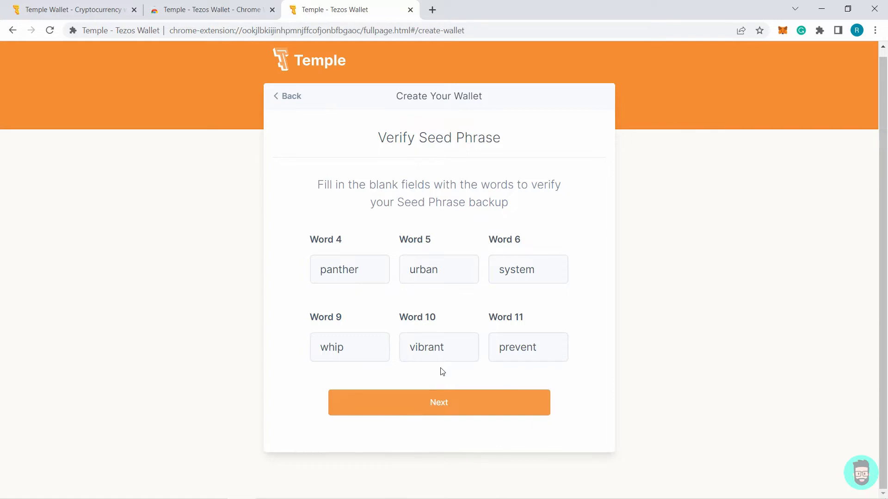
{"action": "mouse_move", "coordinate": [438, 403]}
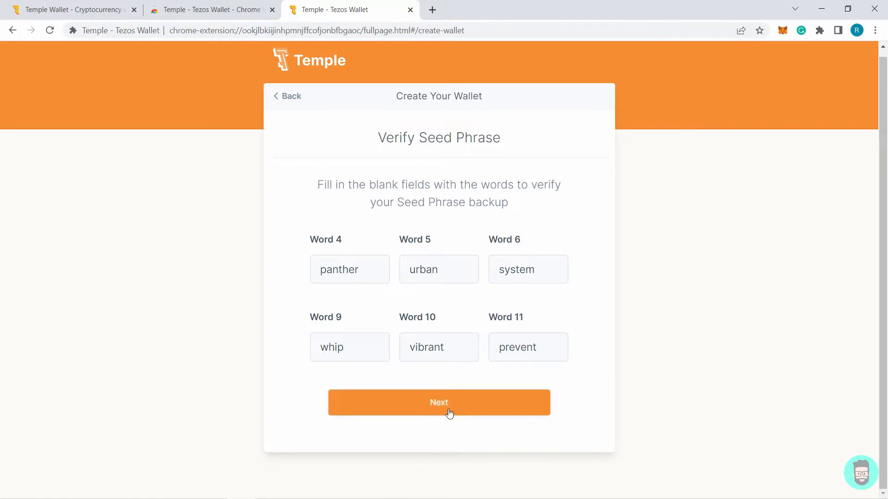
{"action": "left_click", "coordinate": [438, 403]}
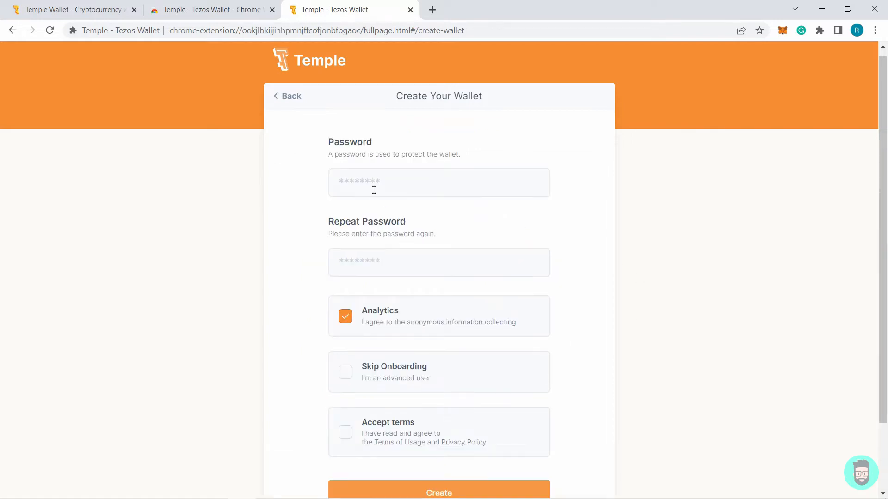
- Enter and repeat the password, decline Analytics, accept the terms, and create the wallet
{"action": "left_click", "coordinate": [439, 182]}
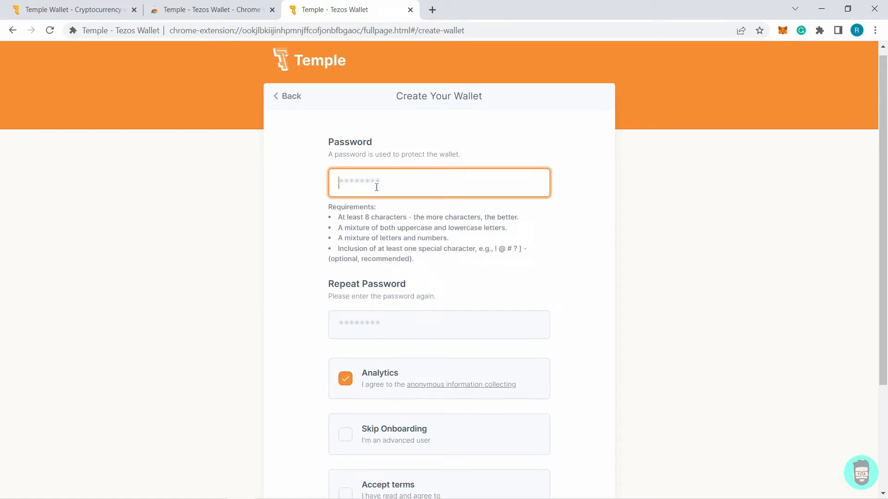
{"action": "scroll", "scroll_direction": "down", "scroll_amount": 3}
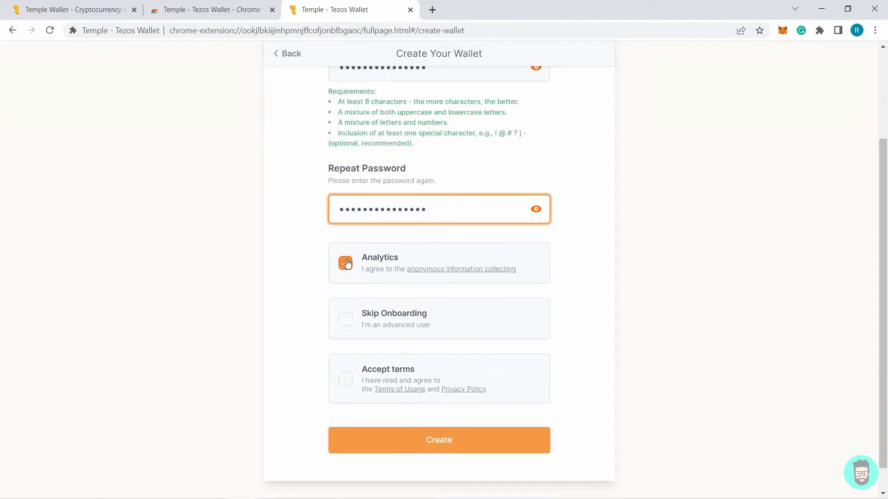
{"action": "left_click", "coordinate": [345, 262]}
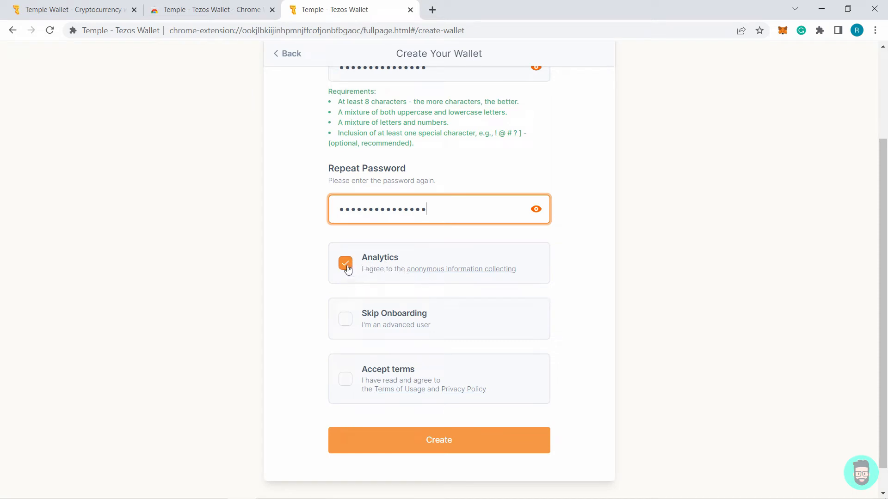
{"action": "left_click", "coordinate": [345, 263]}
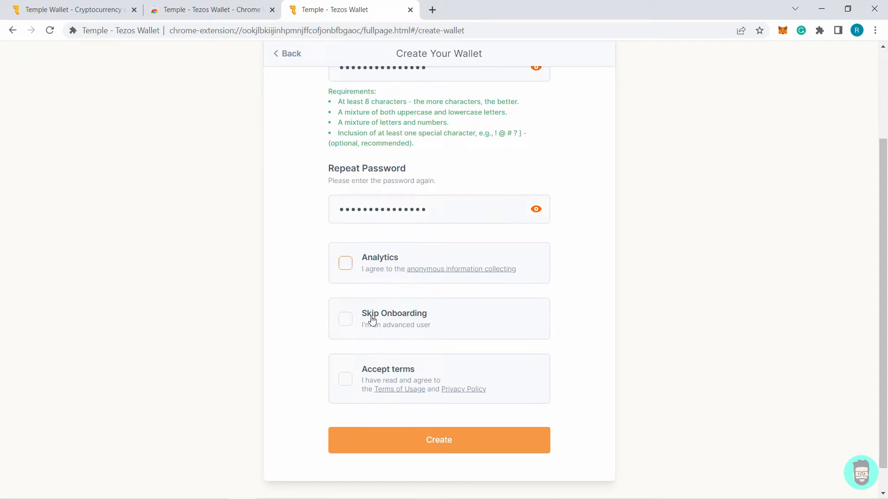
{"action": "mouse_move", "coordinate": [434, 326]}
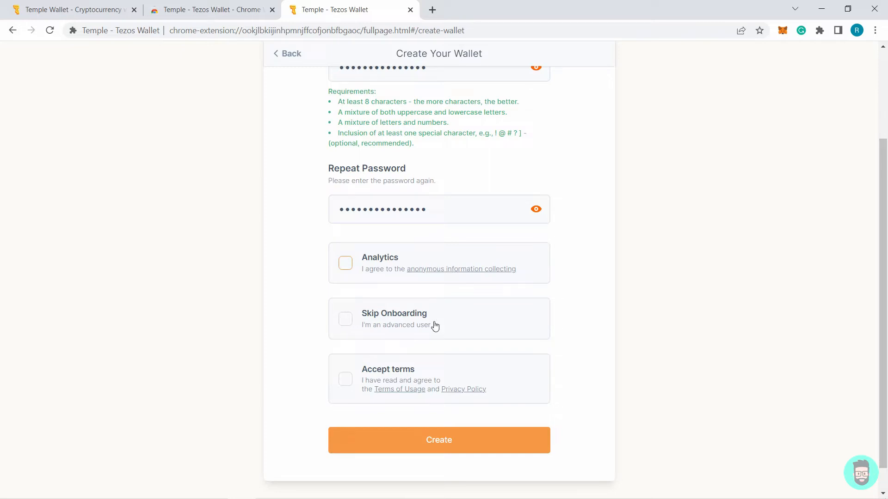
{"action": "mouse_move", "coordinate": [356, 372]}
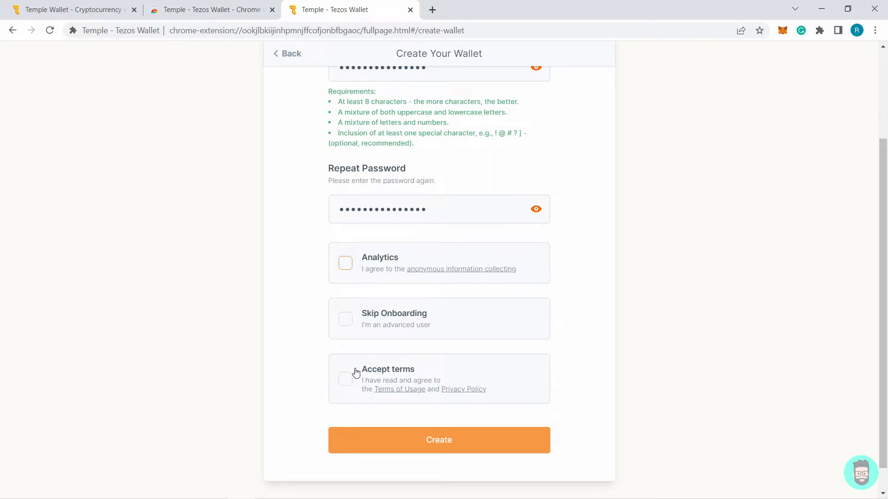
{"action": "left_click", "coordinate": [345, 378]}
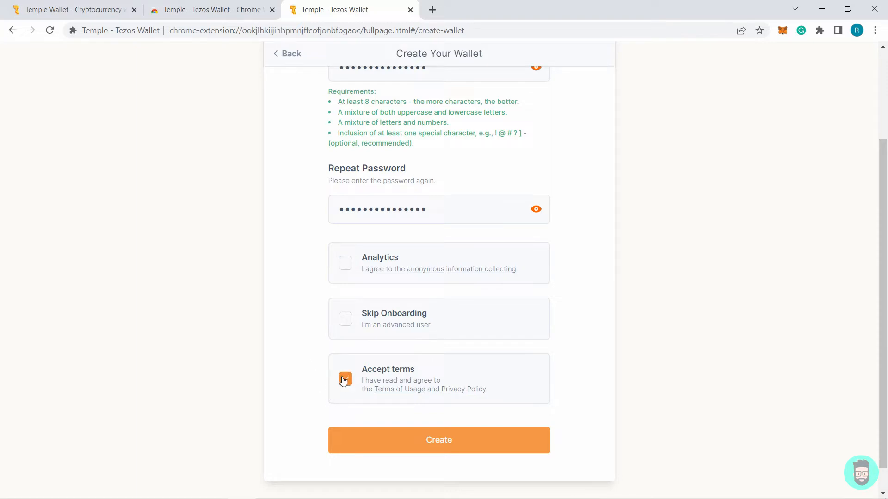
{"action": "left_click", "coordinate": [345, 378]}
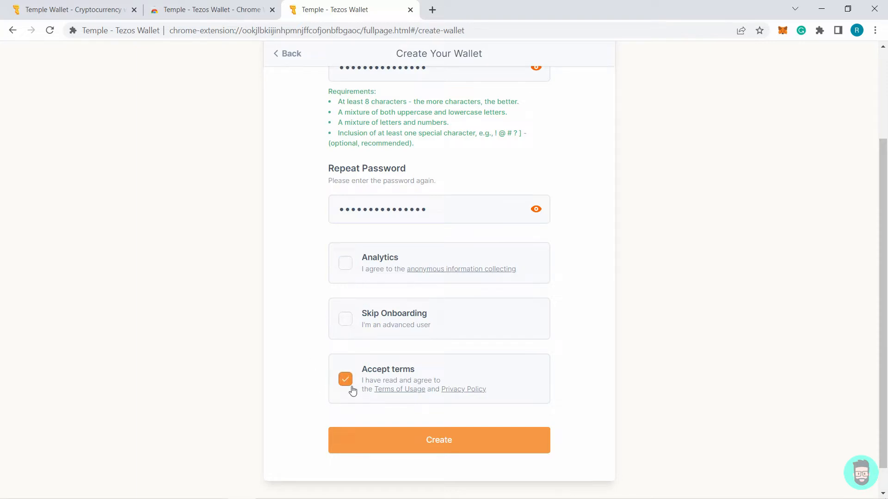
{"action": "left_click", "coordinate": [438, 440]}
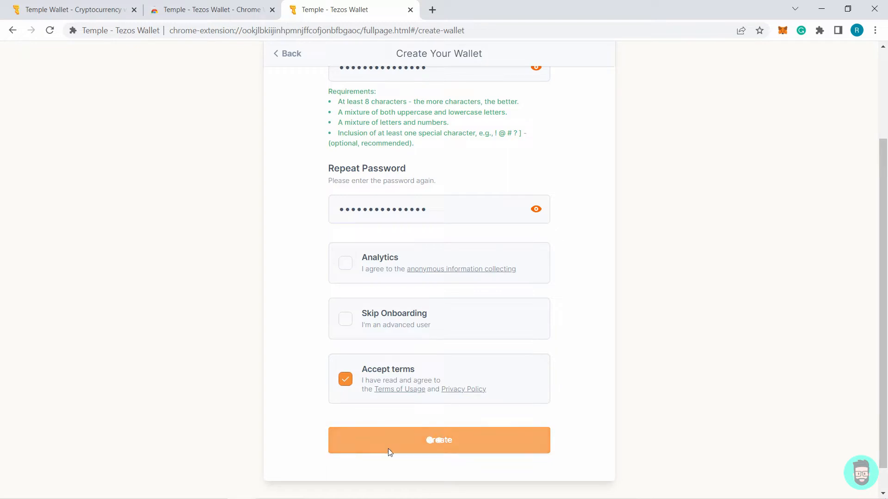
{"action": "left_click", "coordinate": [439, 440]}
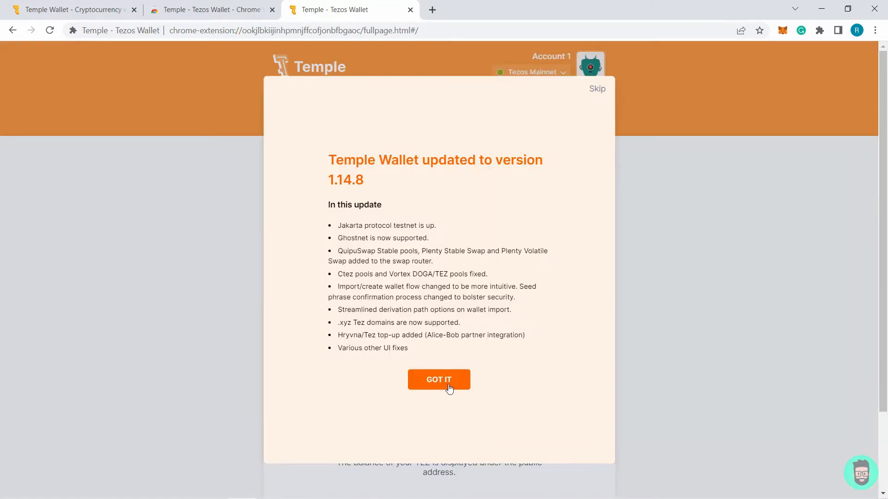
- Dismiss the update notice and advance through the first onboarding steps to Tokens & Collectibles
{"action": "left_click", "coordinate": [438, 379]}
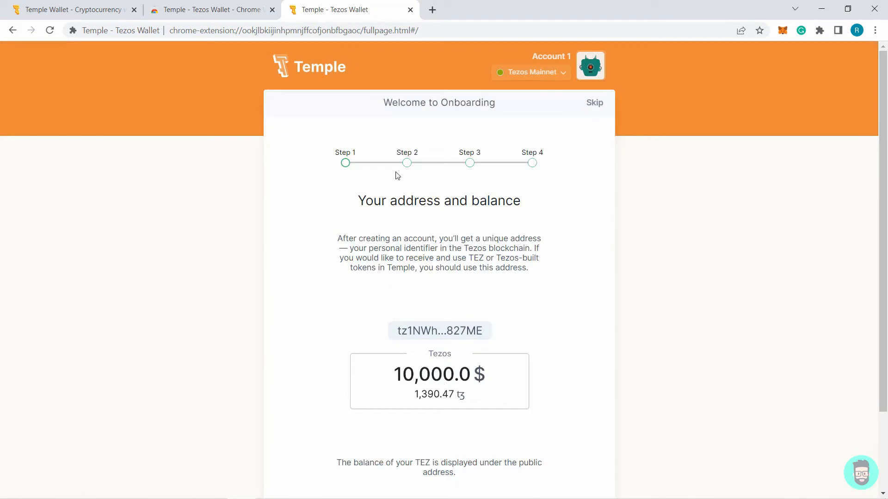
{"action": "mouse_move", "coordinate": [447, 361]}
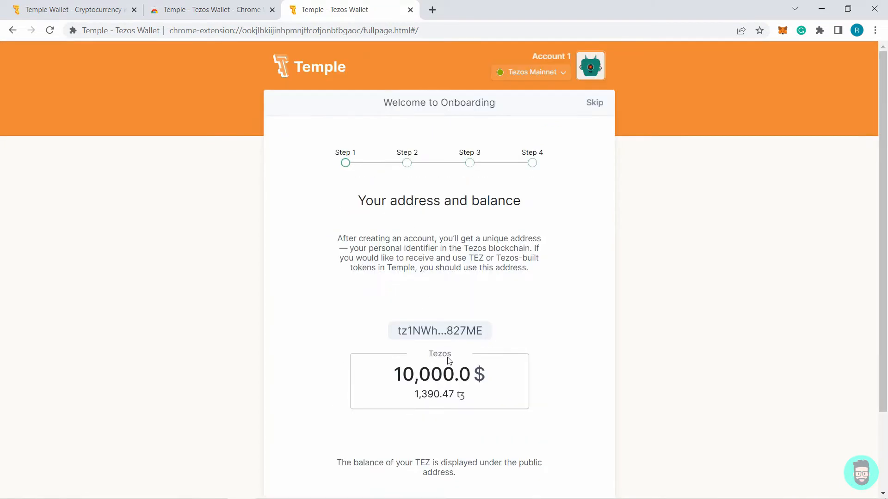
{"action": "scroll", "scroll_direction": "down", "scroll_amount": 3}
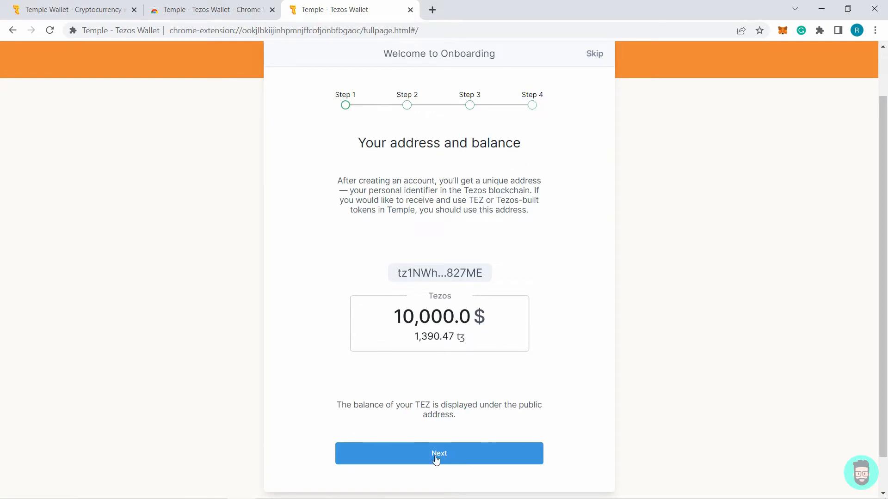
{"action": "left_click", "coordinate": [438, 453]}
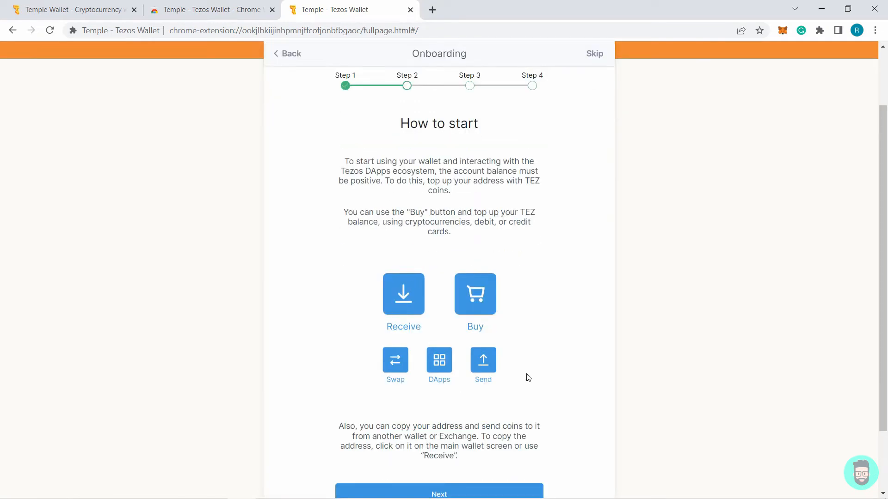
{"action": "mouse_move", "coordinate": [432, 407]}
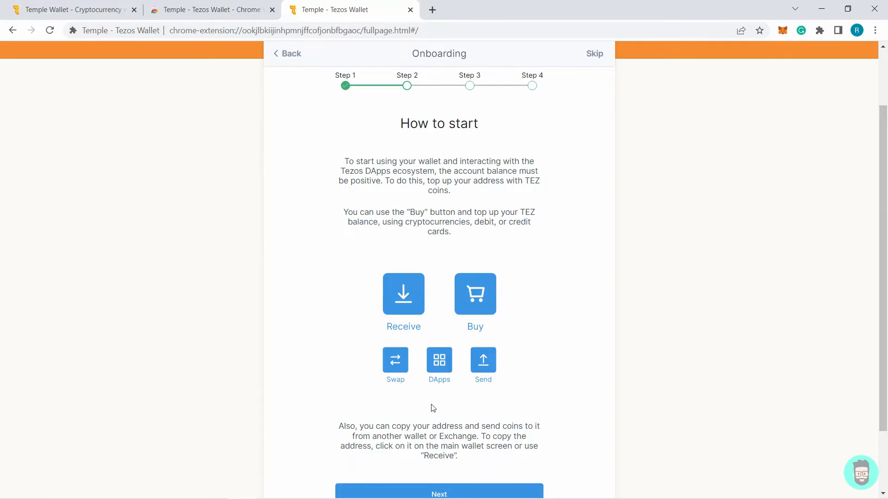
{"action": "left_click", "coordinate": [439, 493]}
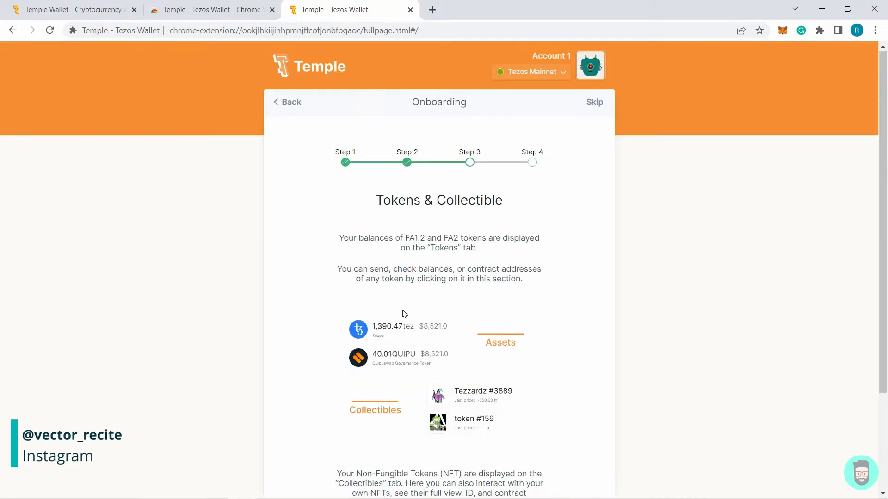
{"action": "mouse_move", "coordinate": [452, 365]}
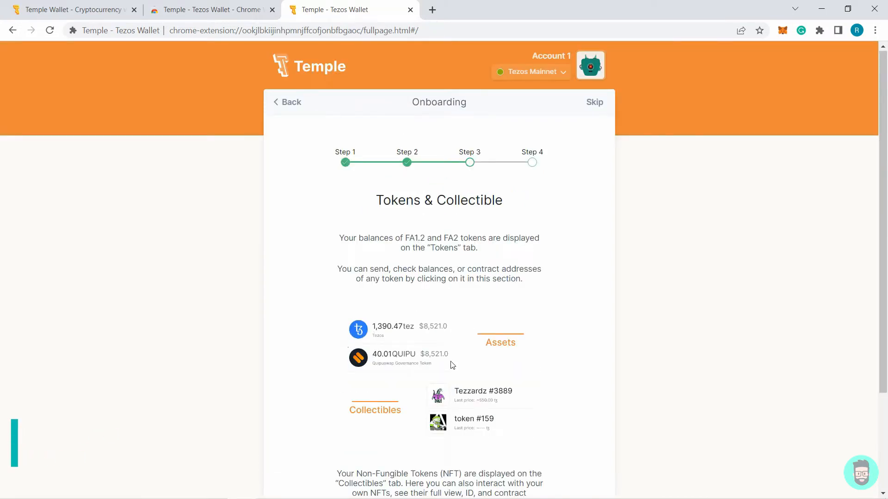
{"action": "mouse_move", "coordinate": [417, 338]}
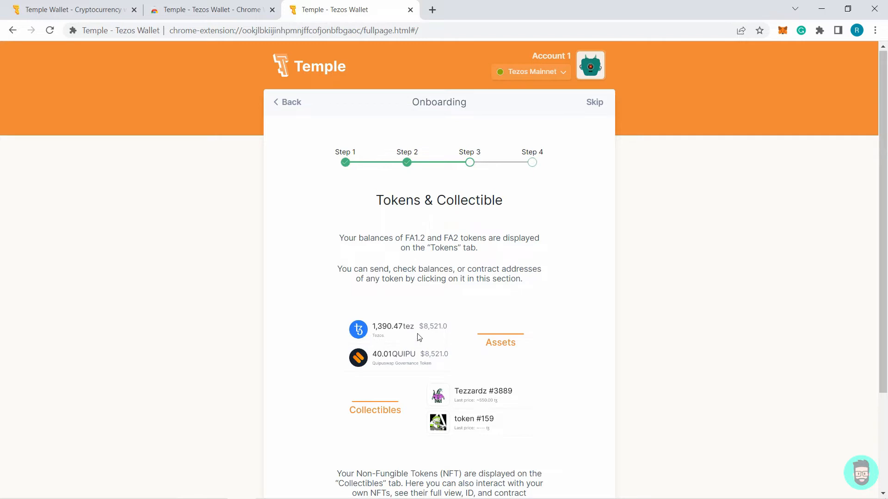
- Continue to Step 4 (Profile & RPC) and finish the tour with Done!
{"action": "scroll", "scroll_direction": "down", "scroll_amount": 3}
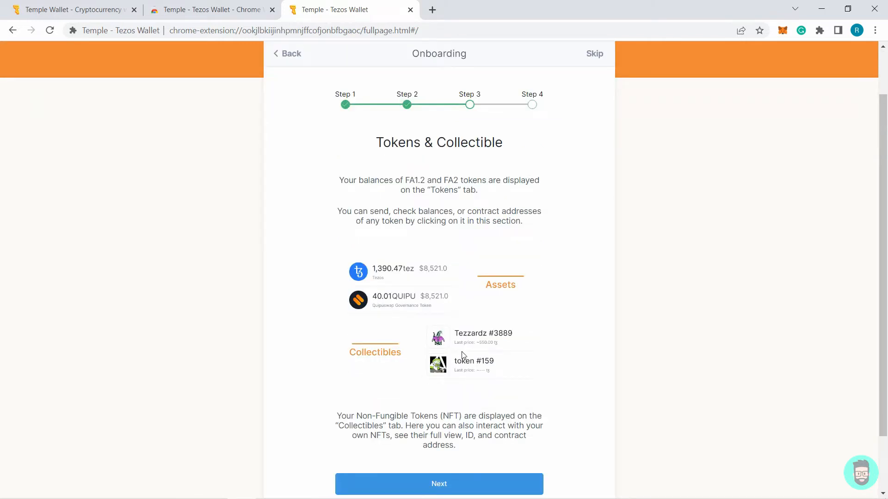
{"action": "mouse_move", "coordinate": [405, 352]}
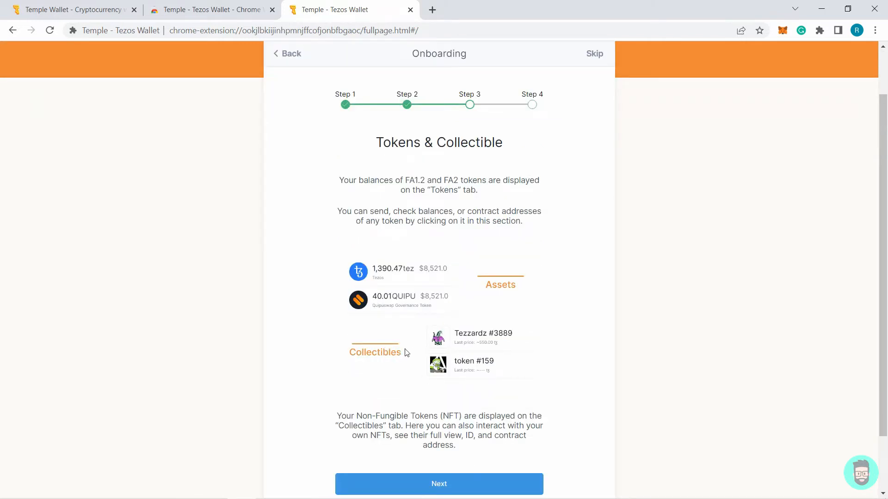
{"action": "scroll", "scroll_direction": "down", "scroll_amount": 3}
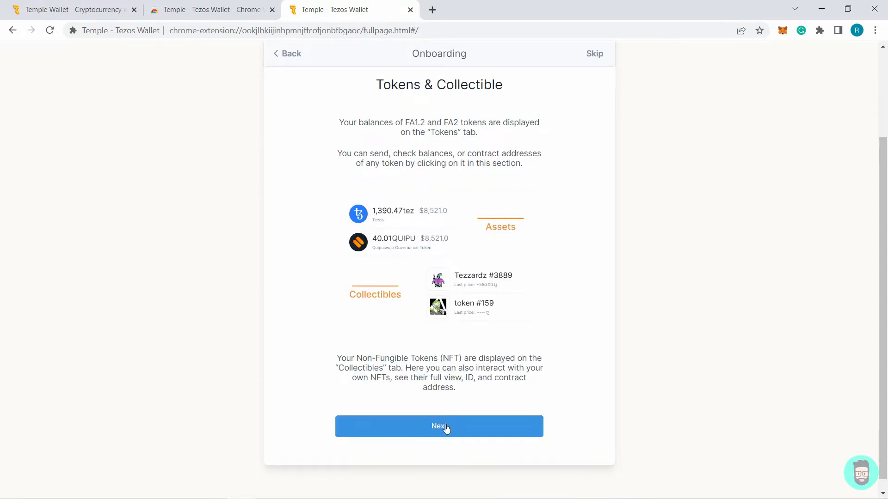
{"action": "left_click", "coordinate": [438, 426]}
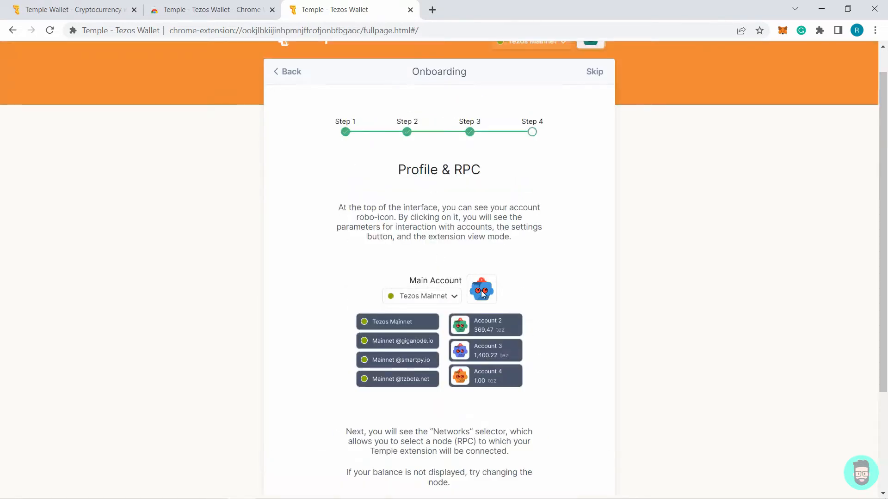
{"action": "scroll", "scroll_direction": "down", "scroll_amount": 3}
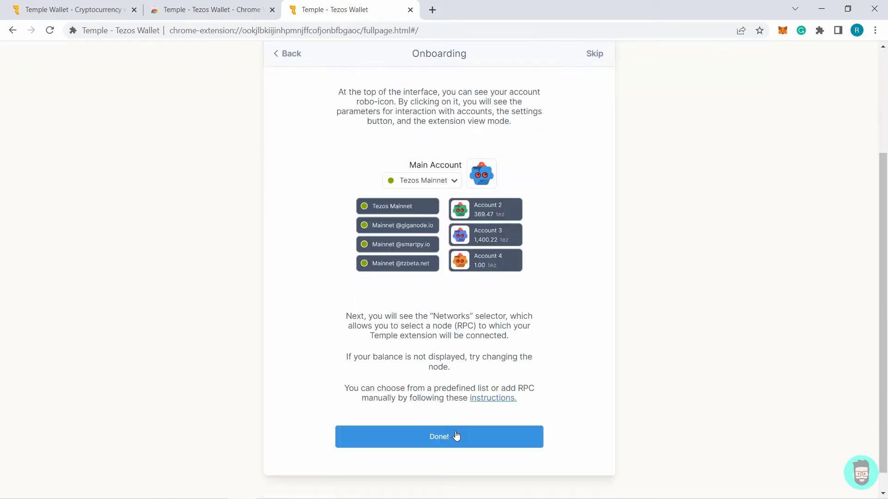
{"action": "left_click", "coordinate": [438, 437]}
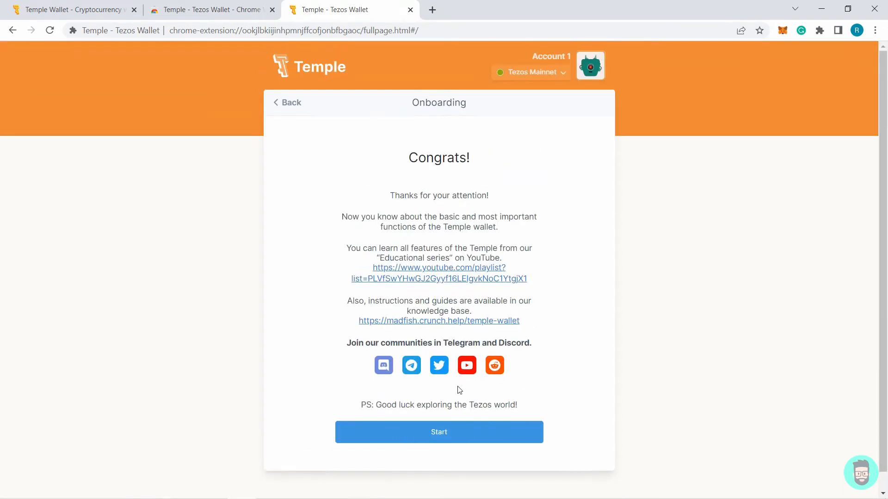
- Start the wallet, check the empty Collectibles list, and return to the Tokens list showing 0 TEZ
{"action": "left_click", "coordinate": [439, 432]}
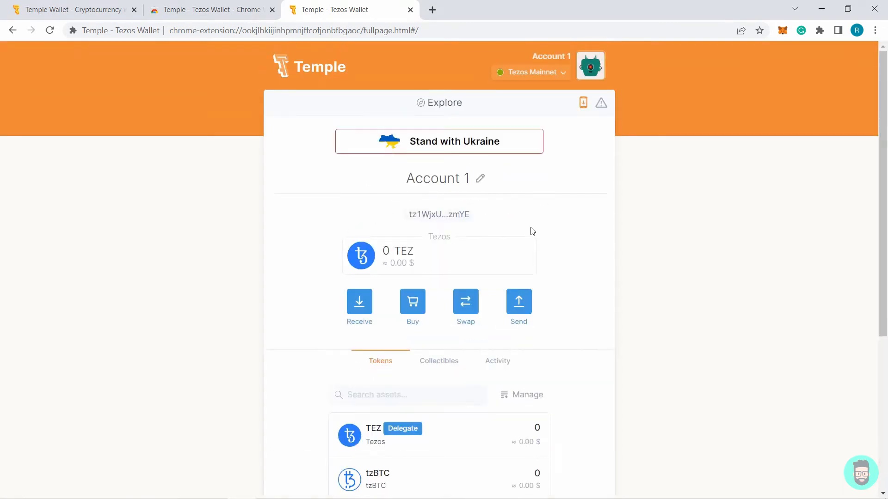
{"action": "scroll", "scroll_direction": "down", "scroll_amount": 3}
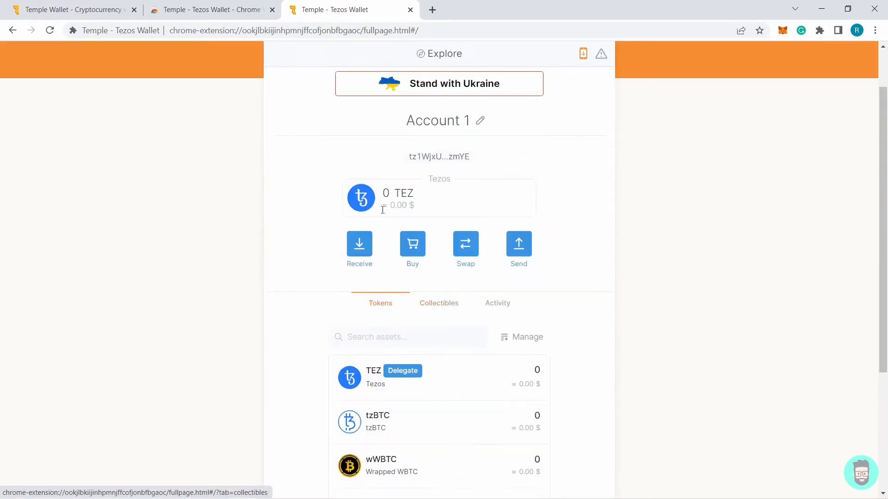
{"action": "scroll", "scroll_direction": "down", "scroll_amount": 3}
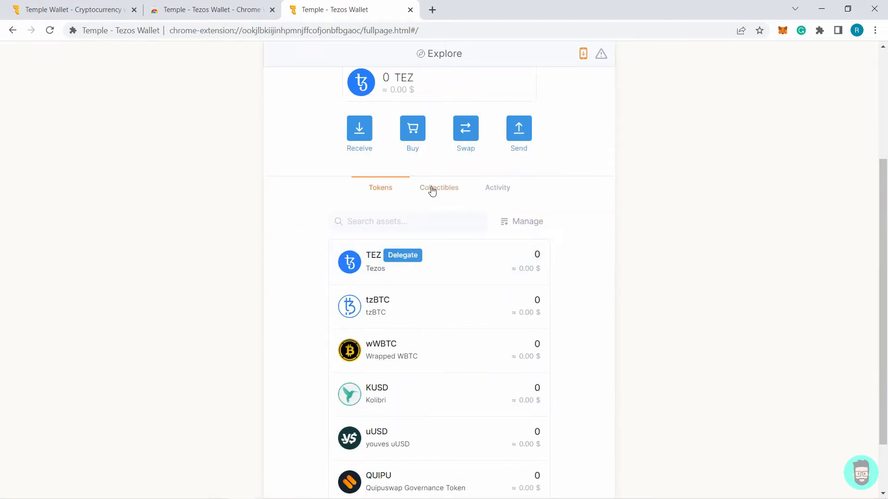
{"action": "left_click", "coordinate": [439, 188]}
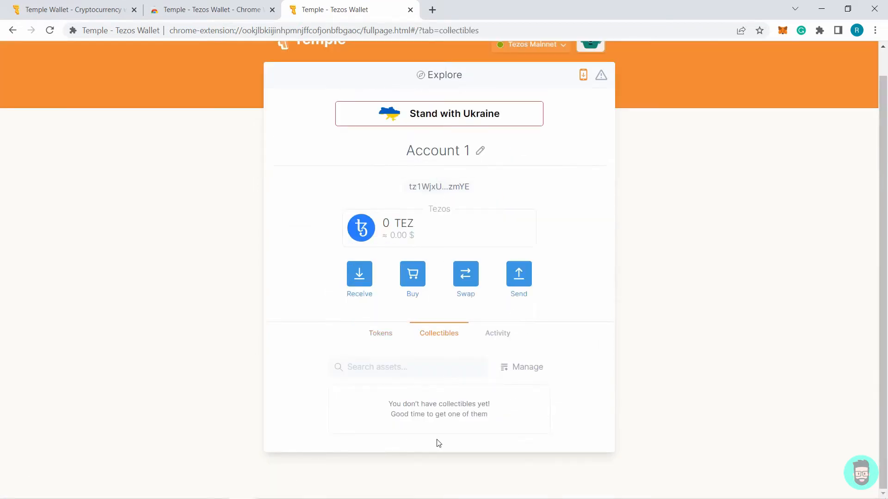
{"action": "left_click", "coordinate": [380, 333]}
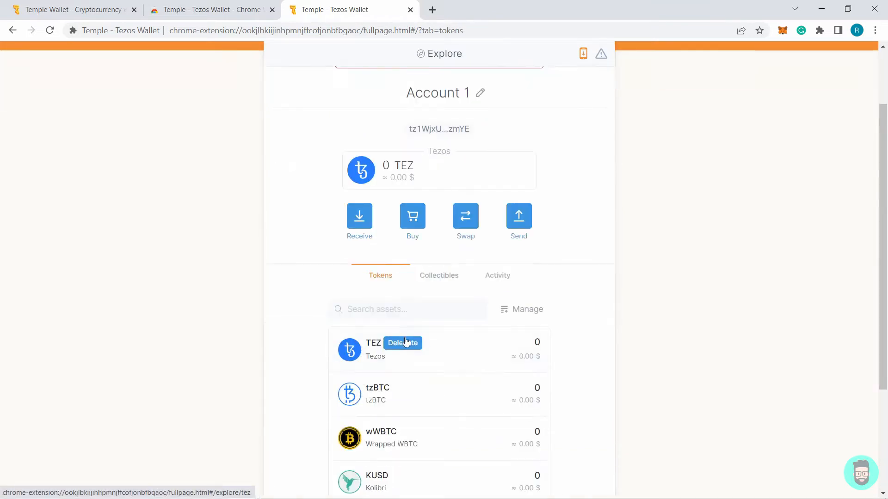
{"action": "scroll", "scroll_direction": "up", "scroll_amount": 3}
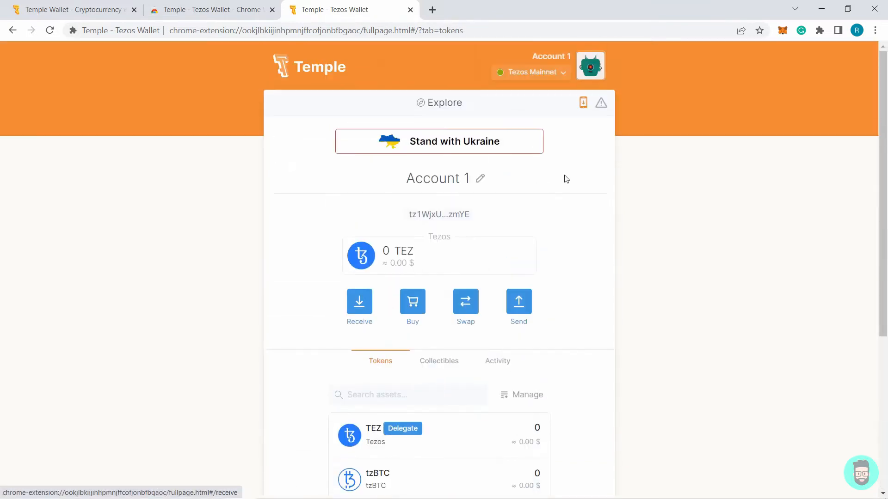
- Rename Account 1 to 'First Tez Wallet' and save the name
{"action": "left_click", "coordinate": [479, 179]}
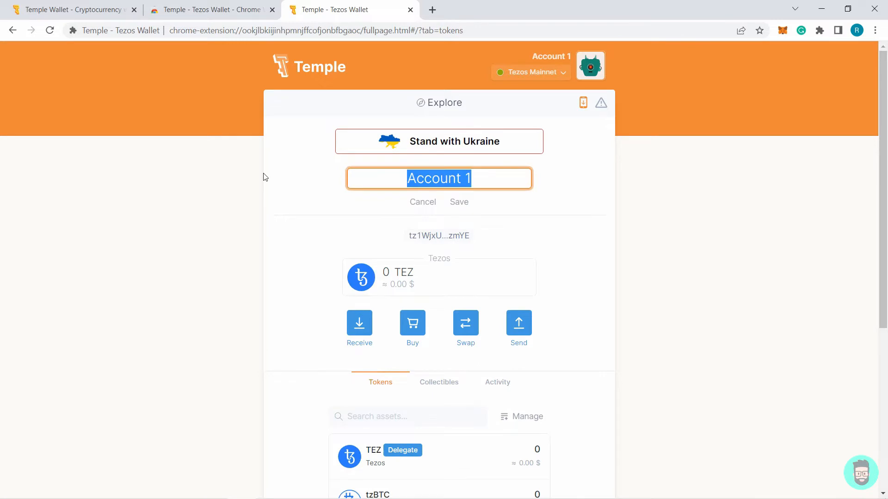
{"action": "left_click", "coordinate": [458, 202]}
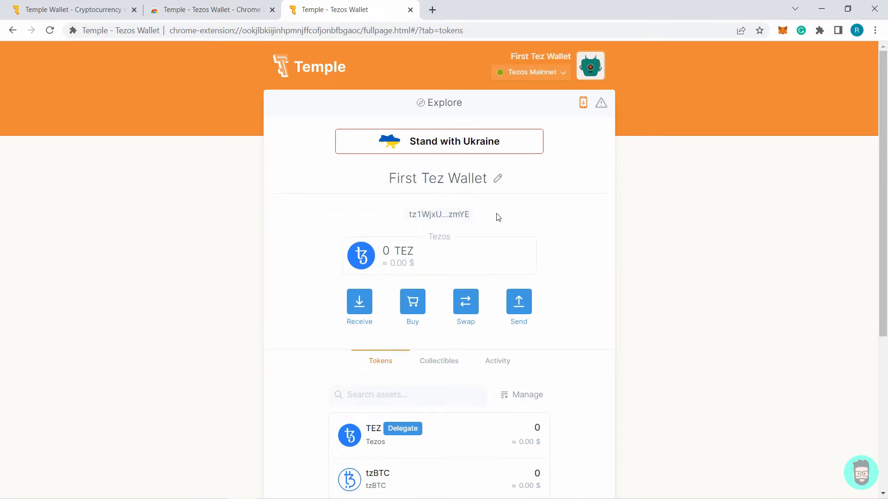
{"action": "mouse_move", "coordinate": [497, 207]}
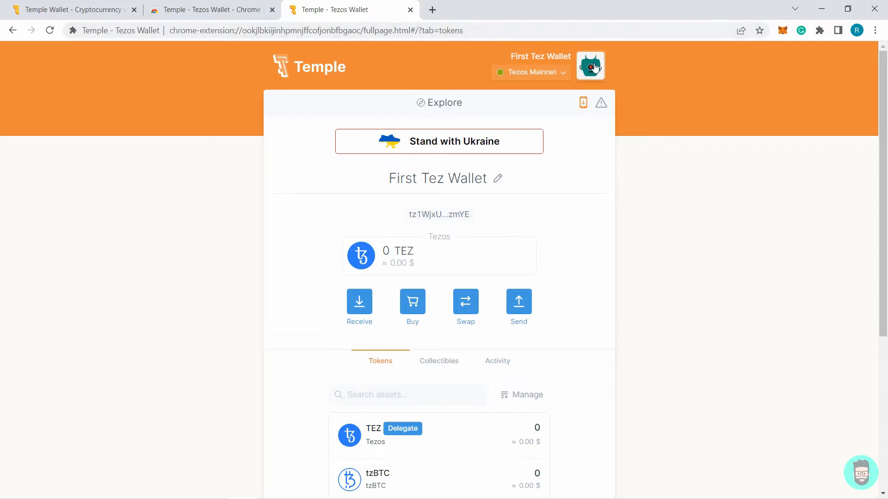
{"action": "left_click", "coordinate": [590, 64]}
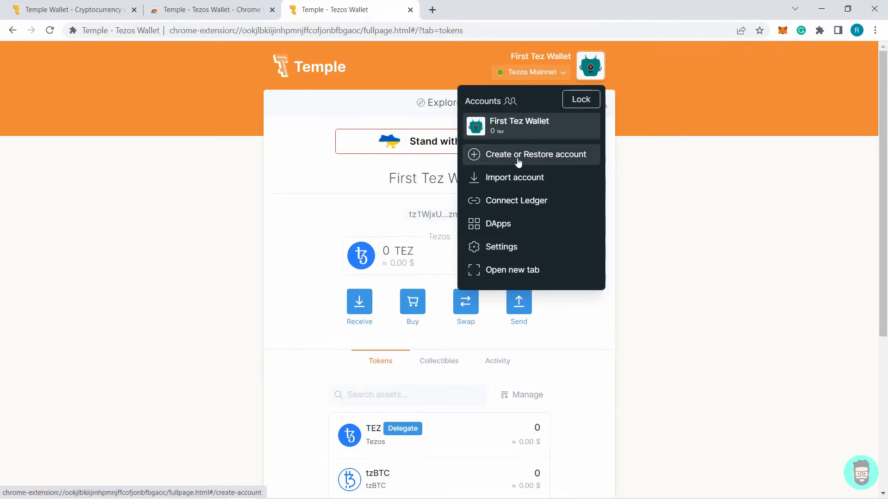
{"action": "mouse_move", "coordinate": [506, 162]}
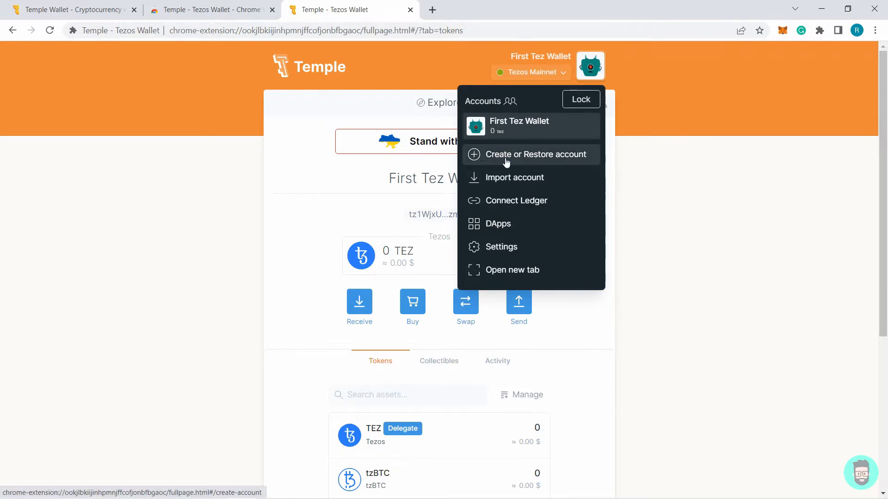
{"action": "mouse_move", "coordinate": [514, 177]}
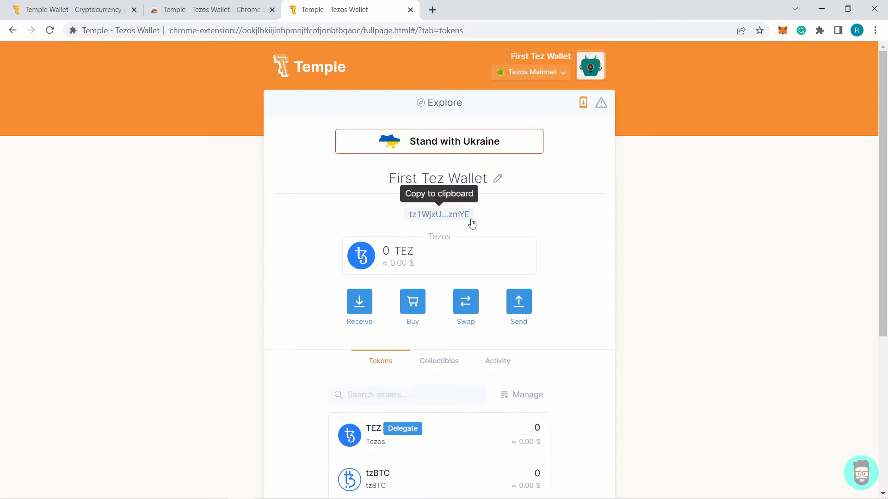
{"action": "mouse_move", "coordinate": [468, 221]}
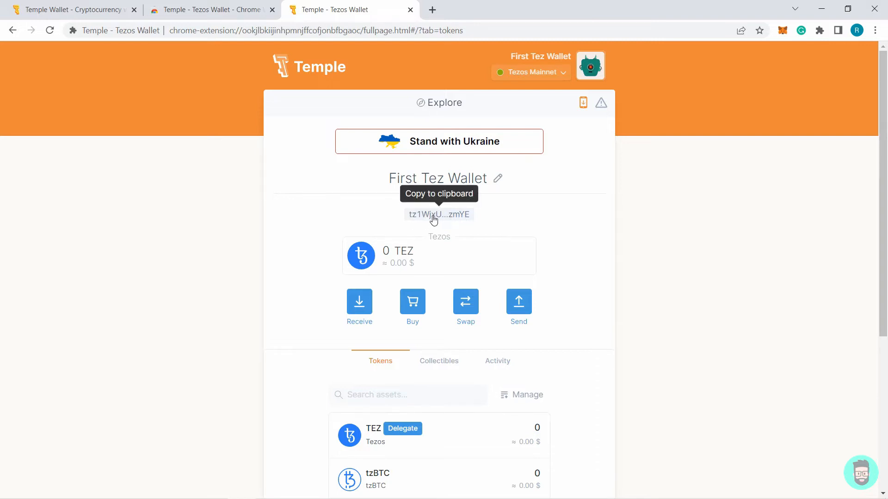
{"action": "mouse_move", "coordinate": [473, 227]}
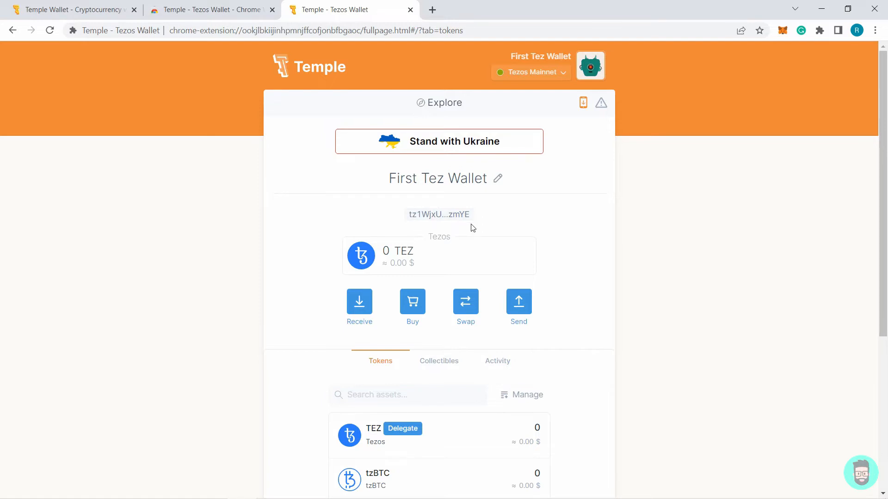
- Pin Temple - Tezos Wallet to the Chrome toolbar and open its popup
{"action": "scroll", "scroll_direction": "down", "scroll_amount": 3}
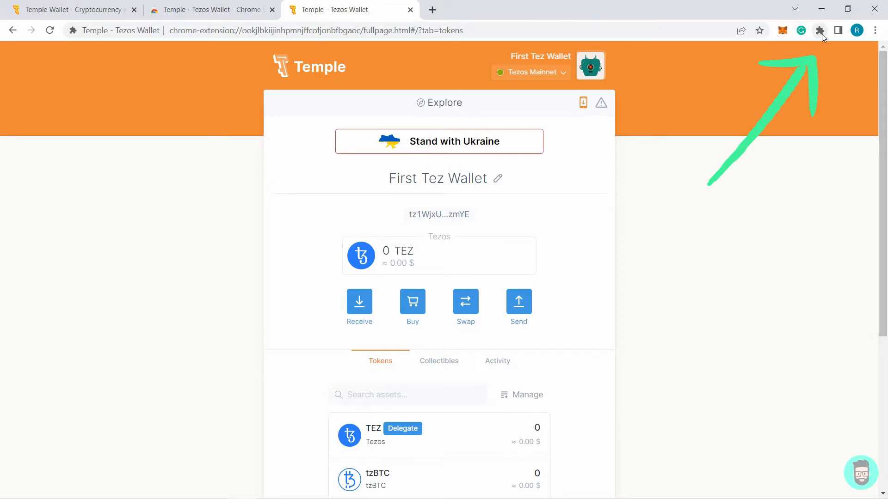
{"action": "left_click", "coordinate": [819, 30]}
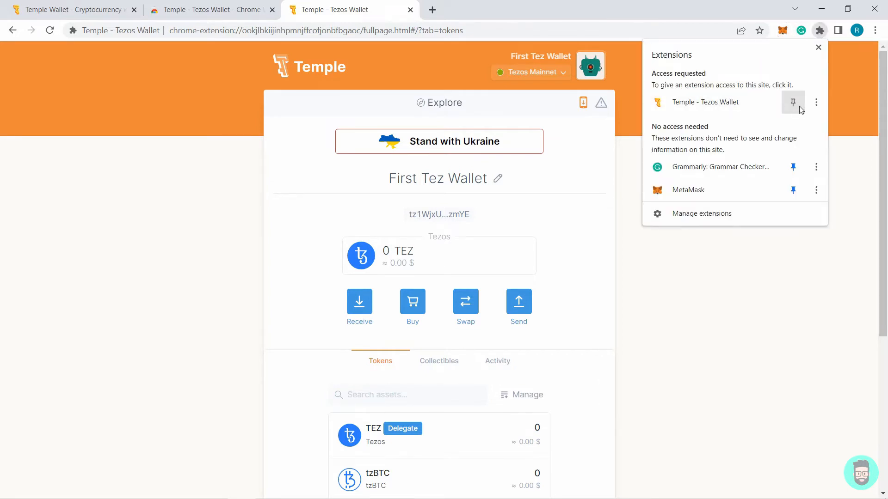
{"action": "left_click", "coordinate": [792, 103]}
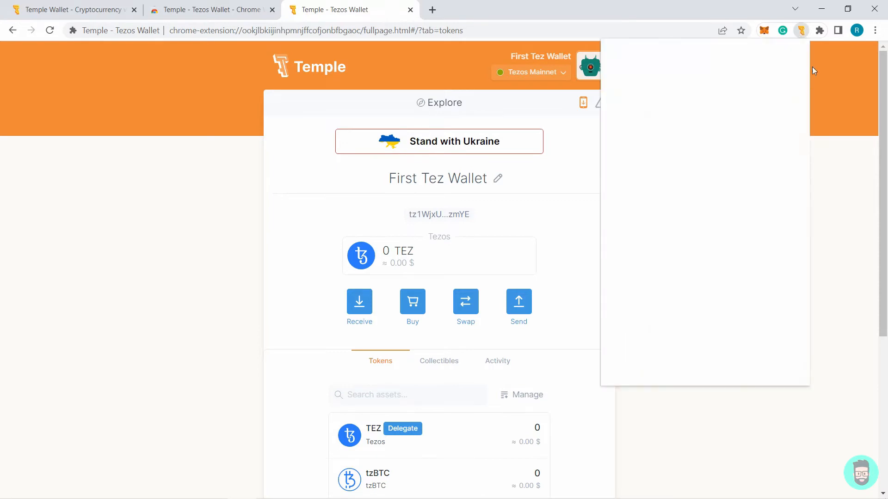
{"action": "left_click", "coordinate": [801, 30]}
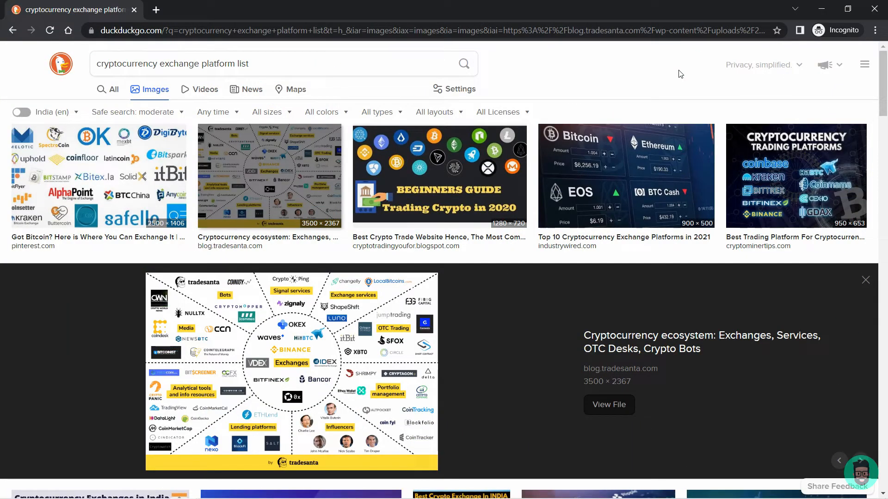
{"action": "mouse_move", "coordinate": [244, 224]}
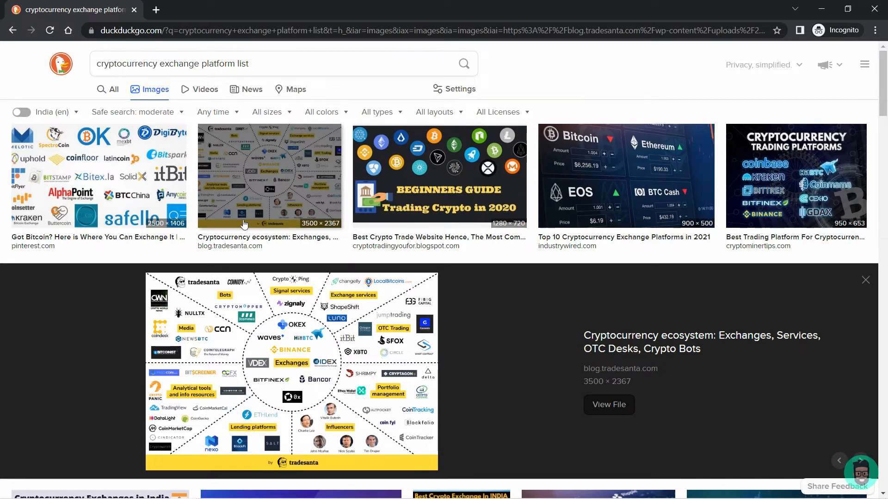
{"action": "mouse_move", "coordinate": [321, 391]}
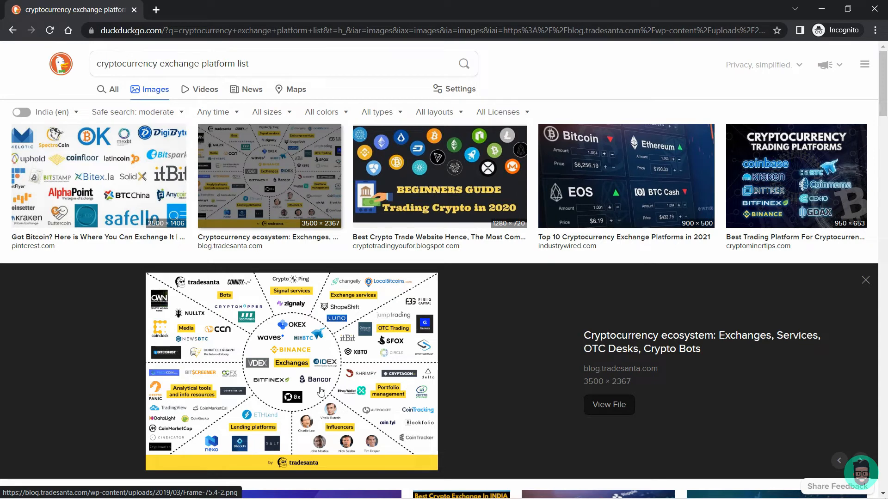
{"action": "mouse_move", "coordinate": [306, 382]}
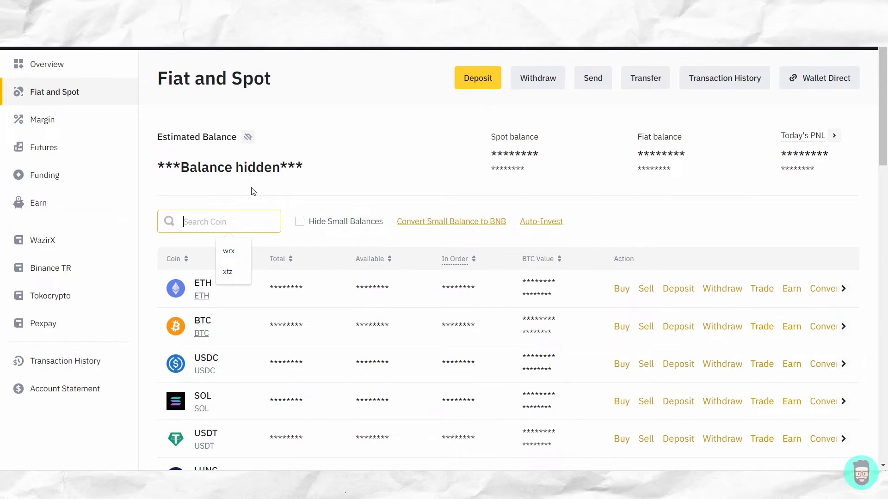
- Filter Binance's Fiat and Spot coin list with 'tez' to find XTZ Tezos
{"action": "type", "text": "tez"}
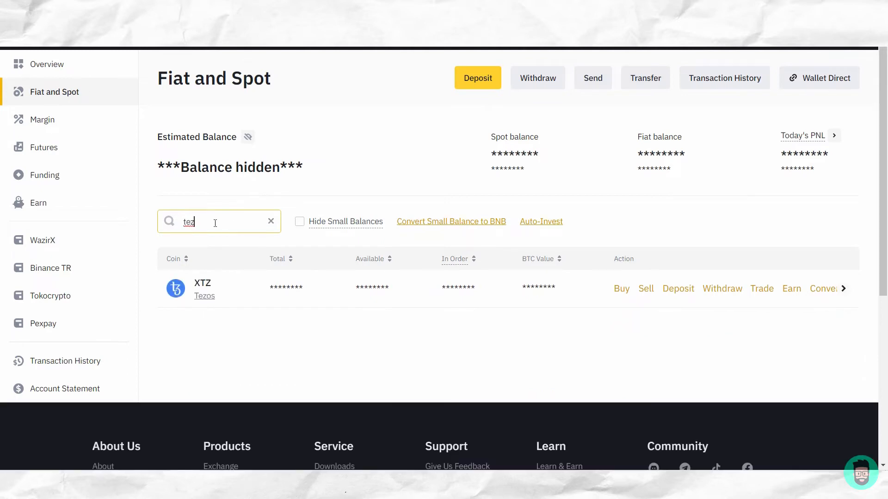
{"action": "mouse_move", "coordinate": [413, 238]}
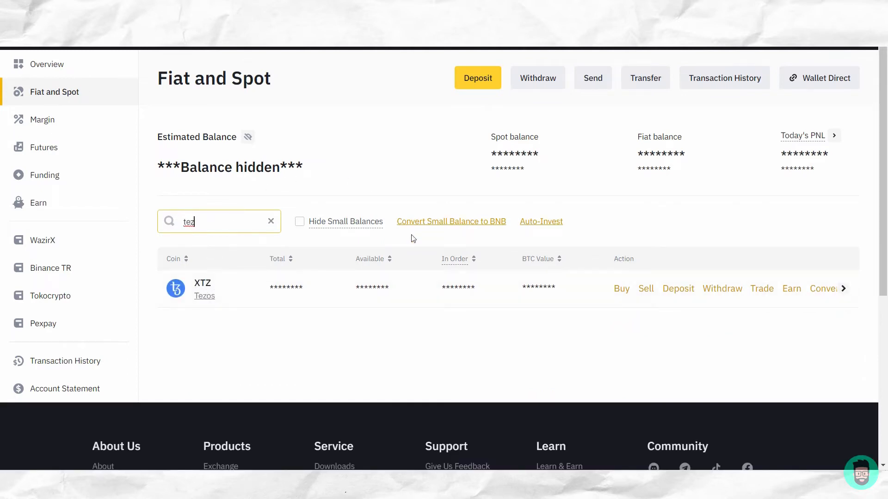
{"action": "mouse_move", "coordinate": [730, 296]}
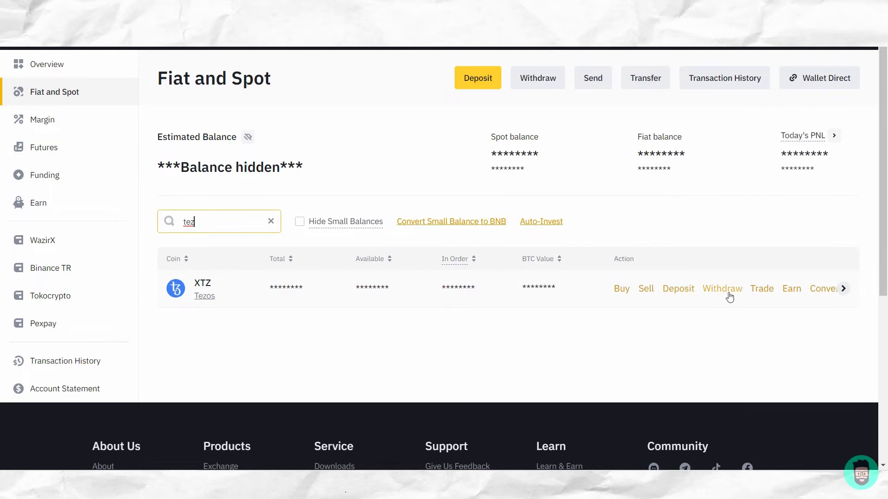
{"action": "left_click", "coordinate": [722, 288]}
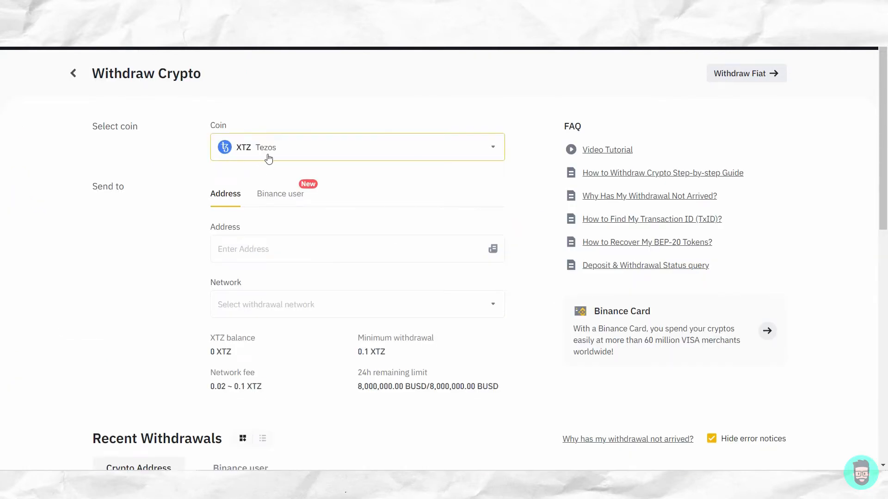
{"action": "left_click", "coordinate": [311, 249]}
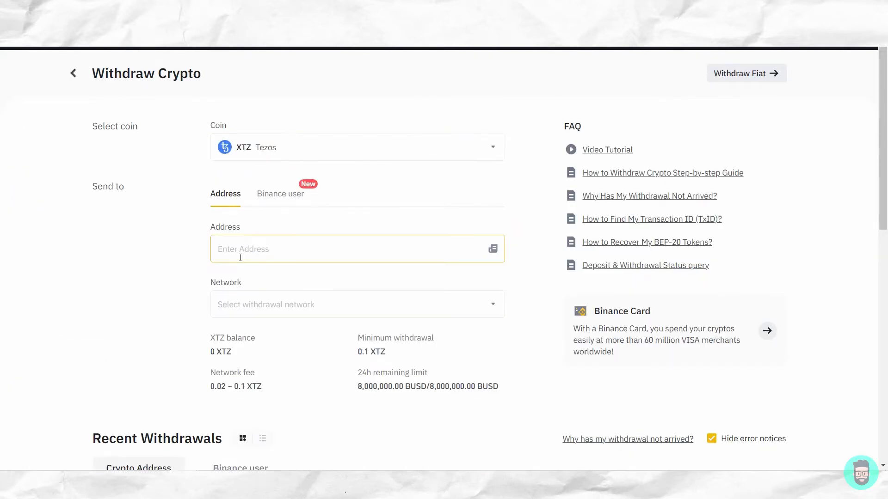
{"action": "left_click", "coordinate": [357, 304]}
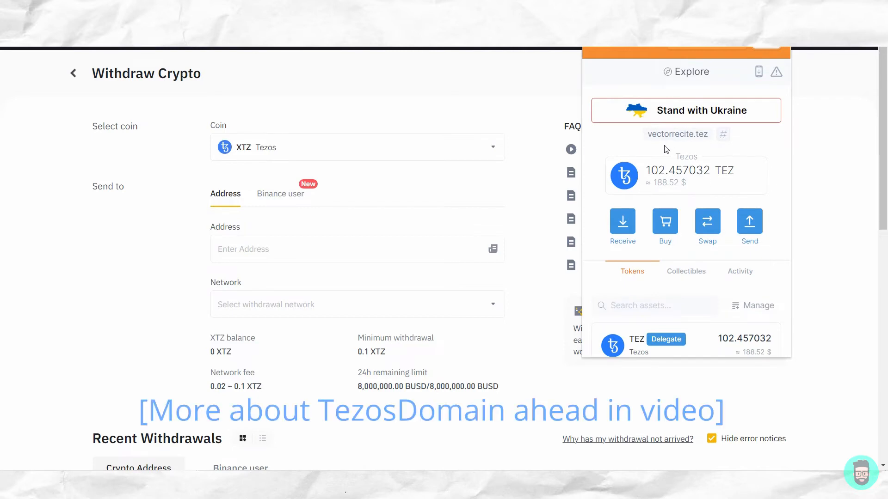
{"action": "mouse_move", "coordinate": [685, 146]}
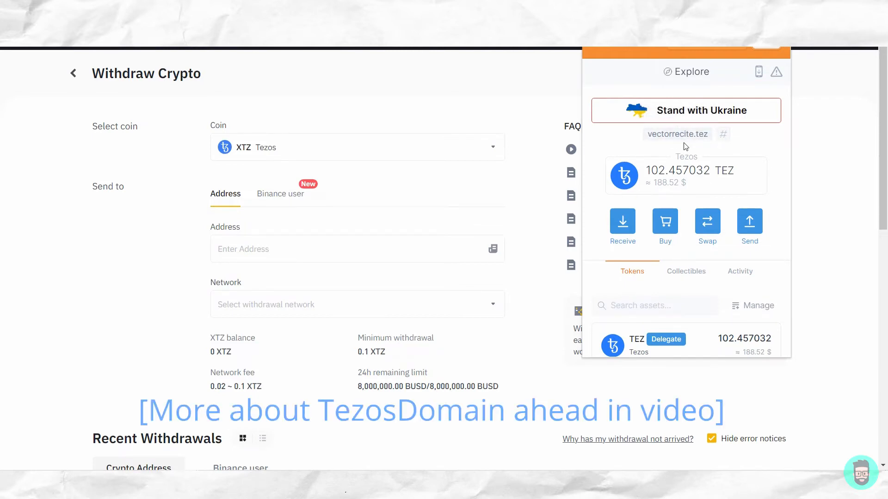
{"action": "mouse_move", "coordinate": [676, 134]}
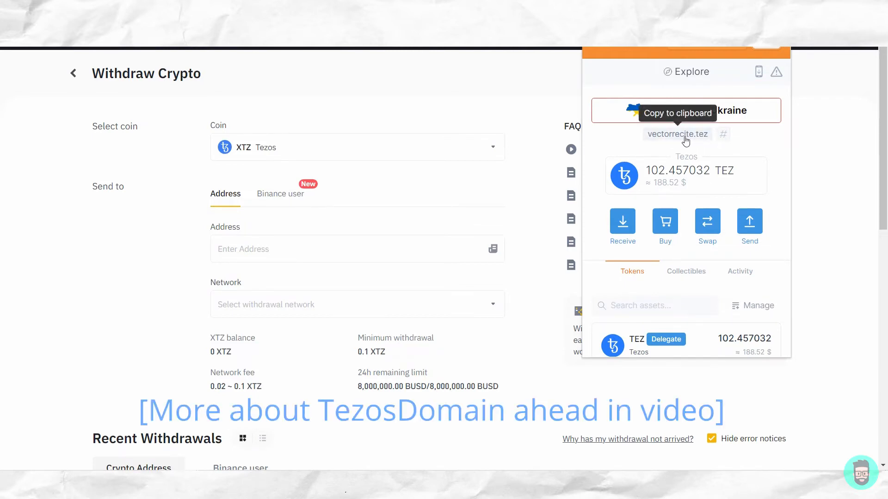
{"action": "mouse_move", "coordinate": [715, 138]}
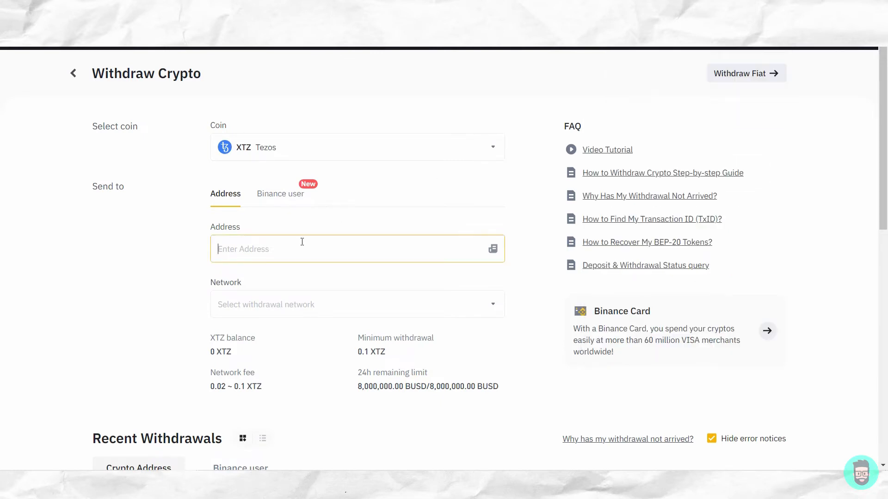
{"action": "type", "text": "tz1UGT1hiQ9jEJnFCXurSR1YSUWKLMkrqaok"}
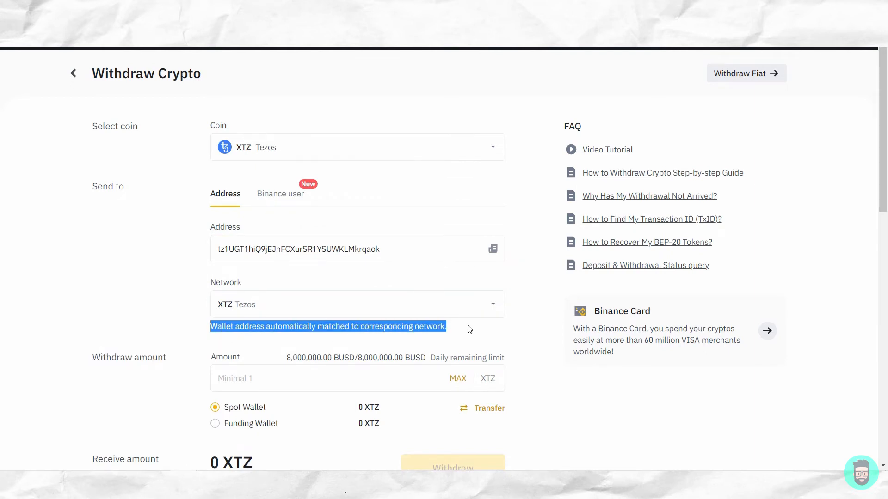
{"action": "type", "text": "20"}
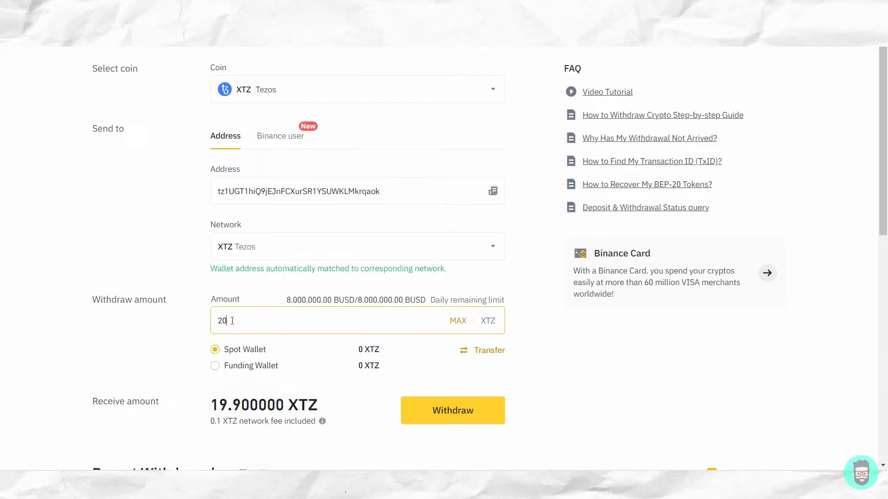
{"action": "mouse_move", "coordinate": [451, 401]}
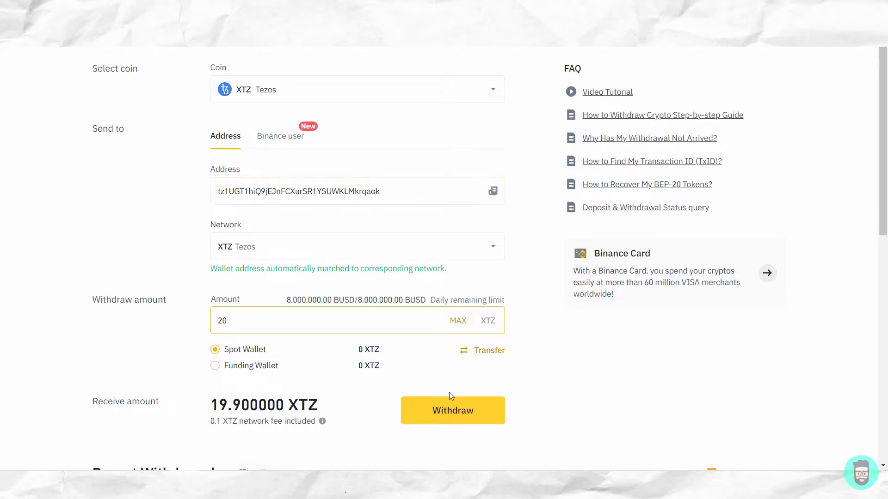
{"action": "mouse_move", "coordinate": [452, 411]}
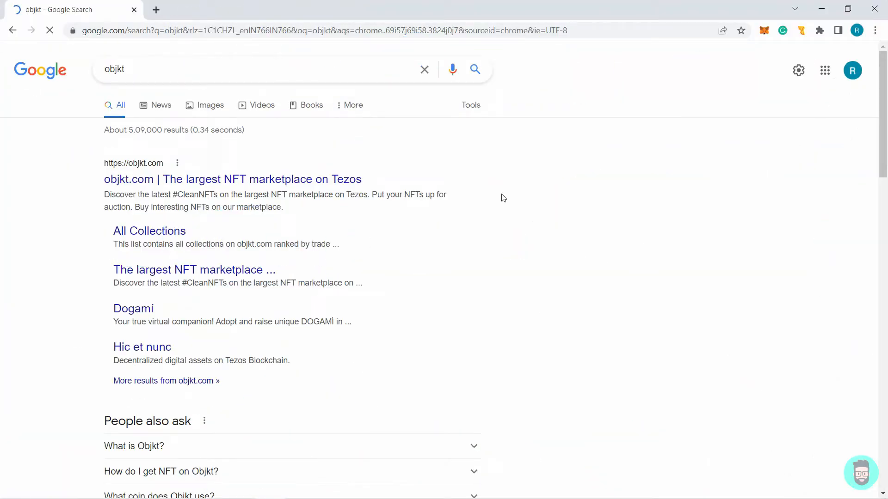
{"action": "mouse_move", "coordinate": [56, 138]}
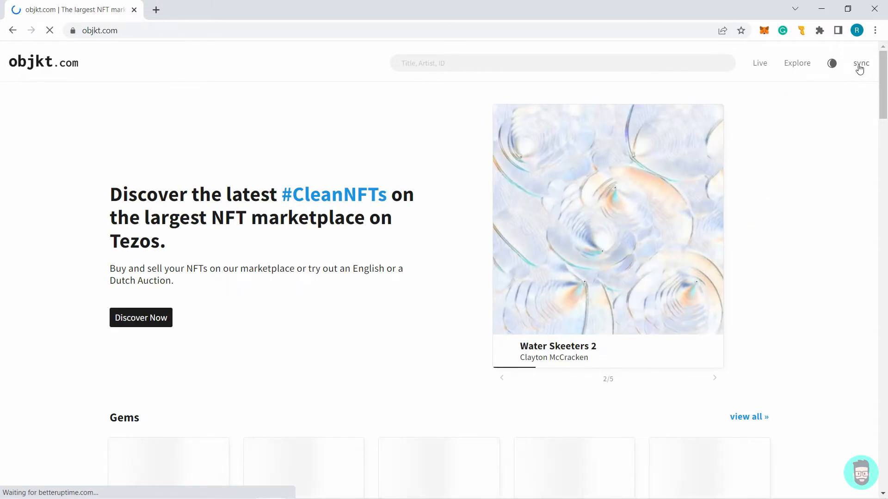
- Start syncing objkt.com with Temple - Tezos Wallet and unlock the wallet
{"action": "left_click", "coordinate": [860, 63]}
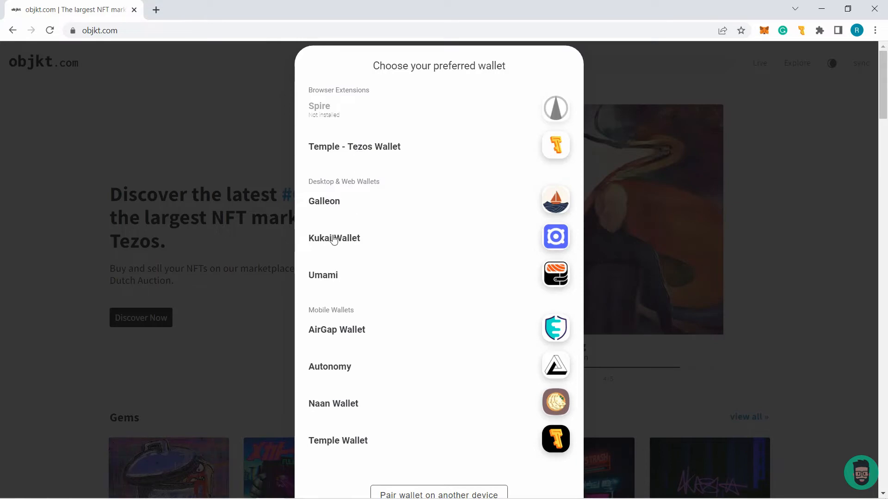
{"action": "mouse_move", "coordinate": [343, 334]}
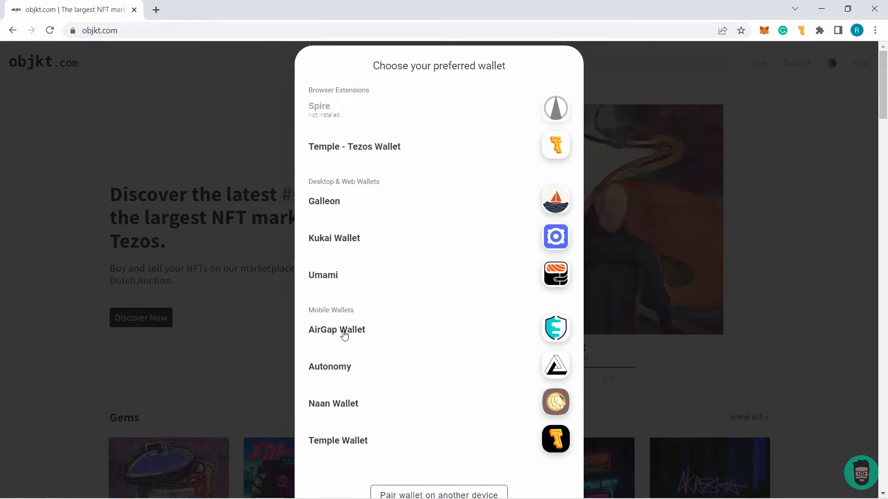
{"action": "left_click", "coordinate": [355, 146]}
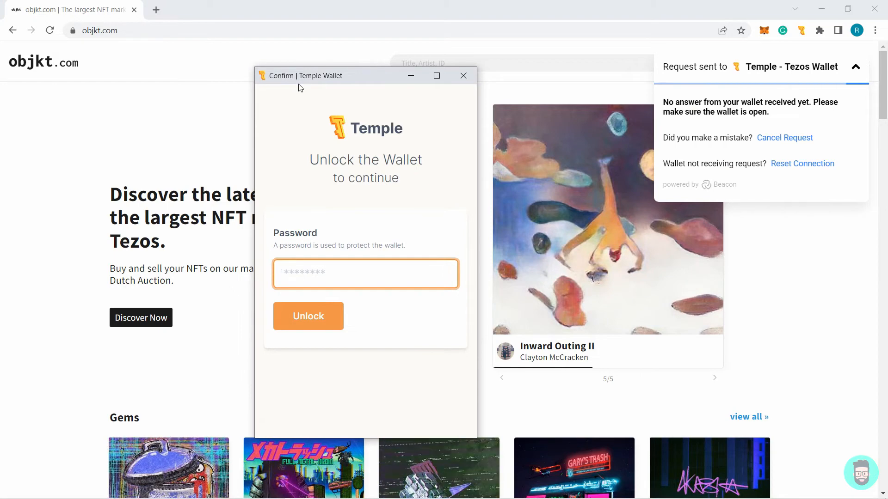
{"action": "left_click", "coordinate": [308, 316]}
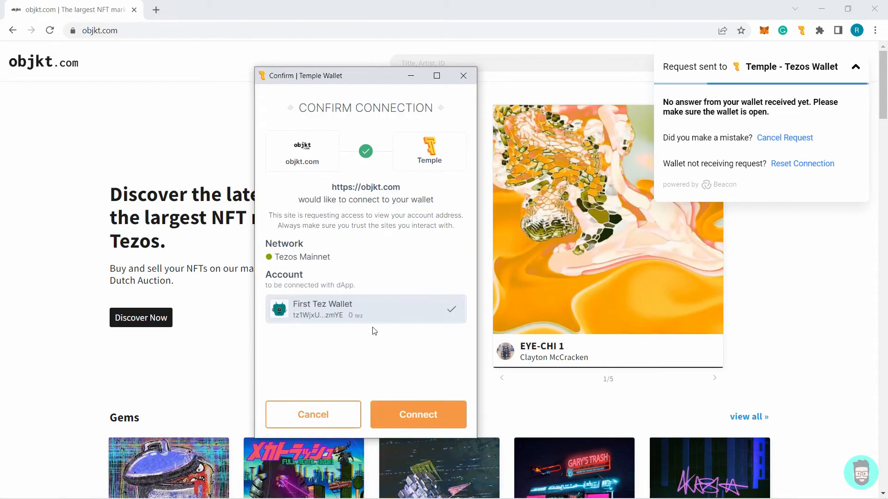
{"action": "mouse_move", "coordinate": [328, 313]}
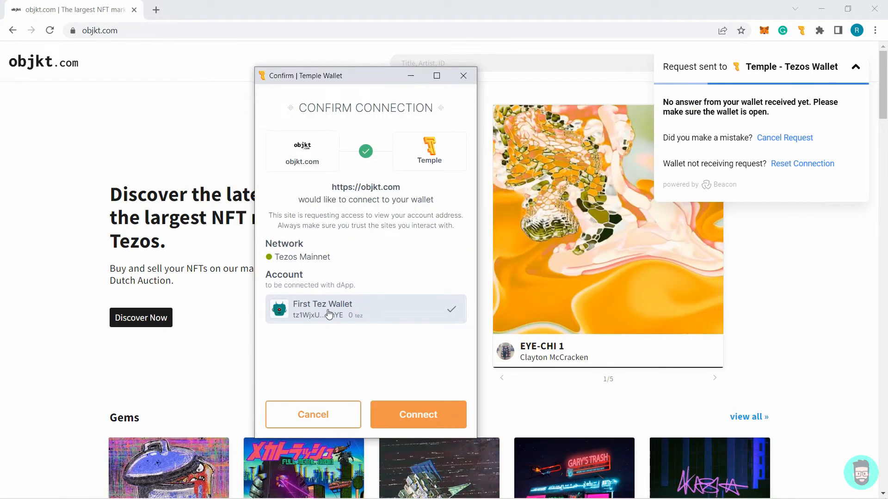
{"action": "mouse_move", "coordinate": [367, 317]}
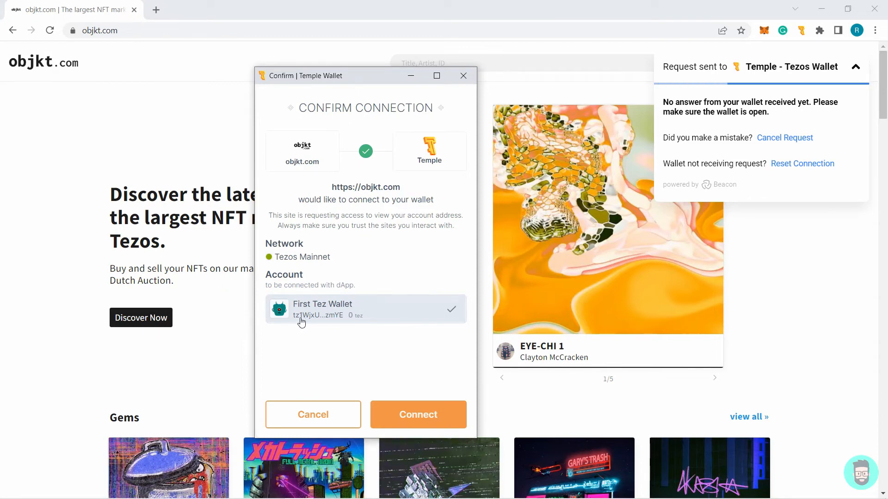
{"action": "mouse_move", "coordinate": [377, 326]}
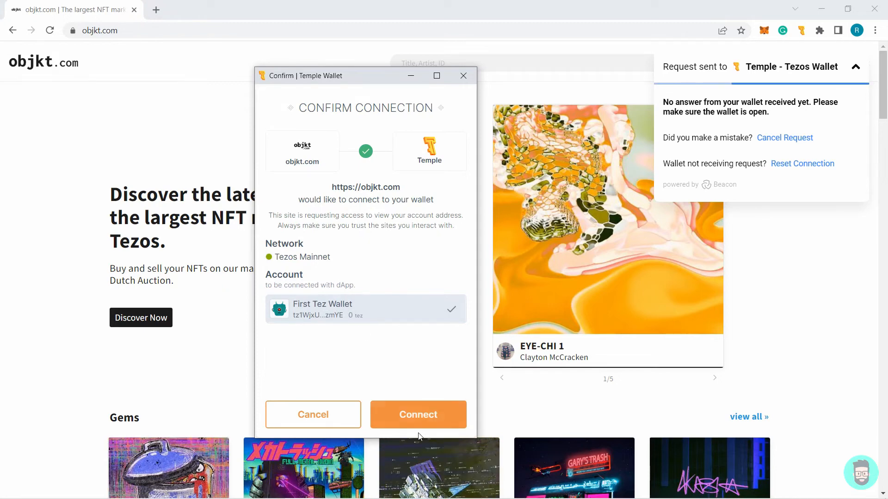
- Approve the objkt.com connection and sign the identity confirmation message
{"action": "left_click", "coordinate": [418, 414]}
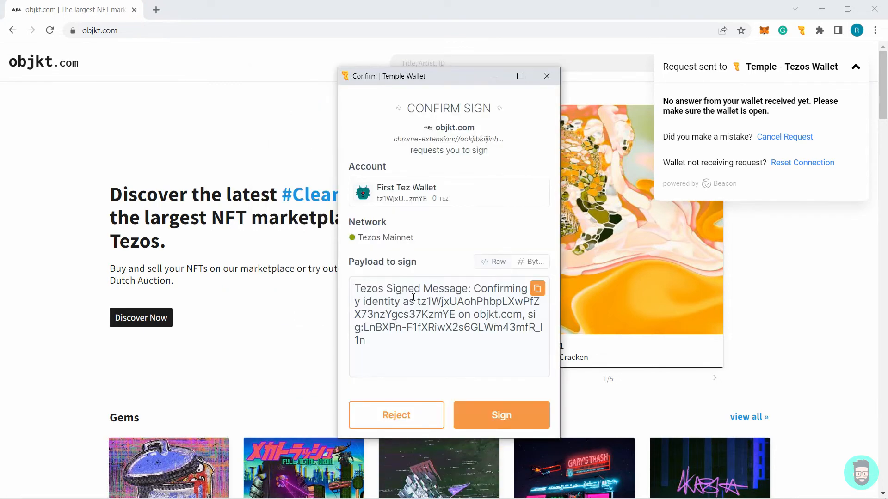
{"action": "left_click", "coordinate": [500, 415]}
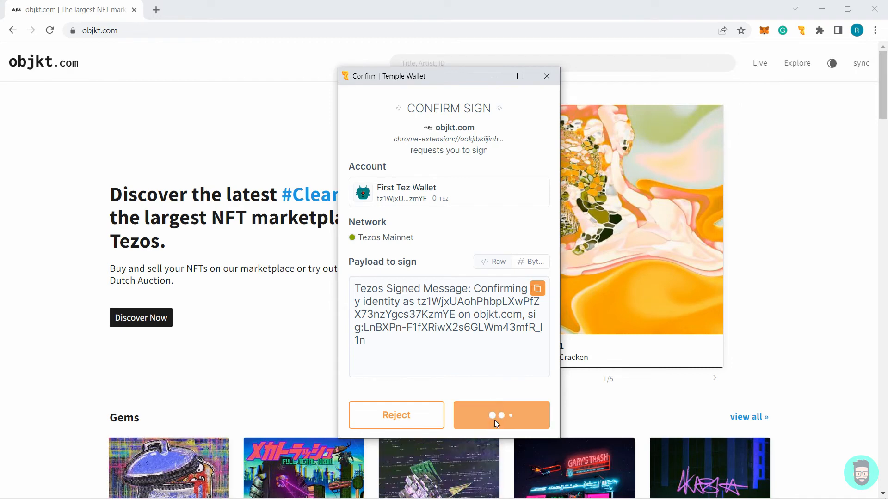
{"action": "left_click", "coordinate": [500, 415]}
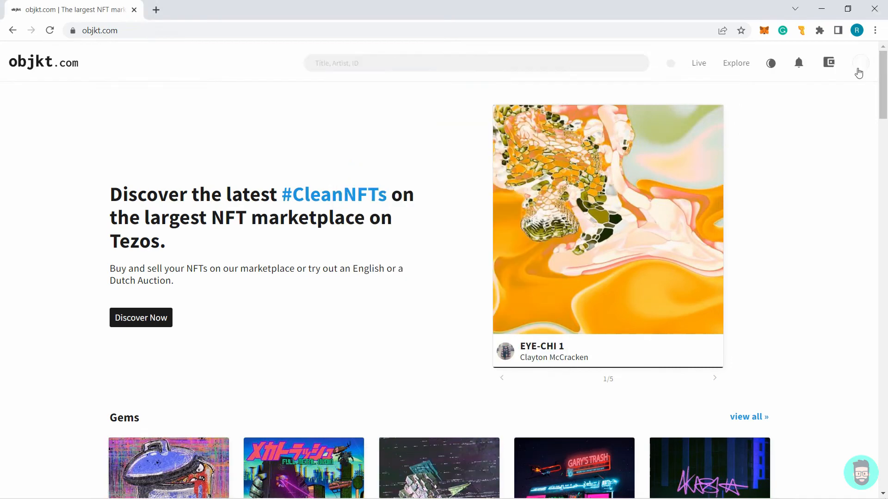
- Open the connected account's objkt profile, then switch to vector_recite's profile
{"action": "left_click", "coordinate": [859, 62]}
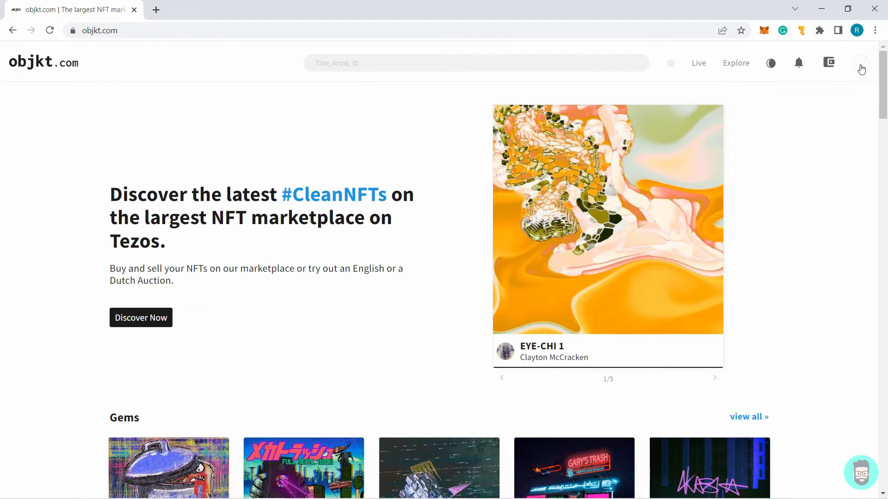
{"action": "left_click", "coordinate": [860, 62]}
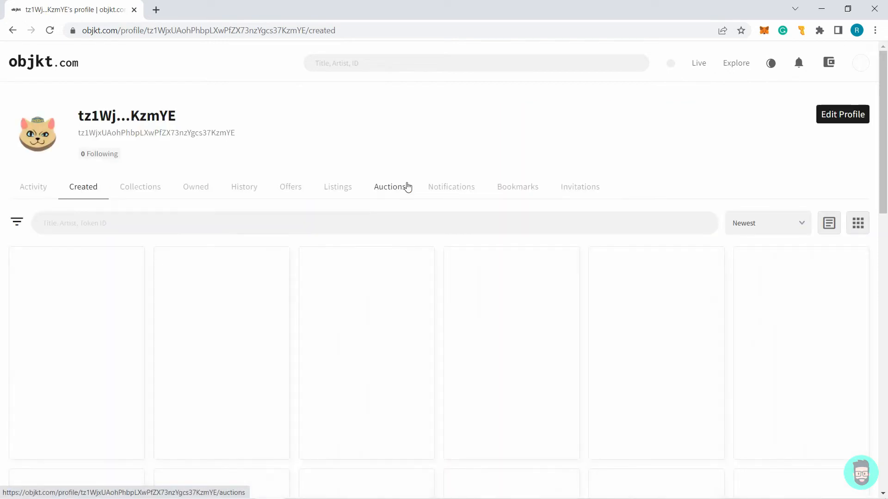
{"action": "double_click", "coordinate": [127, 116]}
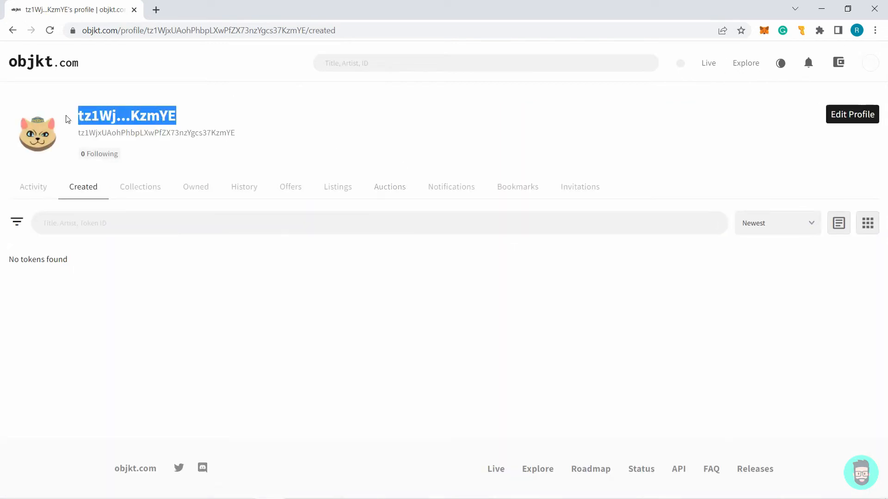
{"action": "left_click", "coordinate": [129, 407]}
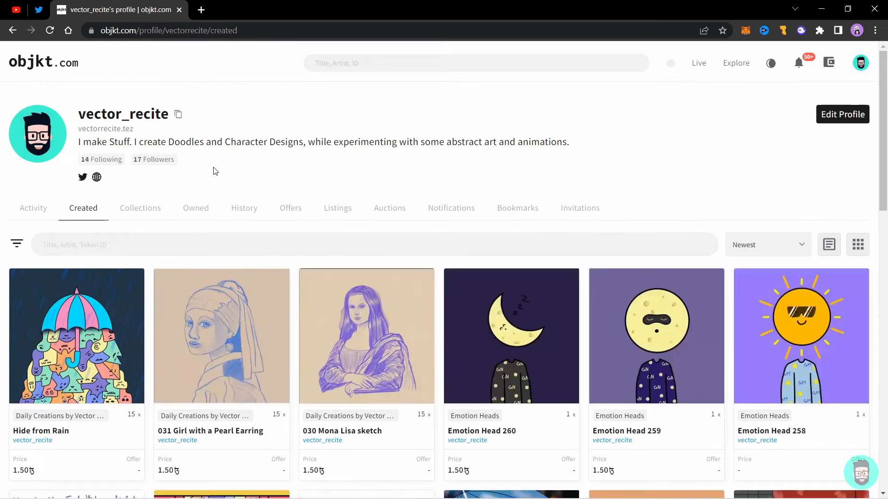
{"action": "mouse_move", "coordinate": [574, 142]}
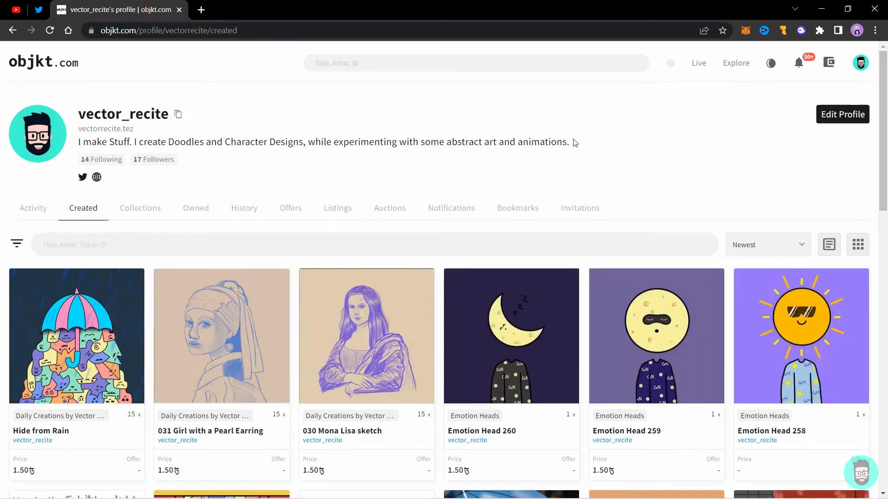
- Show the profile bio and return to the objkt profile tab after opening Tezos Profiles and Domains
{"action": "triple_click", "coordinate": [323, 141]}
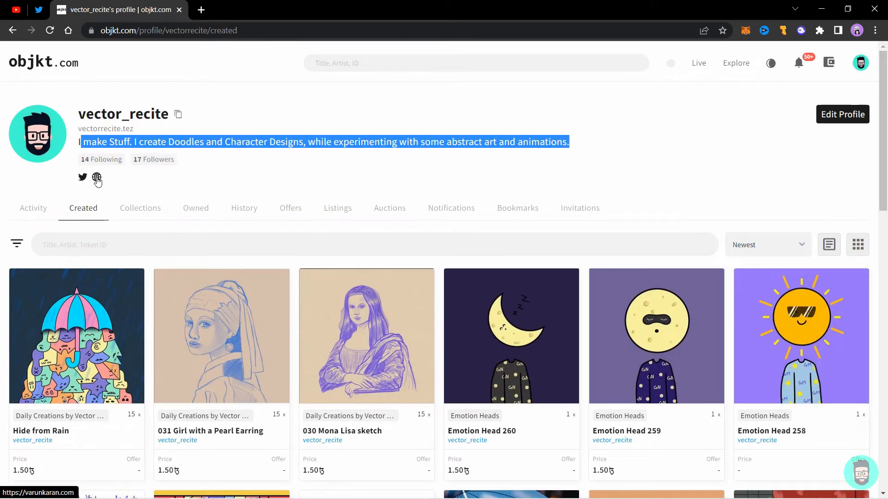
{"action": "mouse_move", "coordinate": [153, 131]}
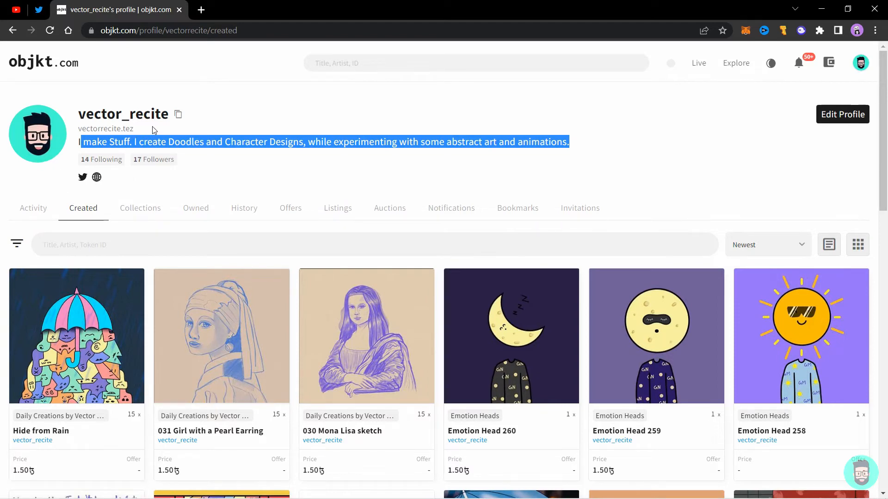
{"action": "mouse_move", "coordinate": [109, 133]}
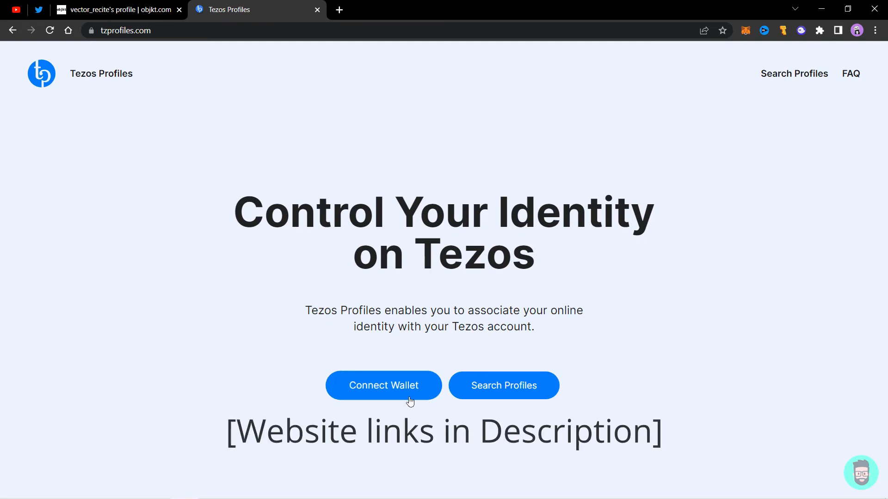
{"action": "mouse_move", "coordinate": [415, 424]}
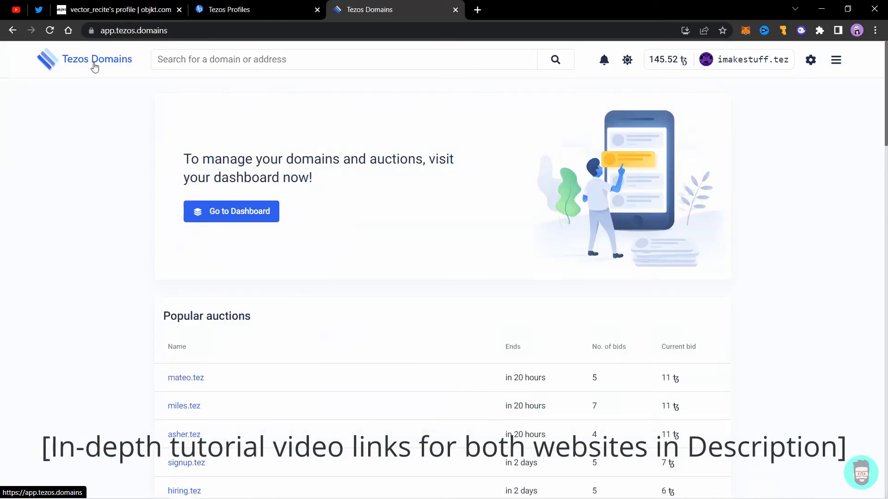
{"action": "left_click", "coordinate": [117, 10]}
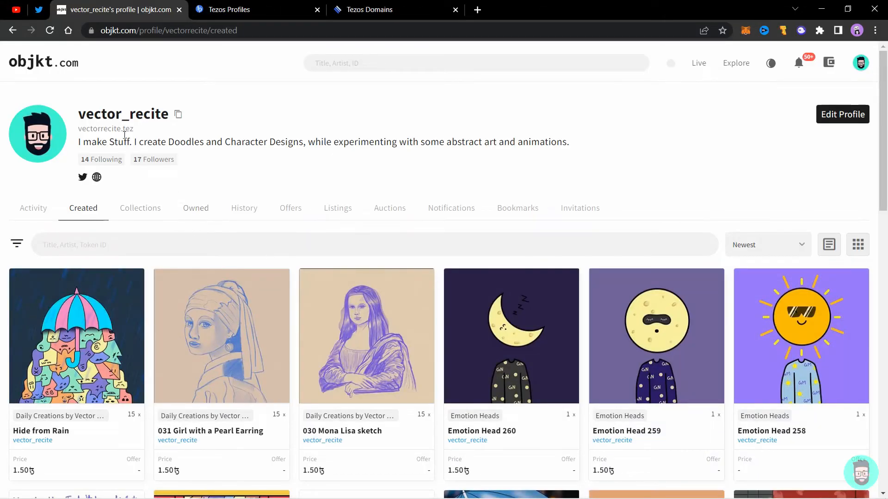
{"action": "mouse_move", "coordinate": [214, 235]}
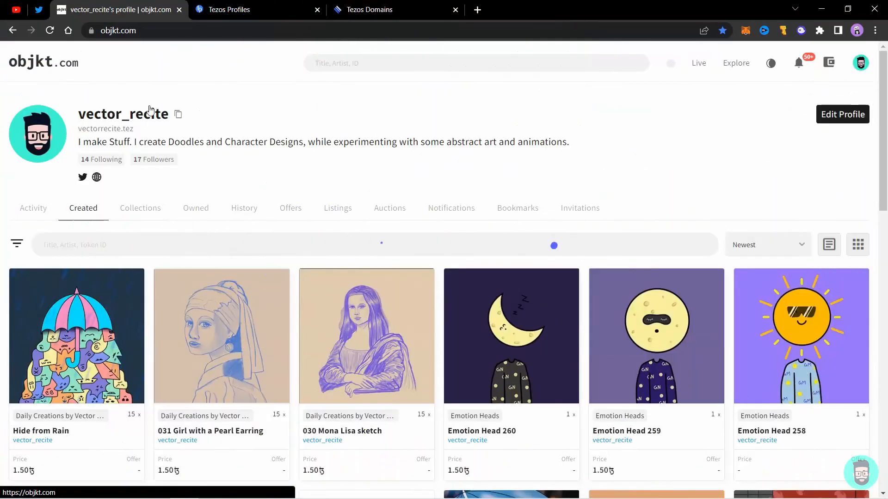
{"action": "left_click", "coordinate": [43, 63]}
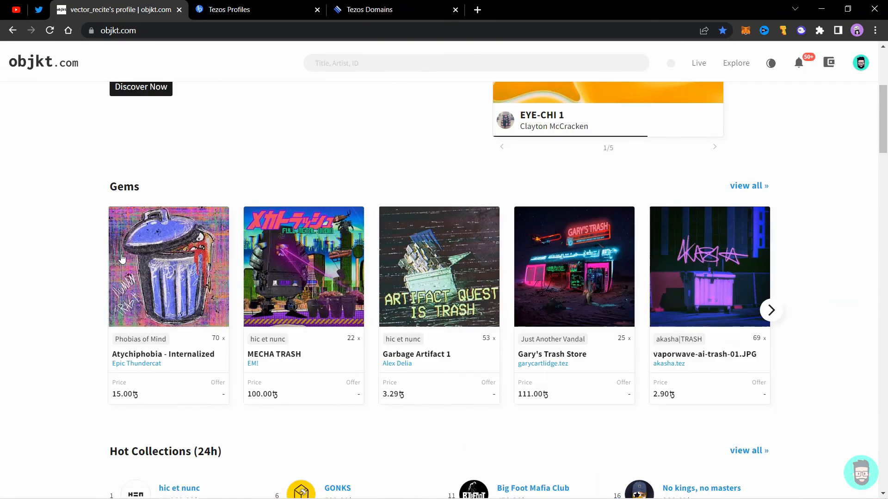
{"action": "scroll", "scroll_direction": "down", "scroll_amount": 3}
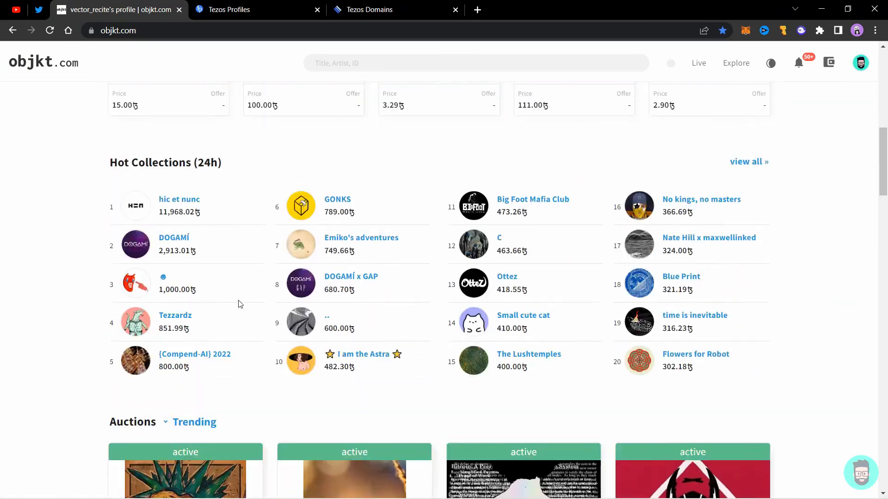
{"action": "scroll", "scroll_direction": "down", "scroll_amount": 3}
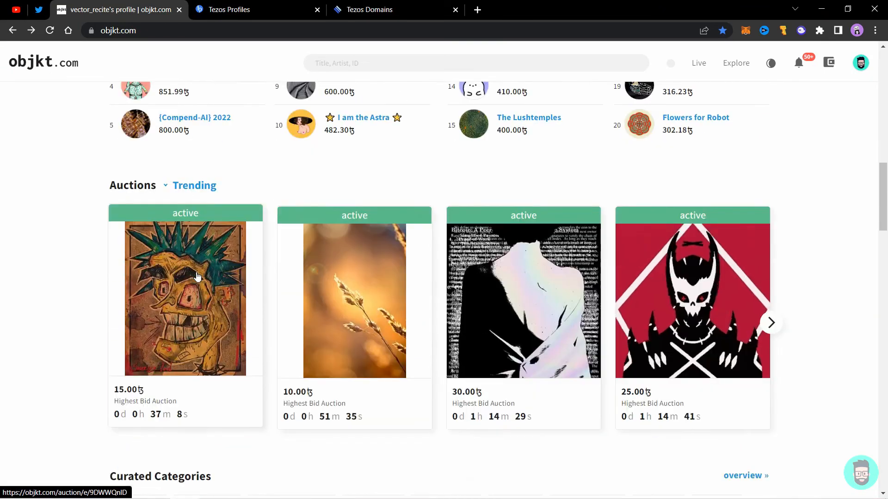
{"action": "scroll", "scroll_direction": "down", "scroll_amount": 3}
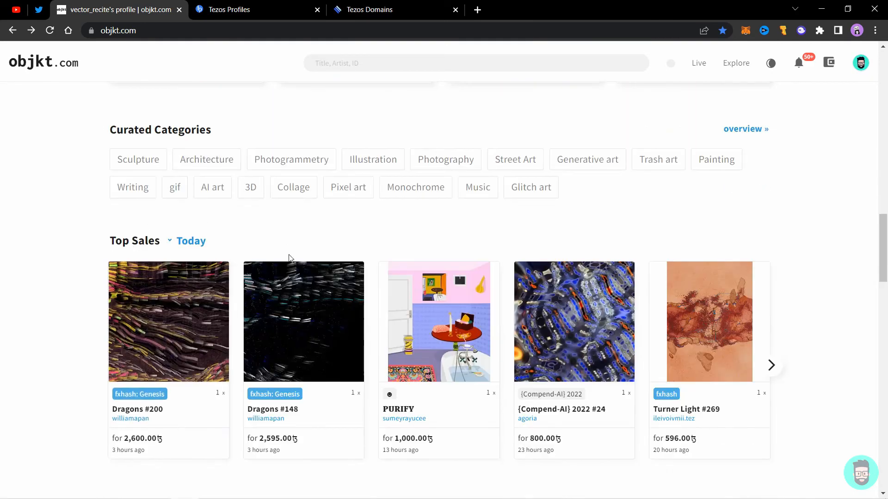
{"action": "mouse_move", "coordinate": [217, 196]}
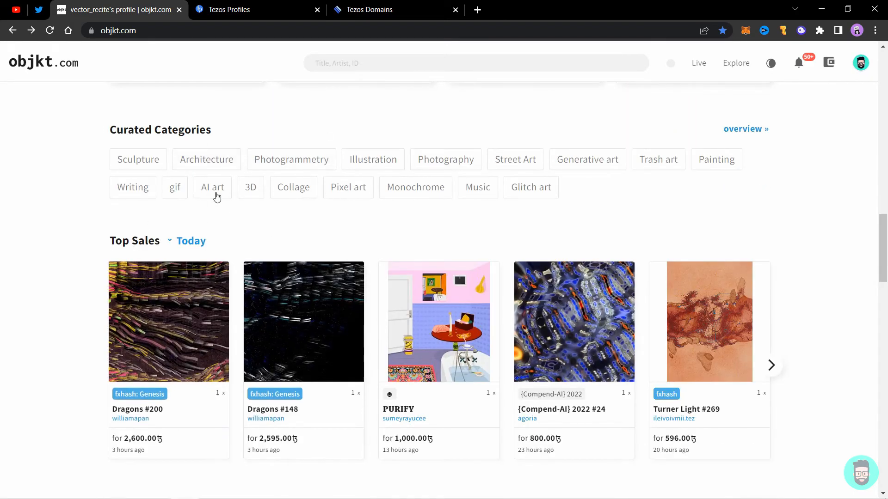
{"action": "left_click", "coordinate": [212, 187]}
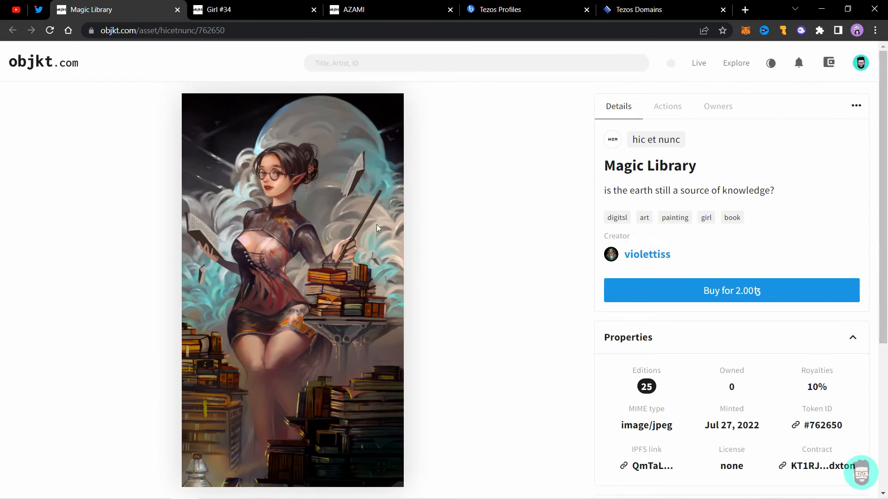
- Review the Magic Library token's expanded sale history
{"action": "scroll", "scroll_direction": "down", "scroll_amount": 3}
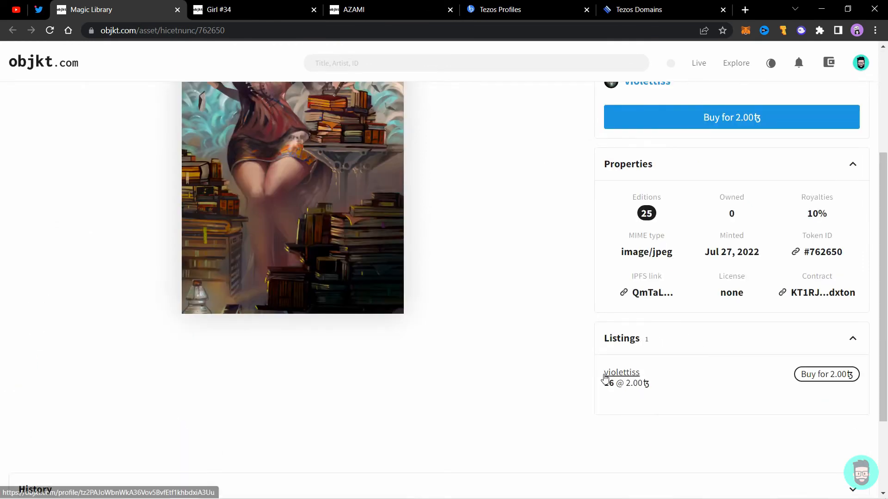
{"action": "scroll", "scroll_direction": "down", "scroll_amount": 3}
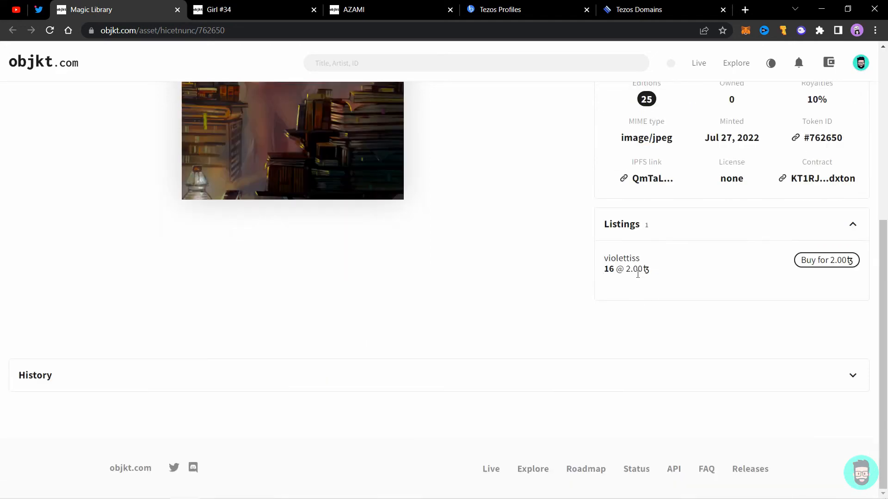
{"action": "left_click", "coordinate": [852, 376]}
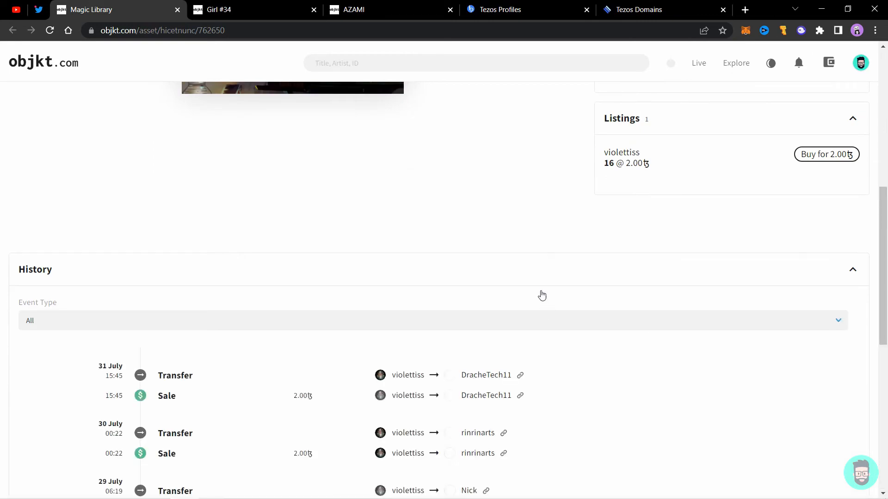
{"action": "scroll", "scroll_direction": "down", "scroll_amount": 3}
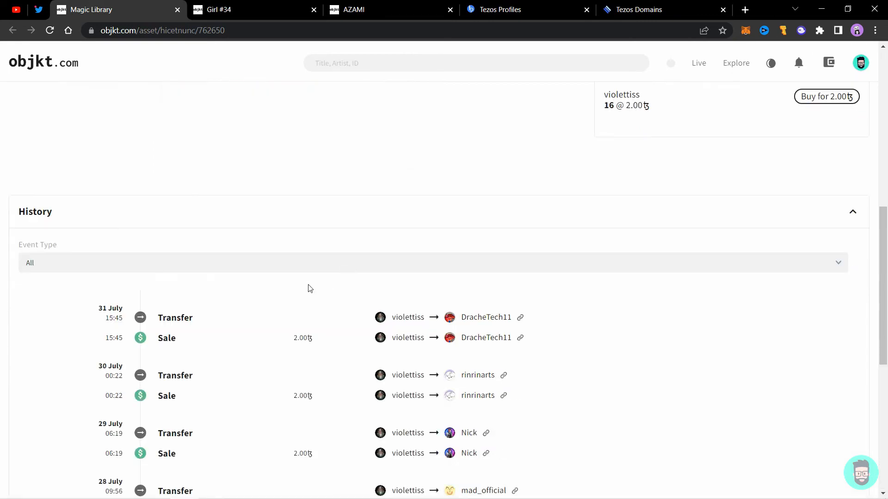
{"action": "scroll", "scroll_direction": "down", "scroll_amount": 3}
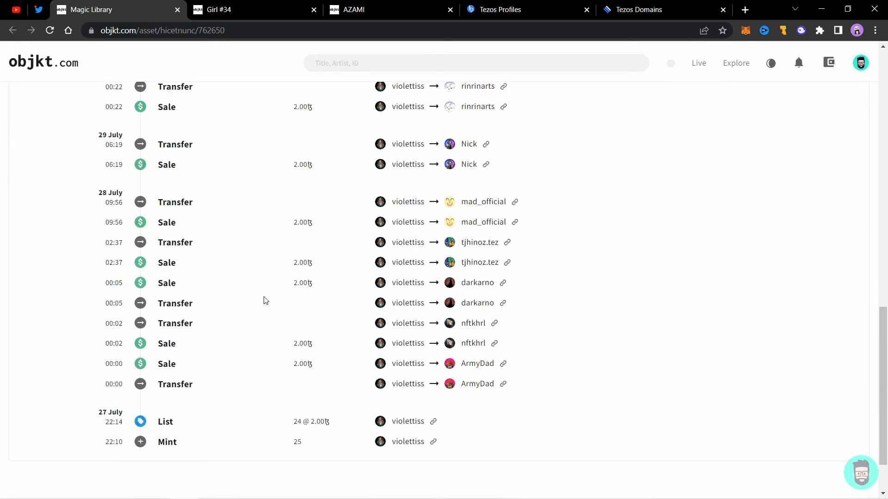
{"action": "mouse_move", "coordinate": [158, 454]}
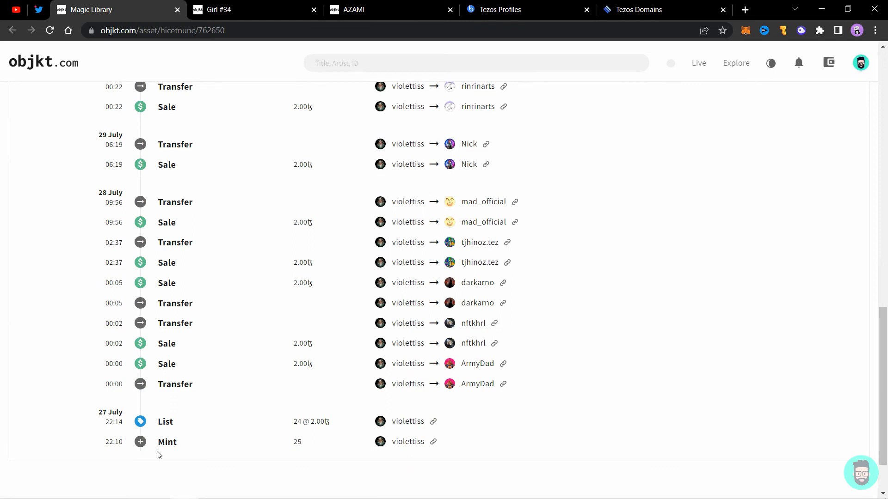
{"action": "mouse_move", "coordinate": [289, 422]}
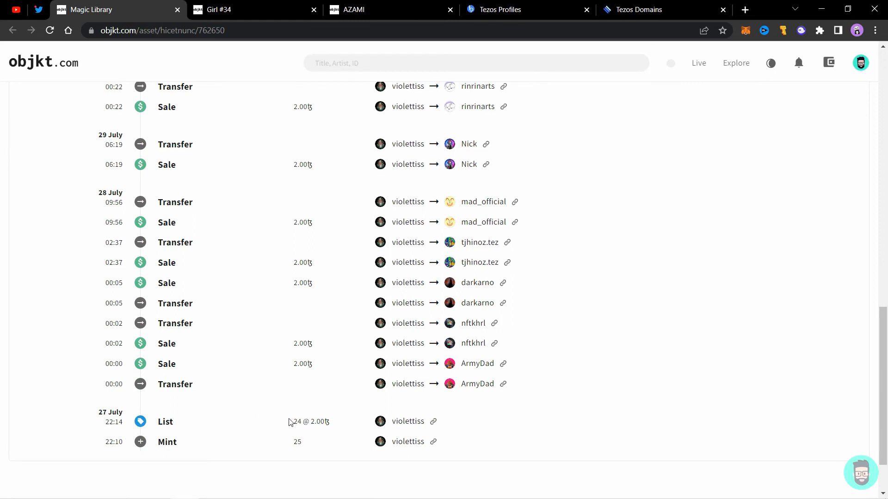
{"action": "mouse_move", "coordinate": [109, 435]}
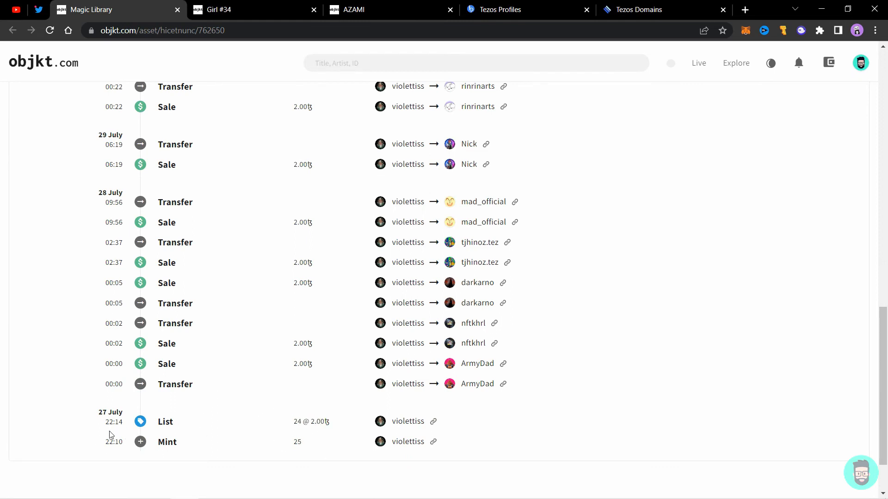
{"action": "scroll", "scroll_direction": "up", "scroll_amount": 3}
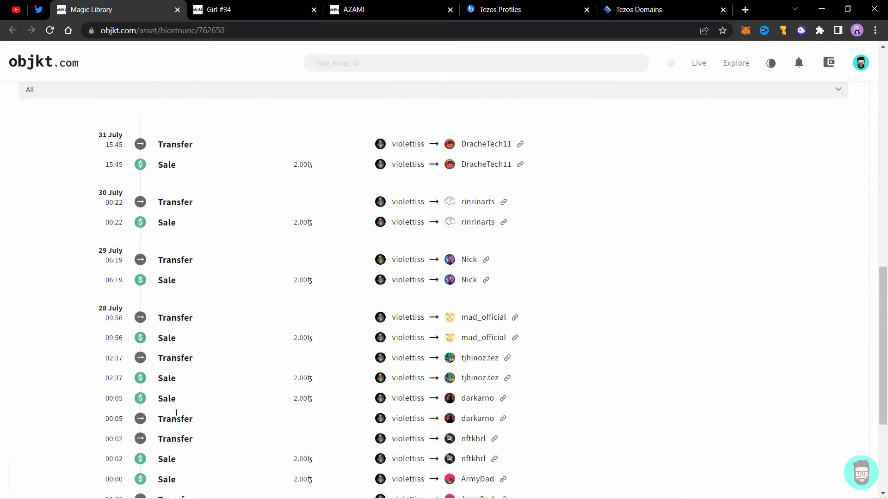
{"action": "scroll", "scroll_direction": "up", "scroll_amount": 3}
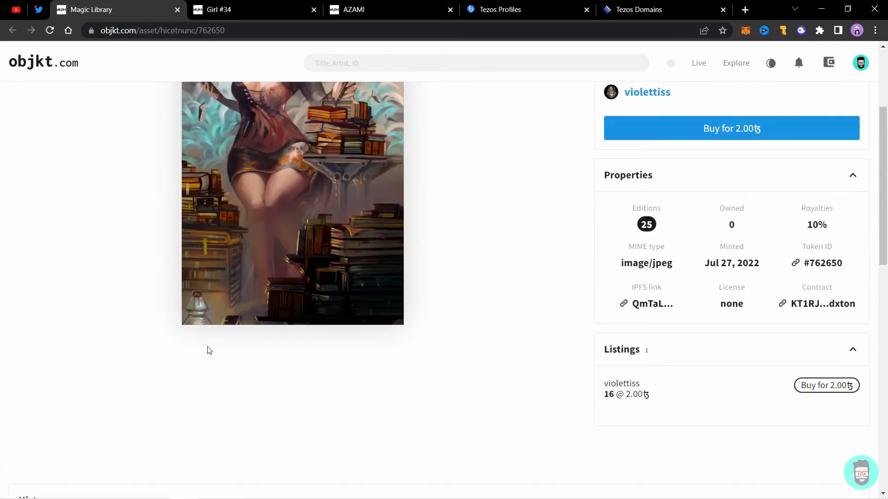
{"action": "scroll", "scroll_direction": "up", "scroll_amount": 3}
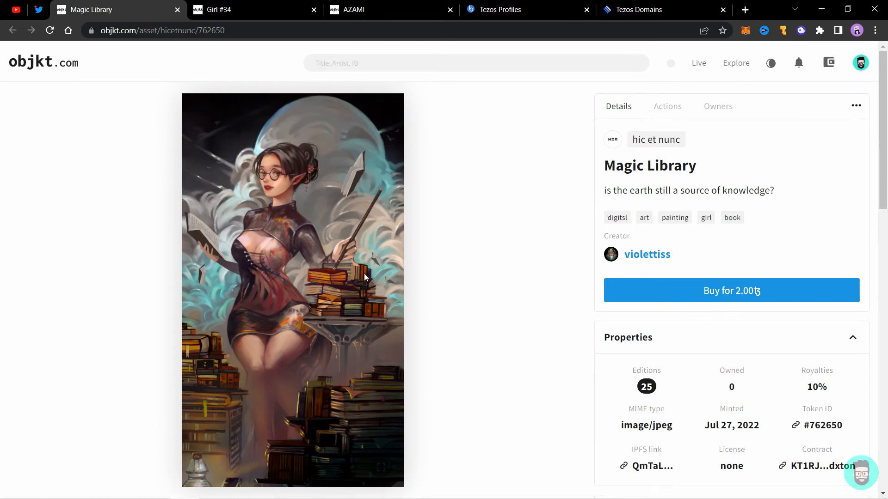
{"action": "mouse_move", "coordinate": [731, 290]}
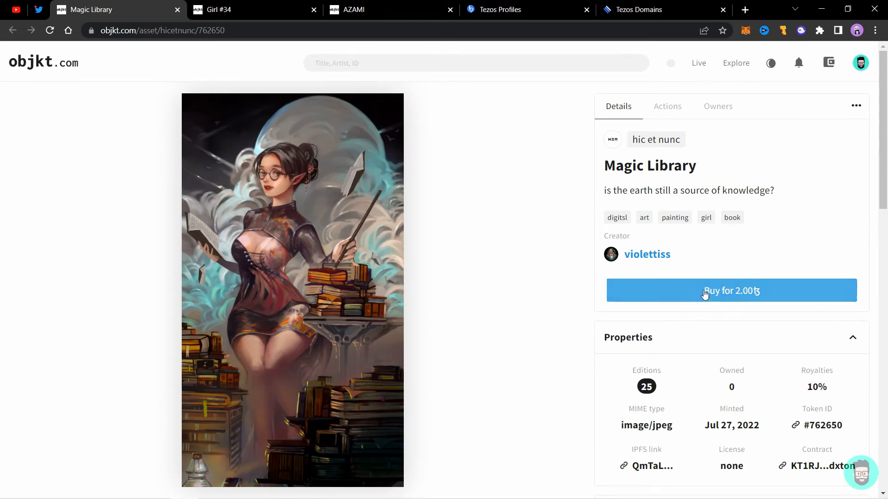
- Buy Magic Library for 2 tez, confirming in Temple Wallet and dismissing the notice
{"action": "left_click", "coordinate": [731, 291]}
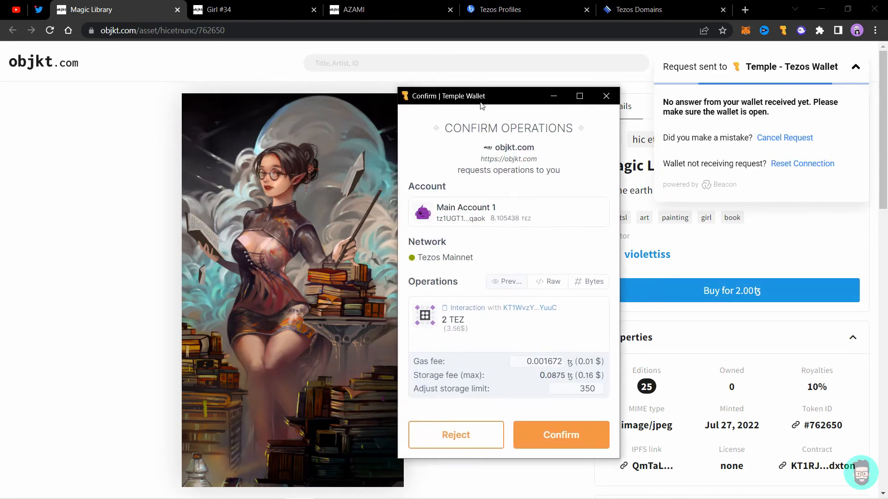
{"action": "mouse_move", "coordinate": [480, 353]}
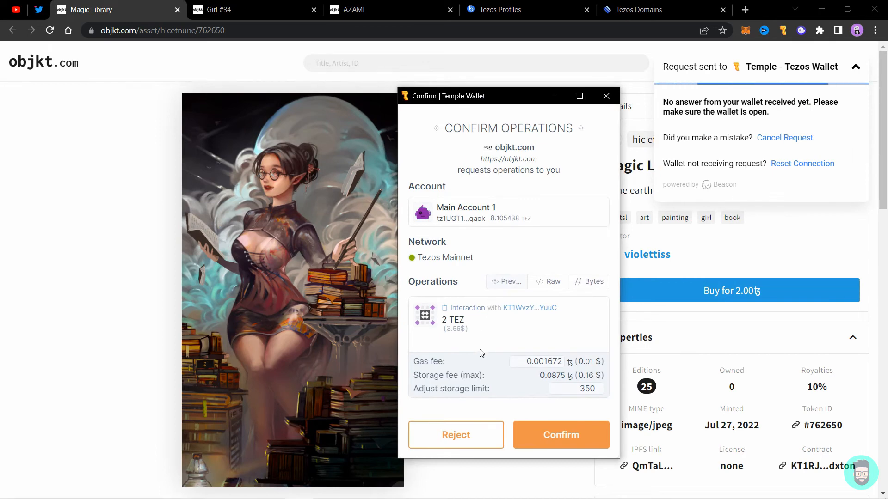
{"action": "left_click", "coordinate": [560, 435]}
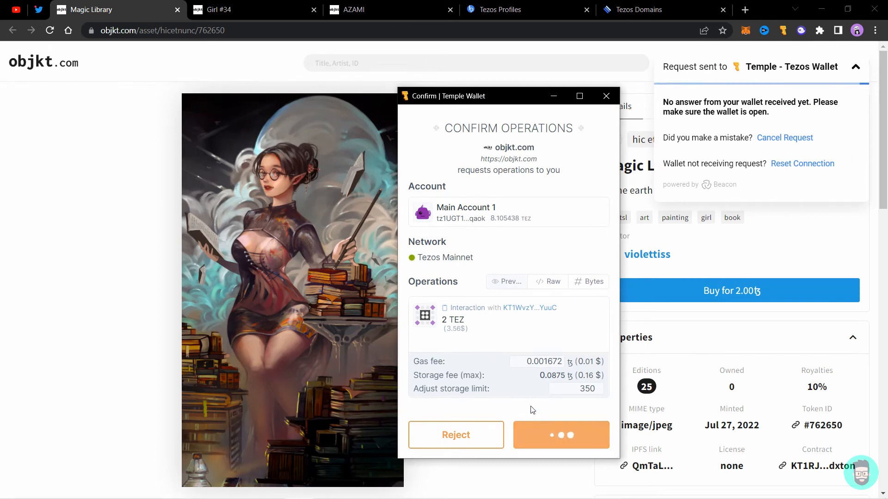
{"action": "left_click", "coordinate": [561, 435]}
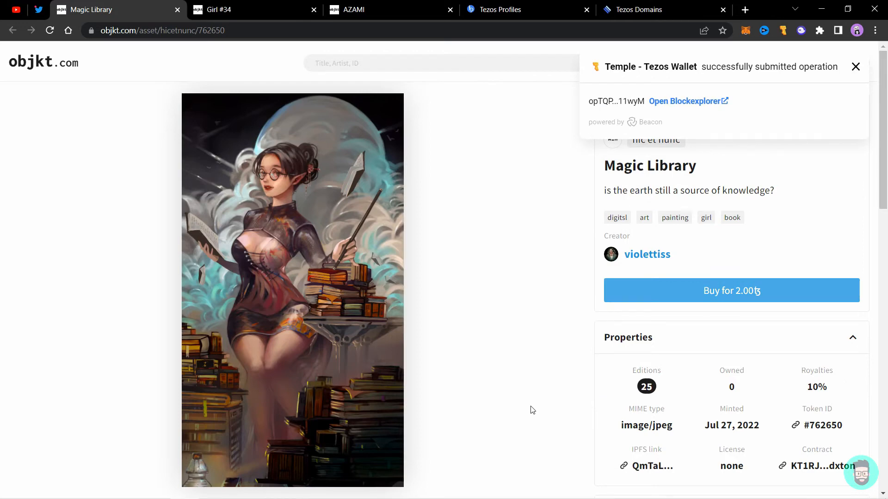
{"action": "left_click", "coordinate": [854, 66]}
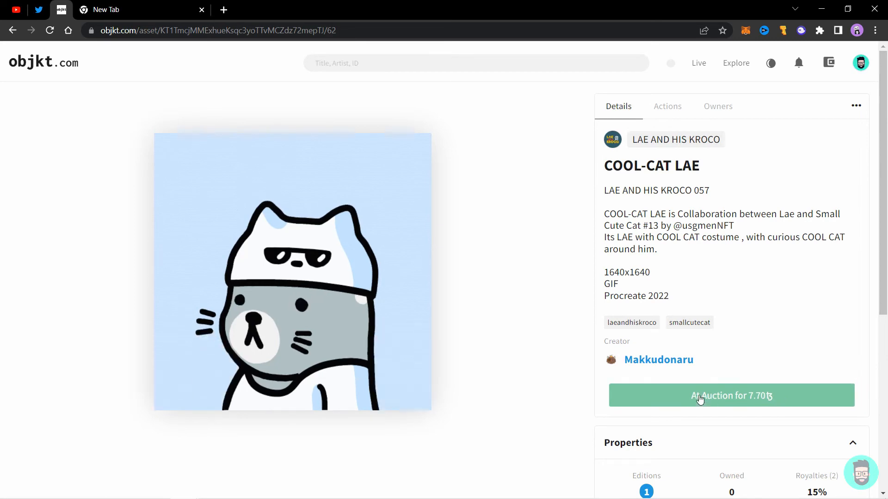
- View the COOL-CAT LAE auction with its 7.70 oXTZ highest bid
{"action": "left_click", "coordinate": [731, 395]}
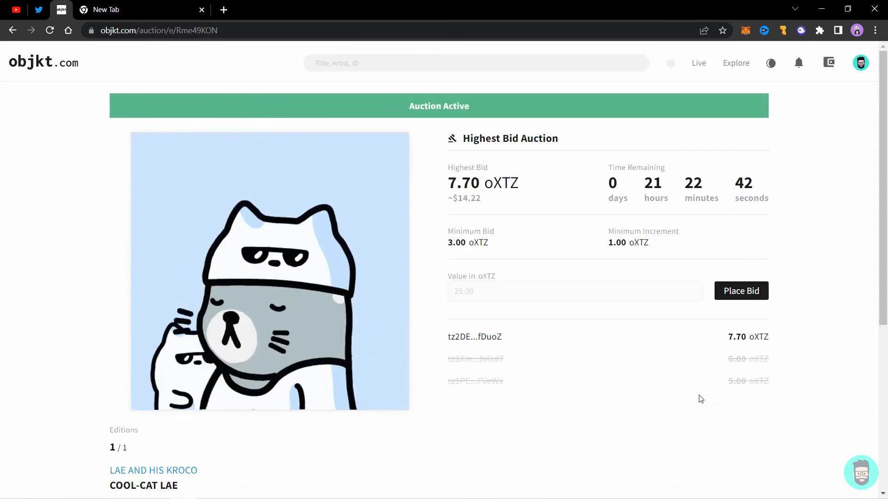
{"action": "scroll", "scroll_direction": "down", "scroll_amount": 3}
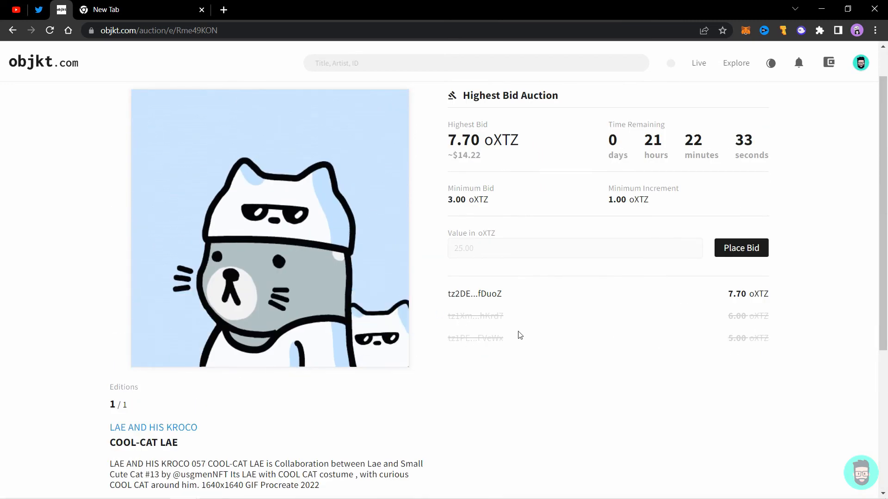
{"action": "mouse_move", "coordinate": [593, 327]}
{"action": "type", "text": "9"}
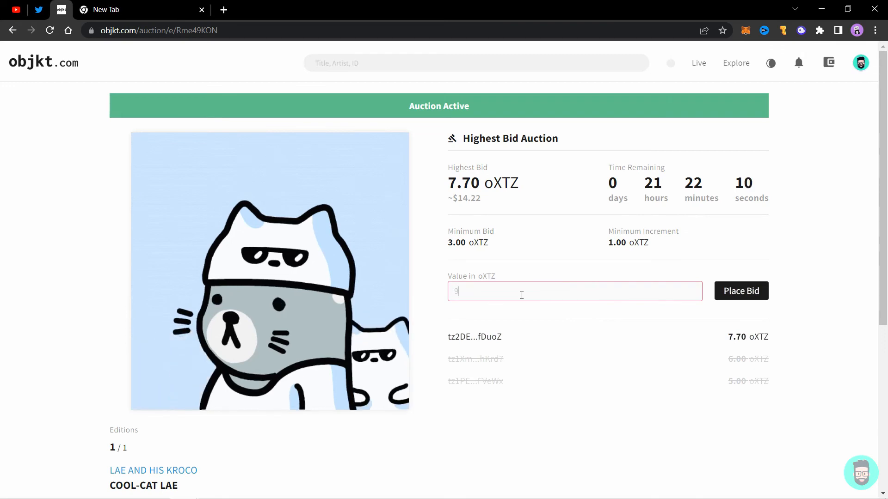
- Place a 9 oXTZ bid on COOL-CAT LAE, approve it in the wallet, and check it tops the list
{"action": "left_click", "coordinate": [741, 290]}
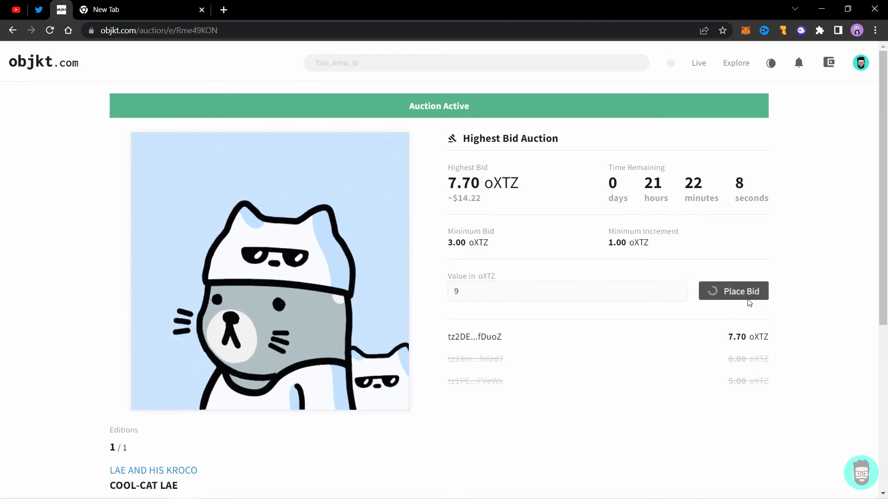
{"action": "left_click", "coordinate": [733, 291]}
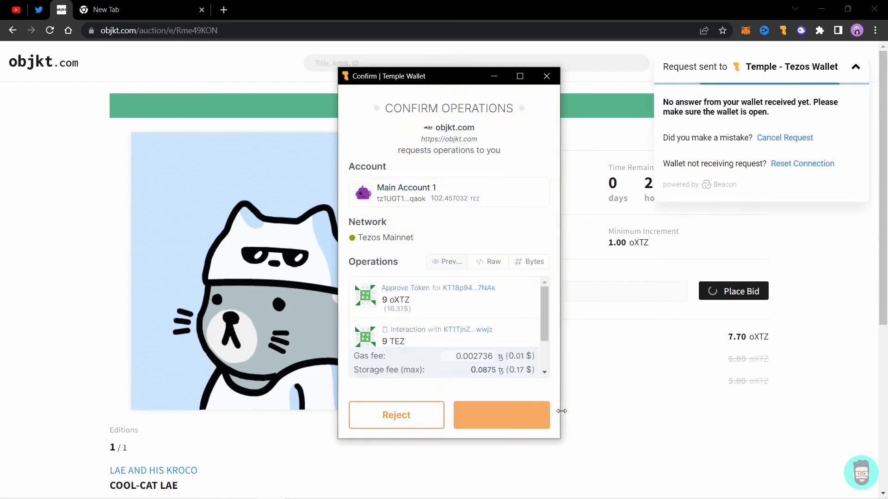
{"action": "left_click", "coordinate": [501, 415]}
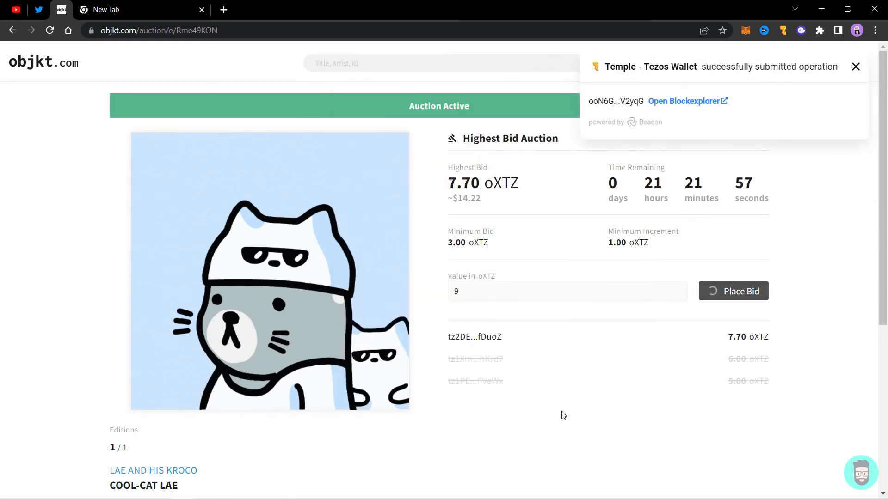
{"action": "left_click", "coordinate": [854, 66]}
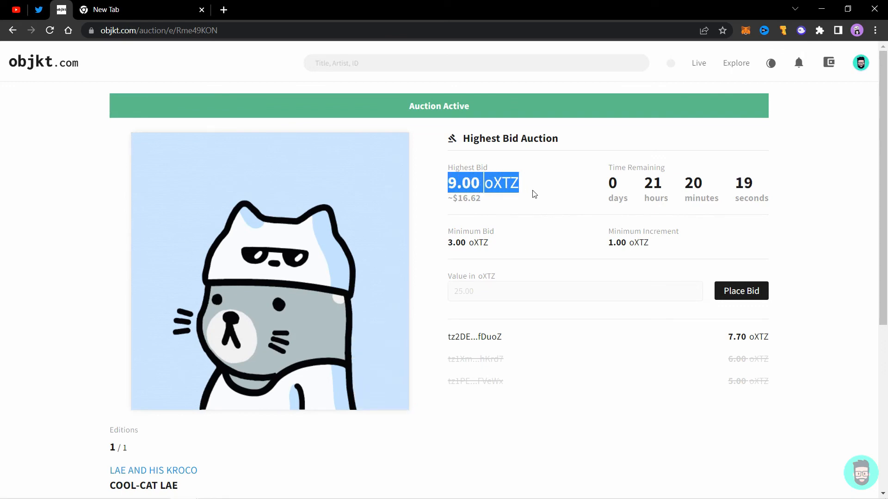
{"action": "mouse_move", "coordinate": [475, 337]}
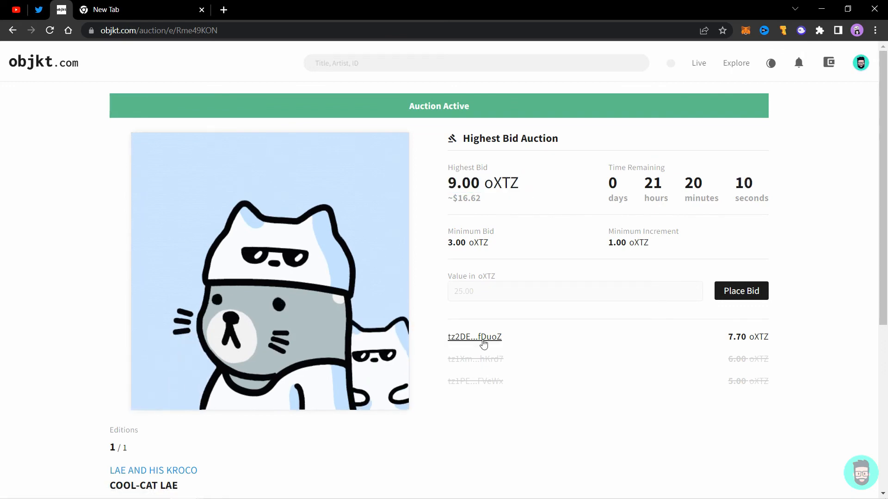
{"action": "mouse_move", "coordinate": [585, 344]}
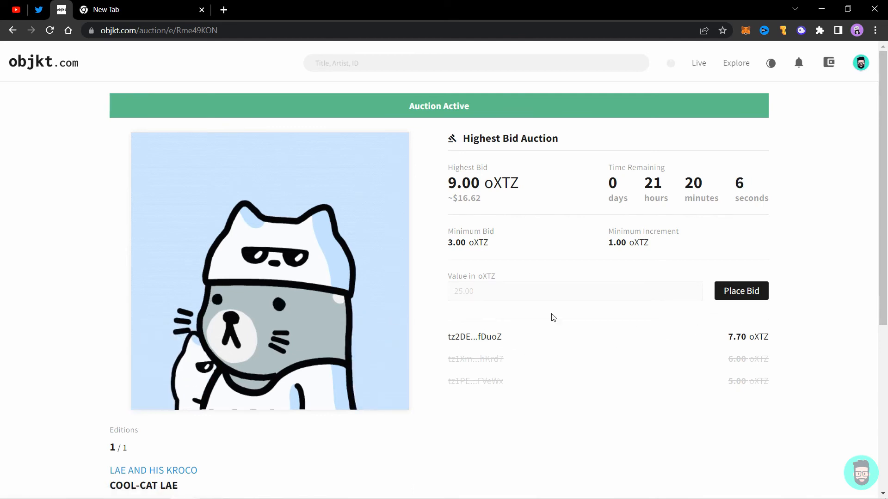
{"action": "left_click", "coordinate": [860, 62]}
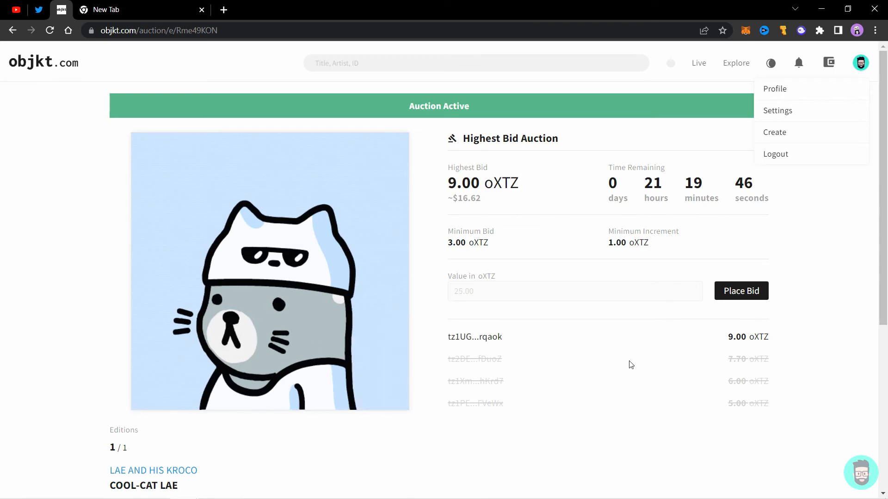
{"action": "mouse_move", "coordinate": [608, 351]}
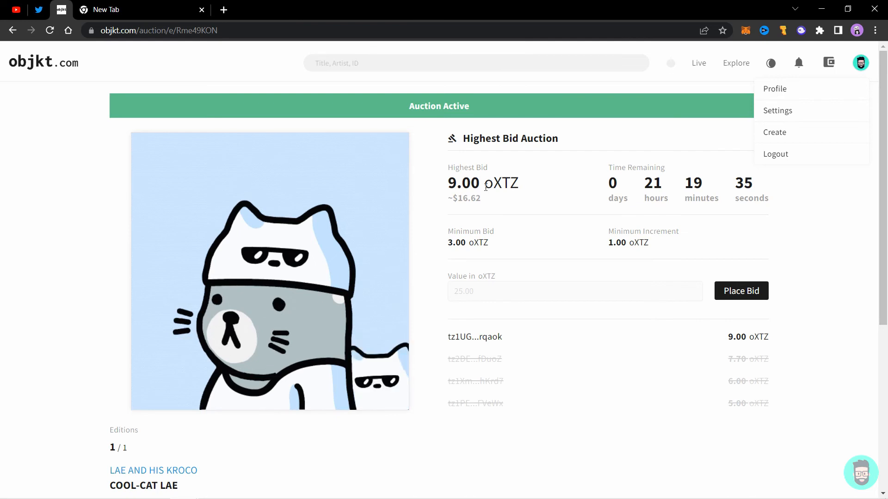
- Use the wallet's Wrap/Unwrap converter to unwrap oXTZ back into XTZ
{"action": "double_click", "coordinate": [500, 183]}
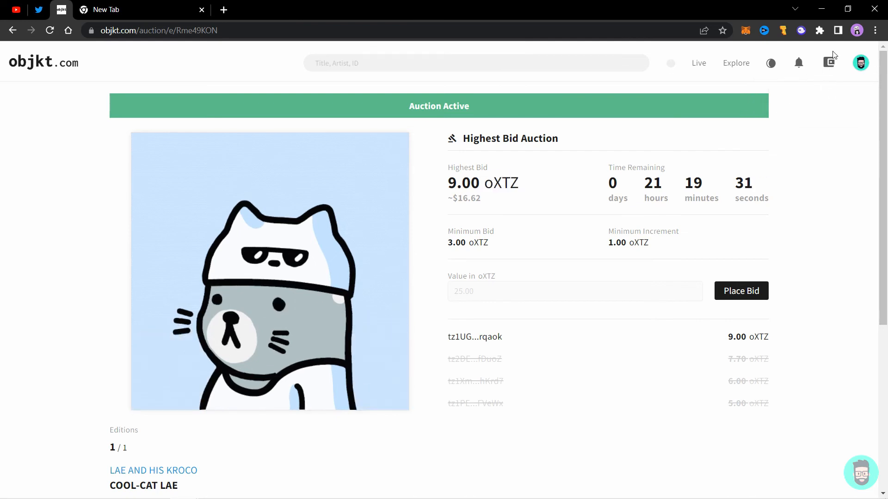
{"action": "left_click", "coordinate": [828, 62]}
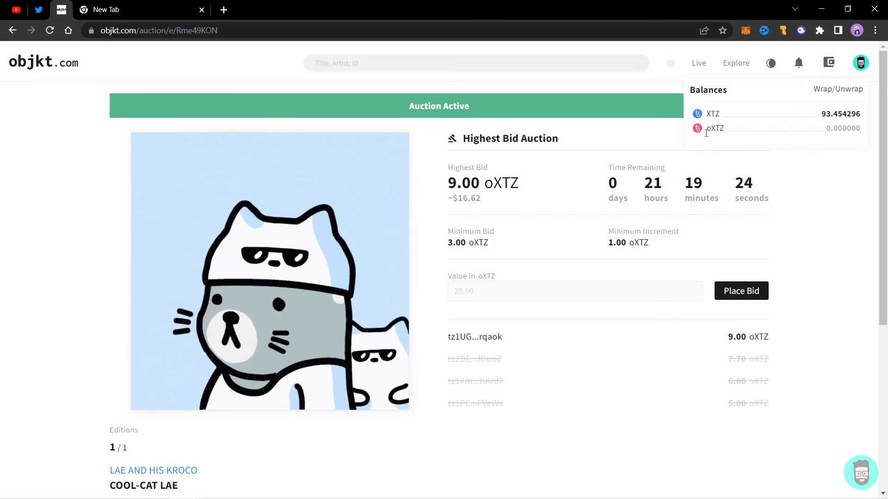
{"action": "mouse_move", "coordinate": [778, 136]}
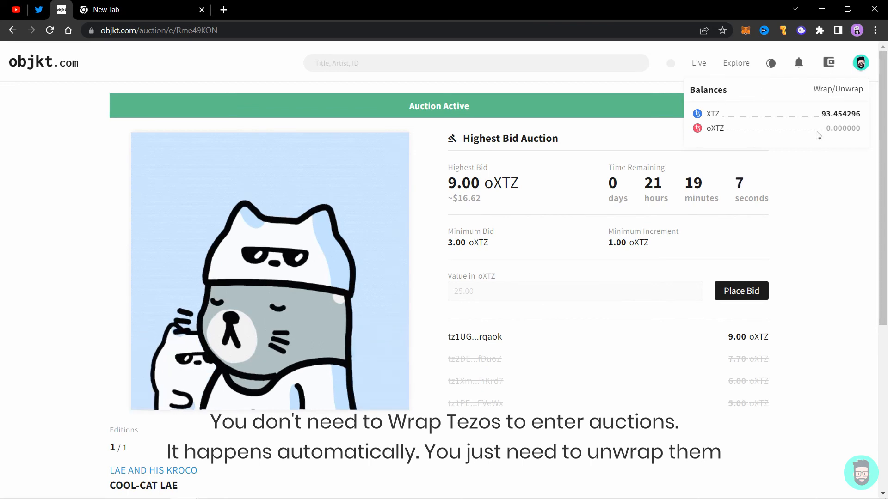
{"action": "mouse_move", "coordinate": [837, 82]}
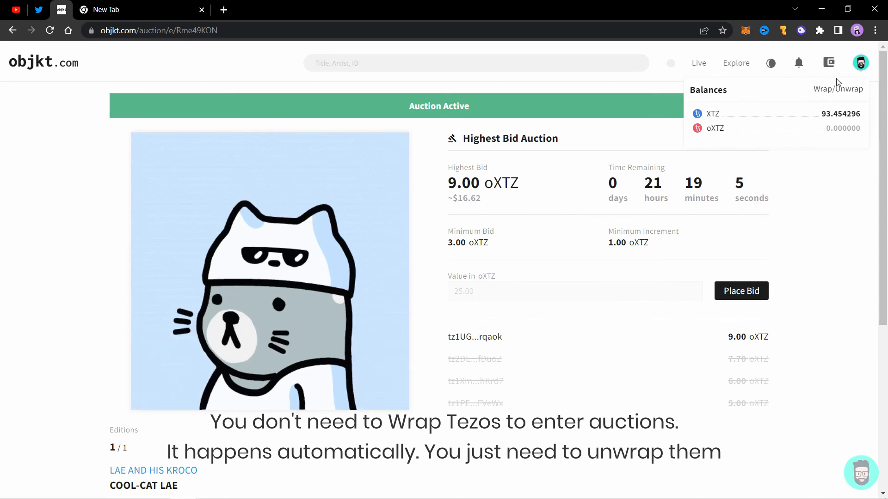
{"action": "left_click", "coordinate": [837, 89]}
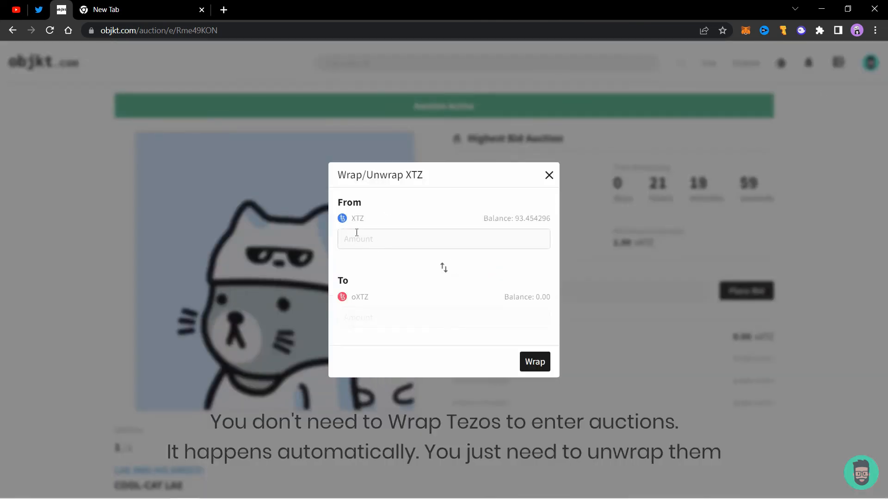
{"action": "mouse_move", "coordinate": [542, 209]}
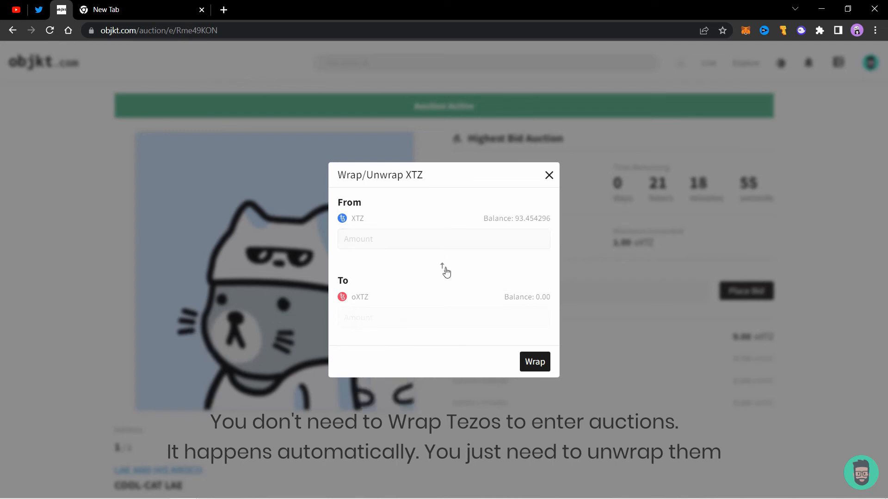
{"action": "left_click", "coordinate": [444, 267]}
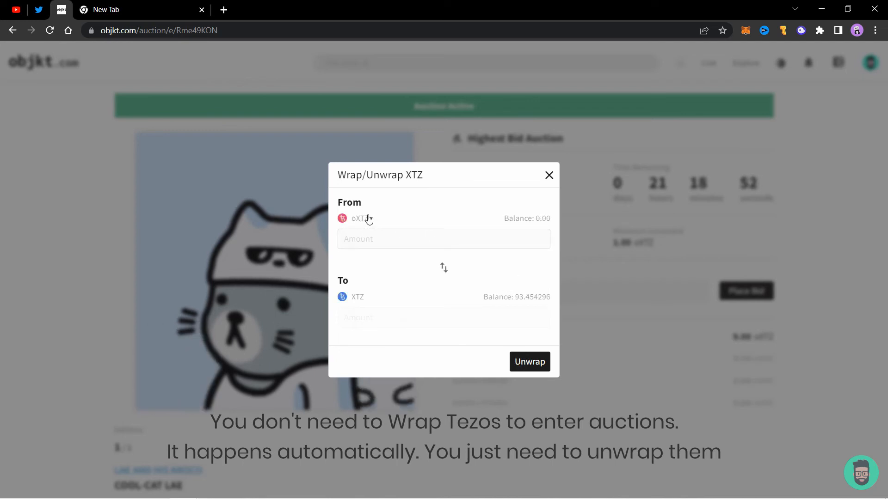
{"action": "mouse_move", "coordinate": [356, 321]}
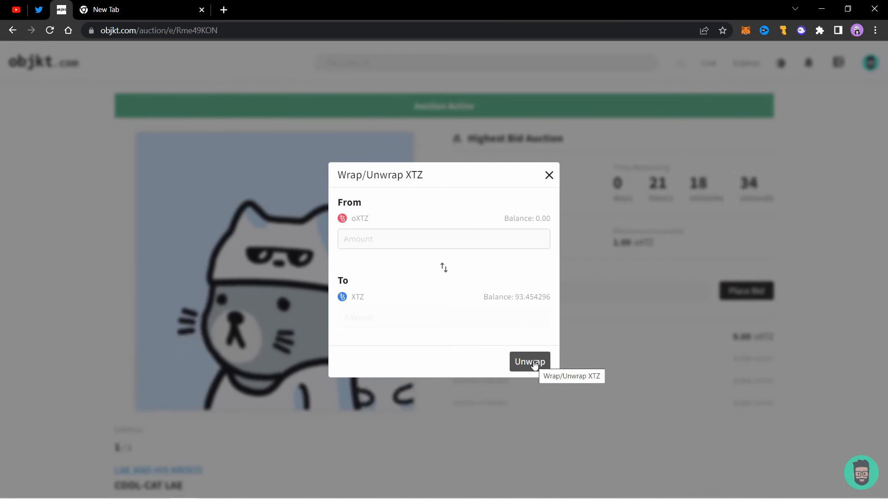
{"action": "left_click", "coordinate": [548, 175]}
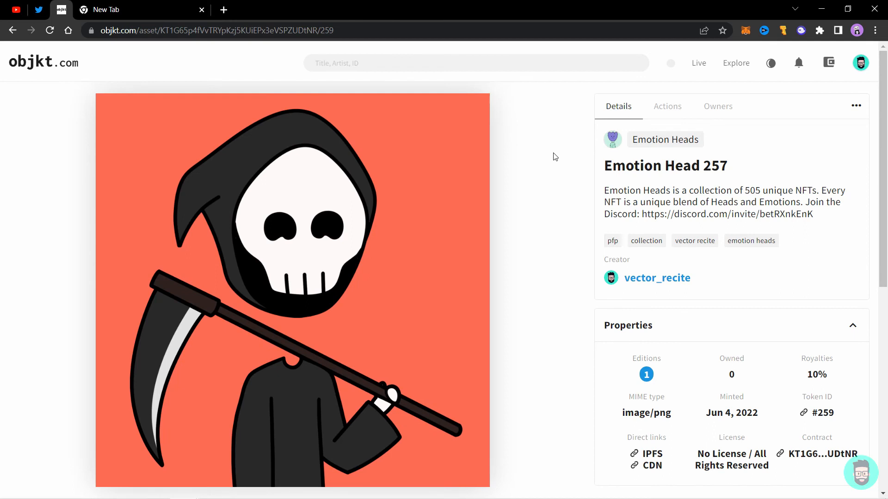
{"action": "mouse_move", "coordinate": [659, 300]}
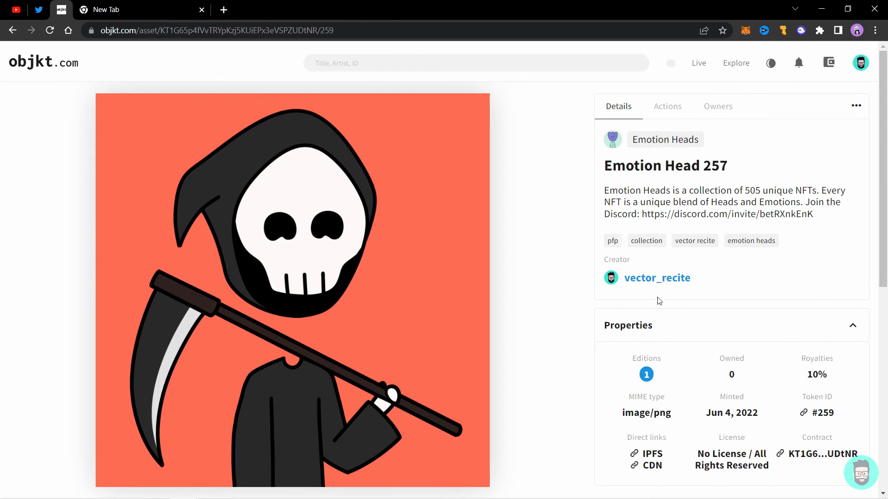
{"action": "mouse_move", "coordinate": [577, 229]}
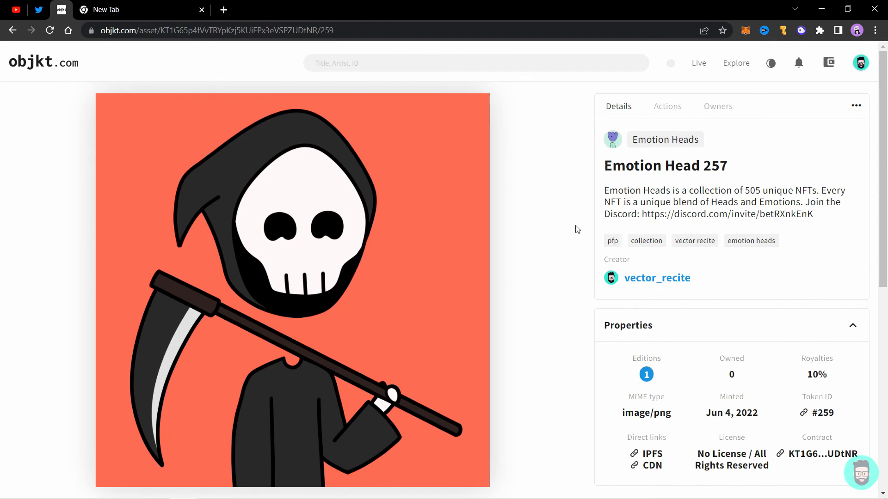
- Place a 5 tez offer on Emotion Head 257 from Actions and approve it in Temple Wallet
{"action": "left_click", "coordinate": [666, 106]}
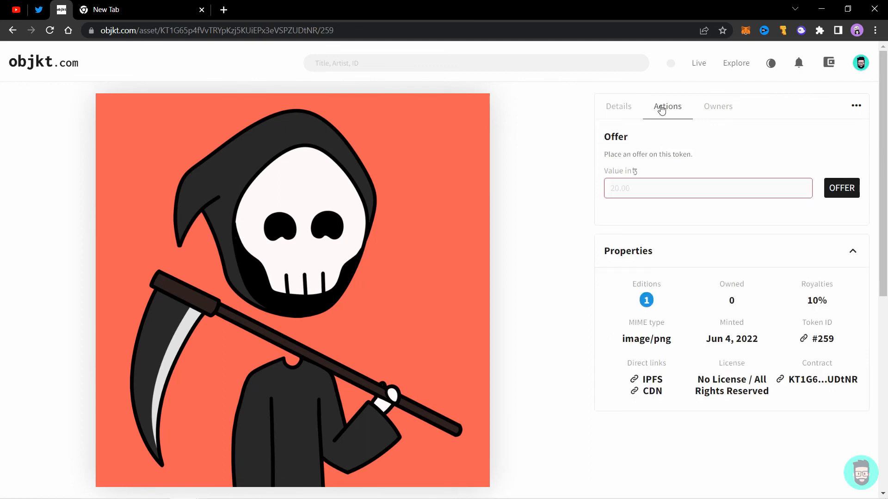
{"action": "left_click", "coordinate": [707, 188]}
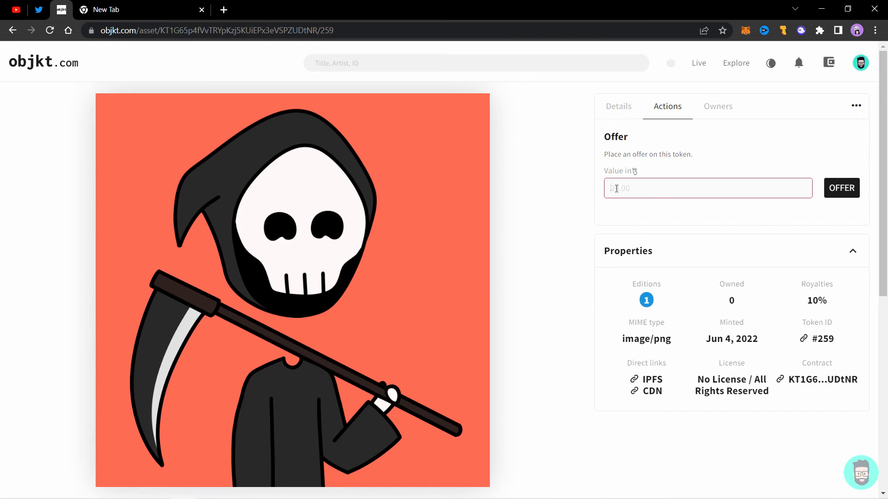
{"action": "type", "text": "5"}
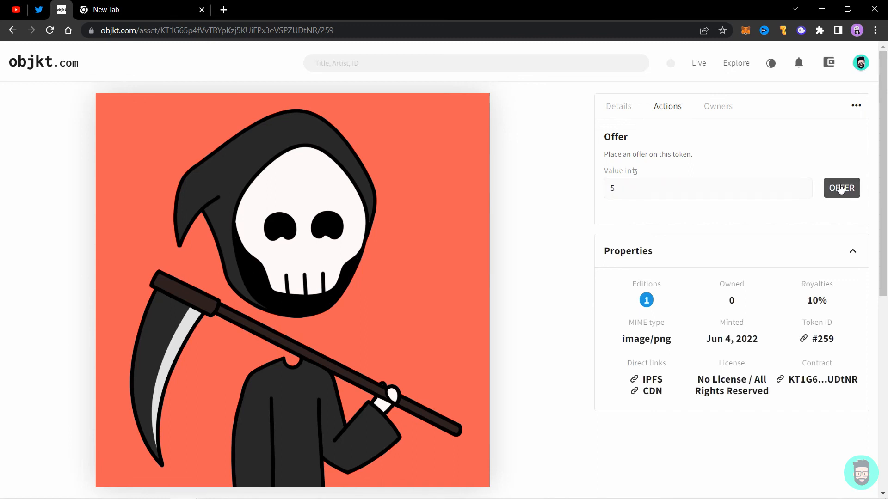
{"action": "left_click", "coordinate": [840, 188]}
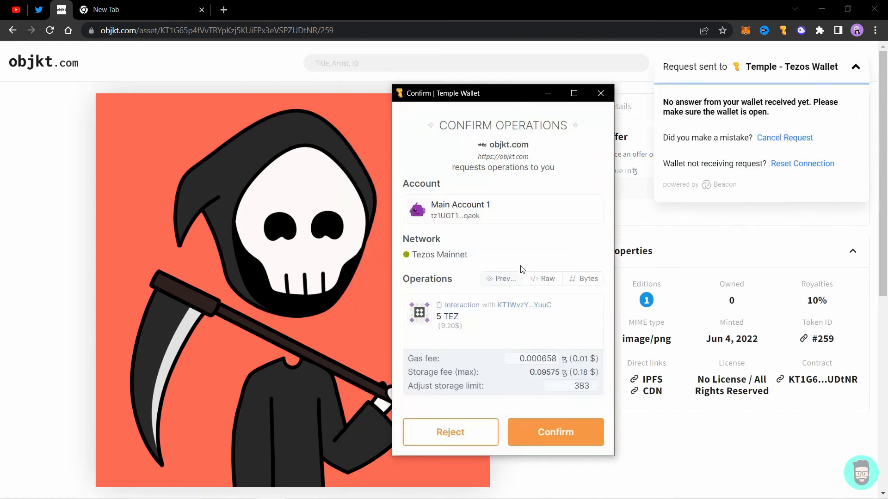
{"action": "left_click", "coordinate": [555, 431]}
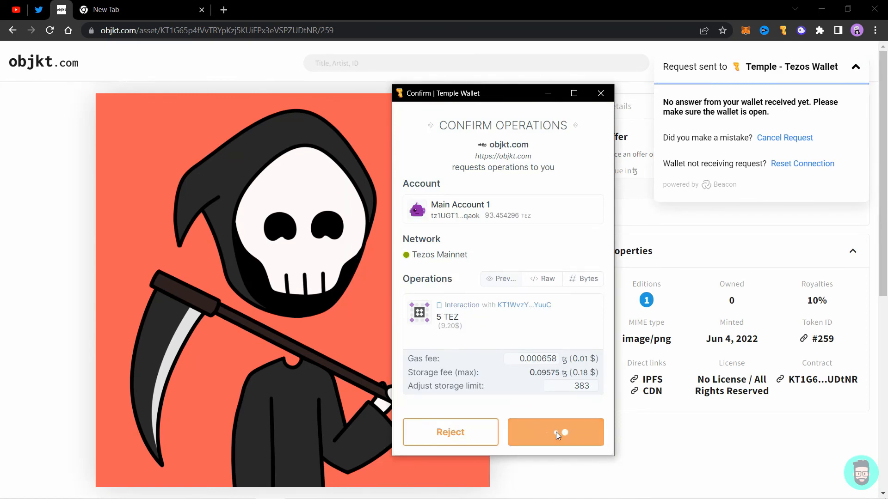
{"action": "left_click", "coordinate": [555, 432]}
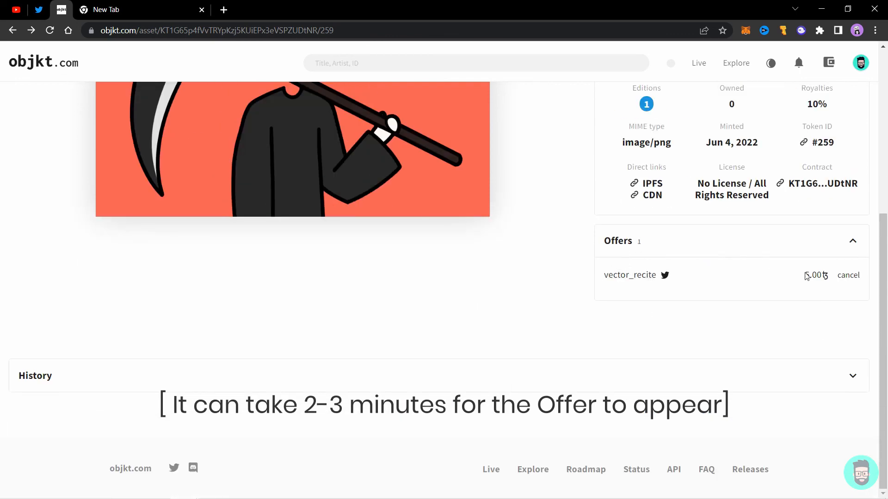
{"action": "mouse_move", "coordinate": [853, 293]}
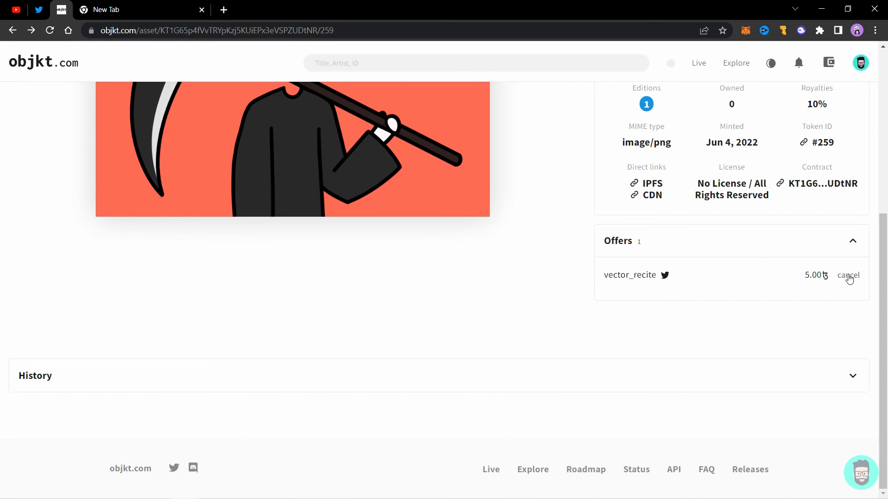
{"action": "mouse_move", "coordinate": [722, 306]}
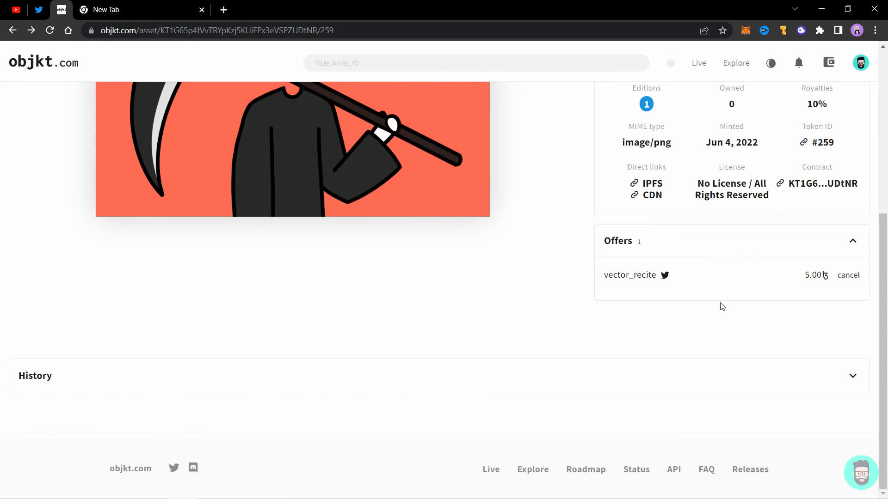
{"action": "mouse_move", "coordinate": [826, 269]}
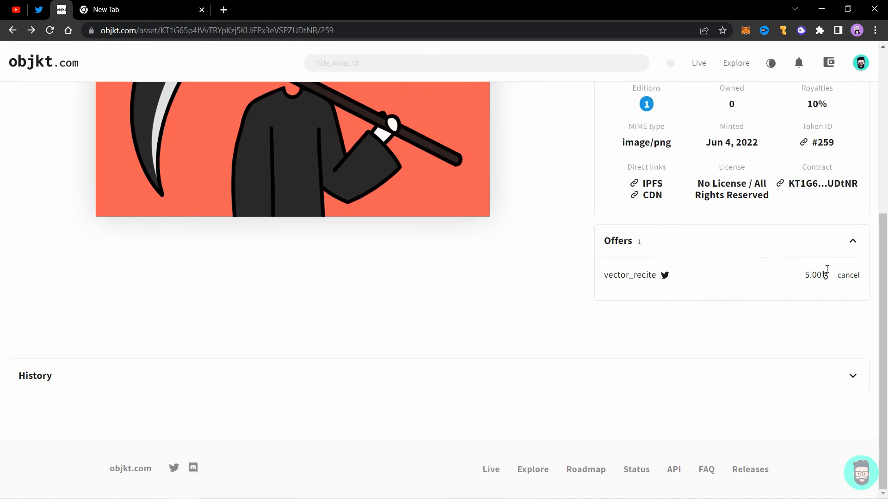
{"action": "scroll", "scroll_direction": "up", "scroll_amount": 3}
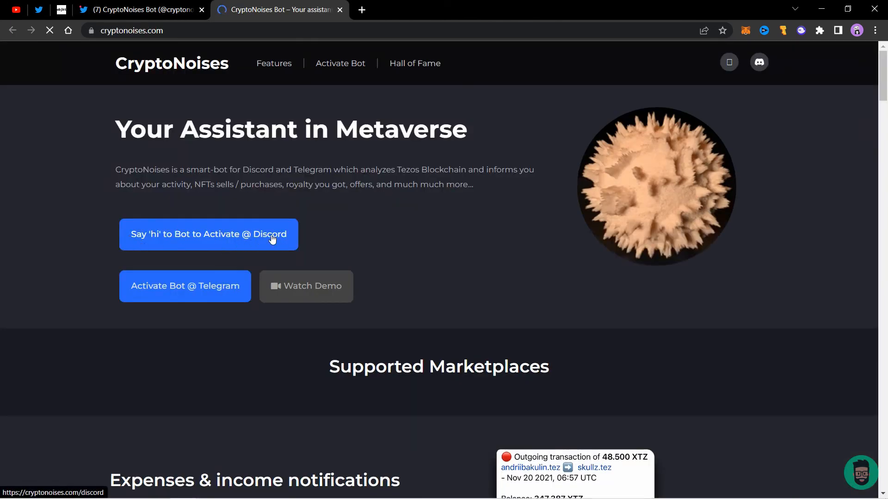
- Scroll through cryptonoises.com's supported marketplaces (objkt.com, Rarible) and income/expense notifications
{"action": "scroll", "scroll_direction": "down", "scroll_amount": 3}
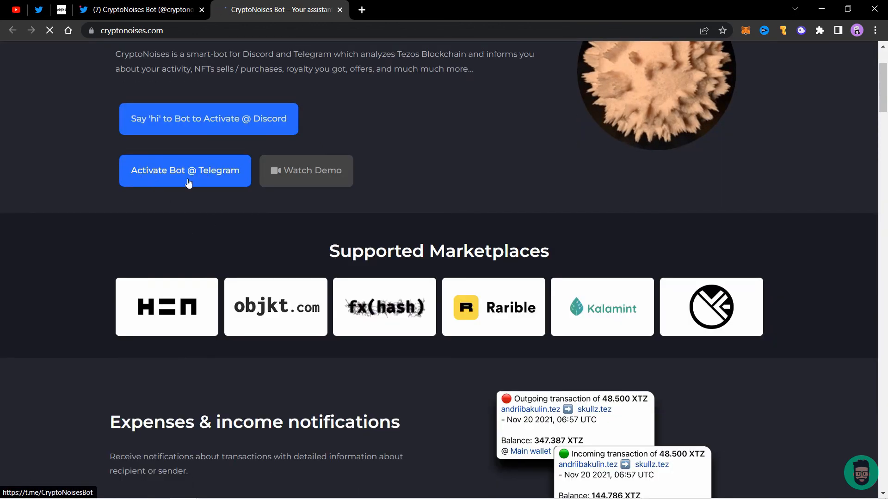
{"action": "mouse_move", "coordinate": [216, 211]}
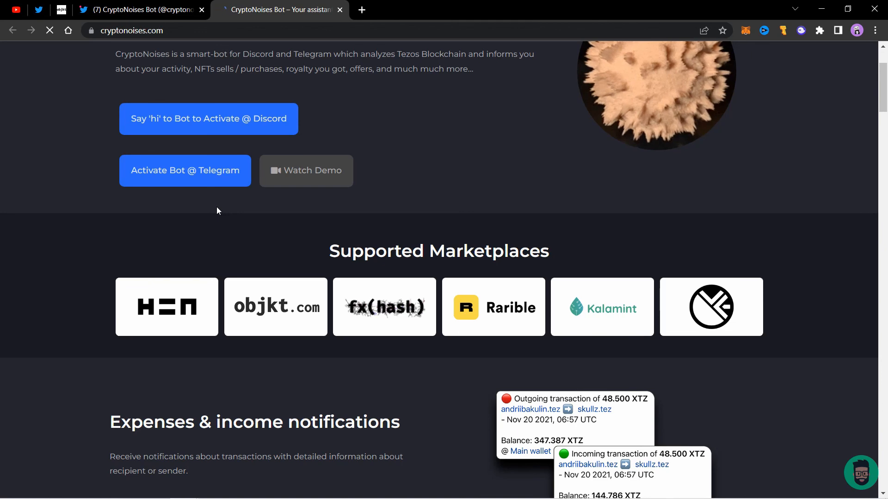
{"action": "scroll", "scroll_direction": "down", "scroll_amount": 3}
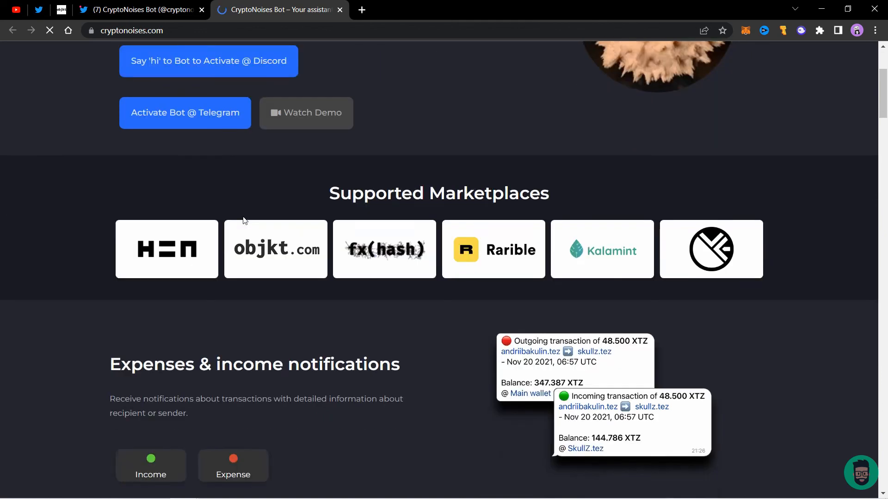
{"action": "scroll", "scroll_direction": "down", "scroll_amount": 3}
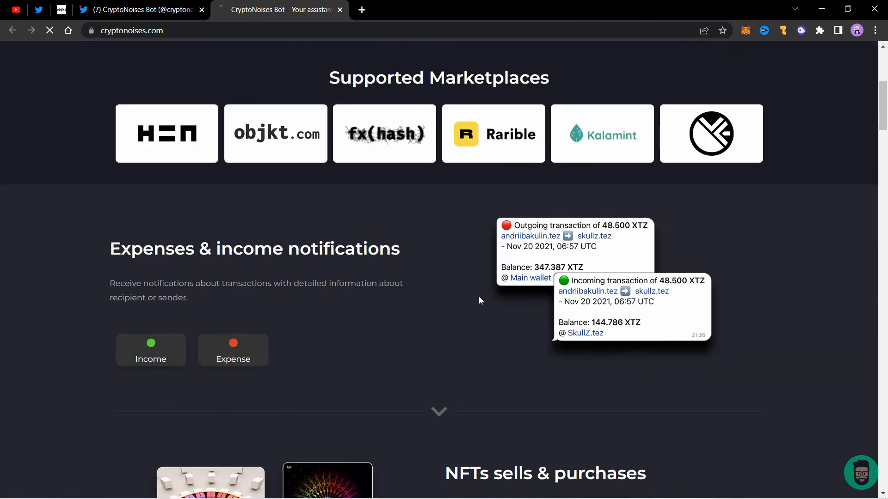
{"action": "mouse_move", "coordinate": [525, 264]}
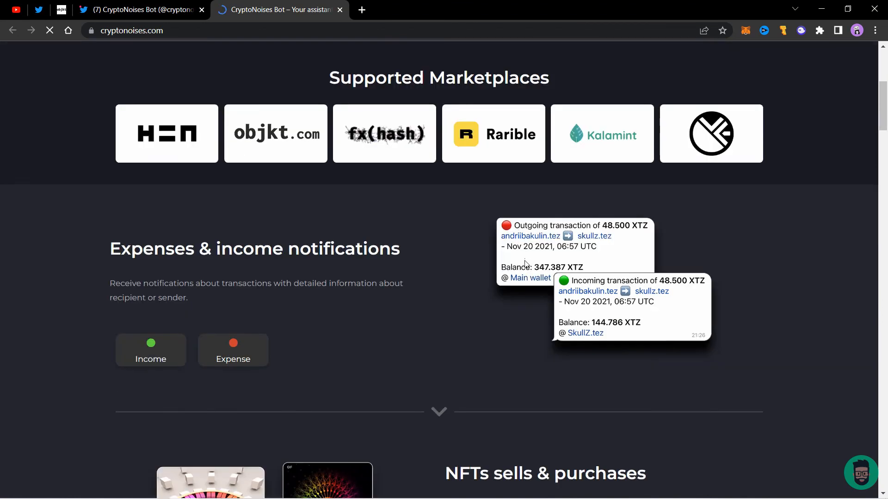